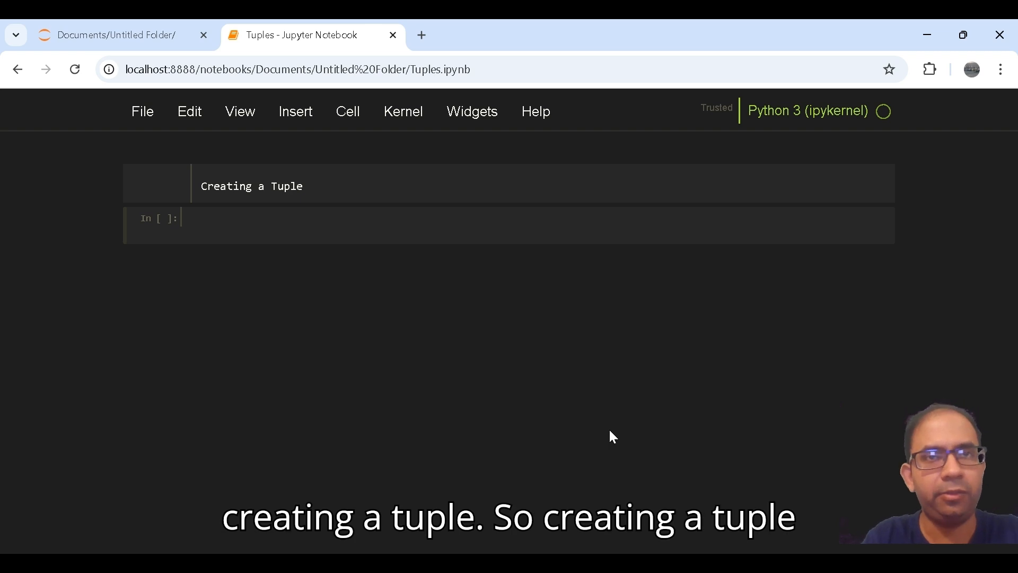
- Define fruits = ("apple", "banana", "cherry") in the first code cell
text(fr)
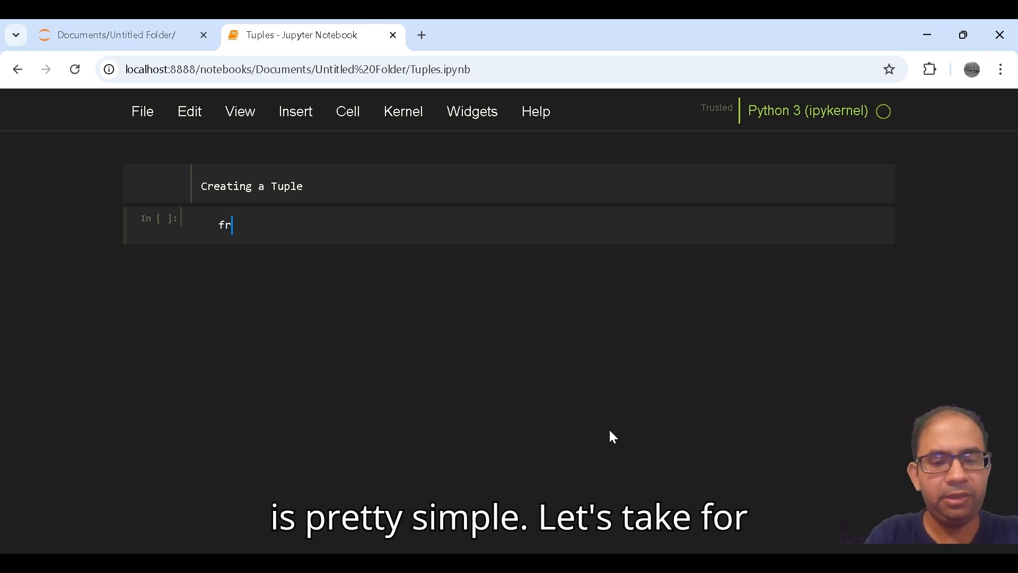
text(uits =)
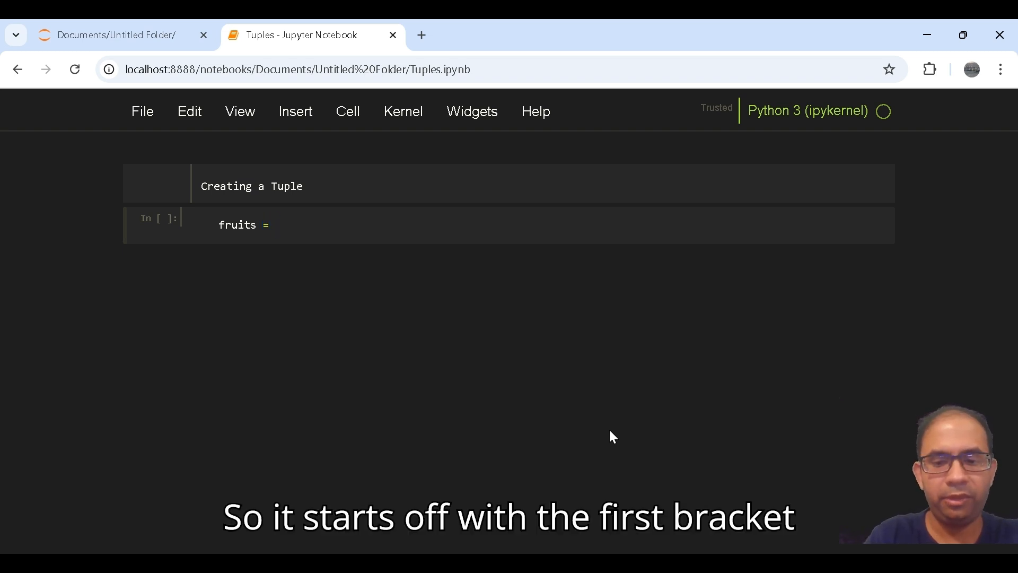
text((""))
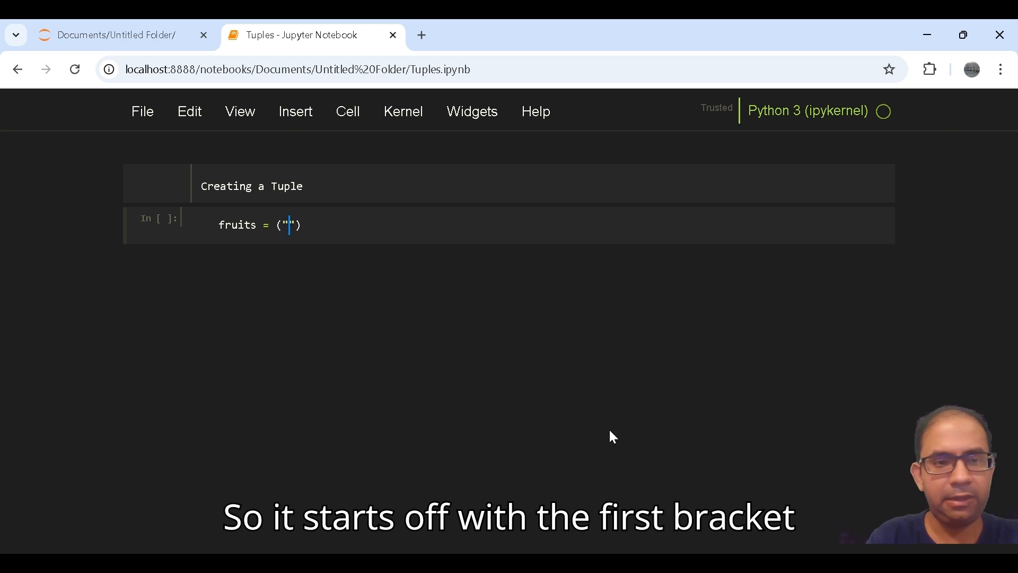
text(apple)
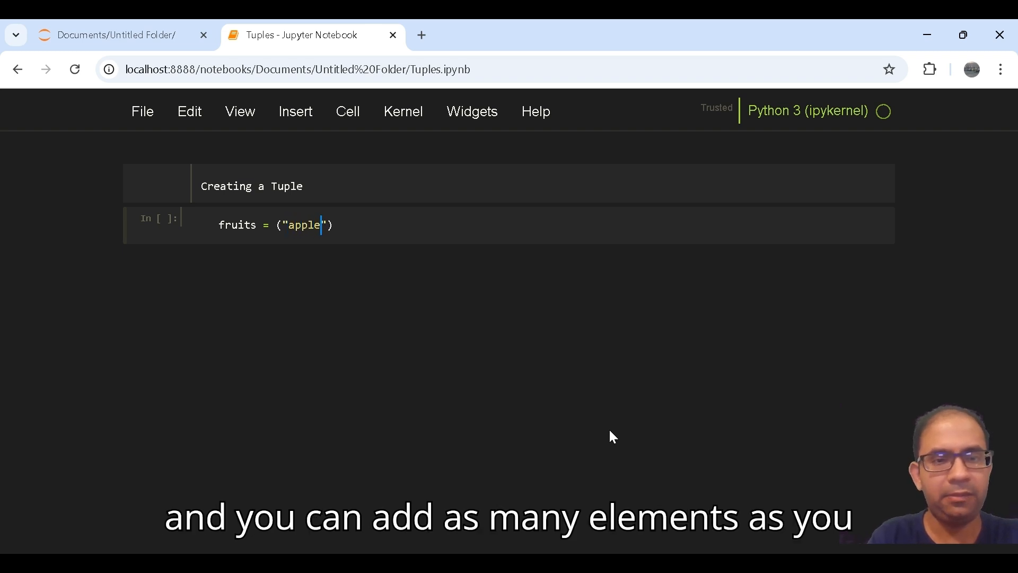
text(,)
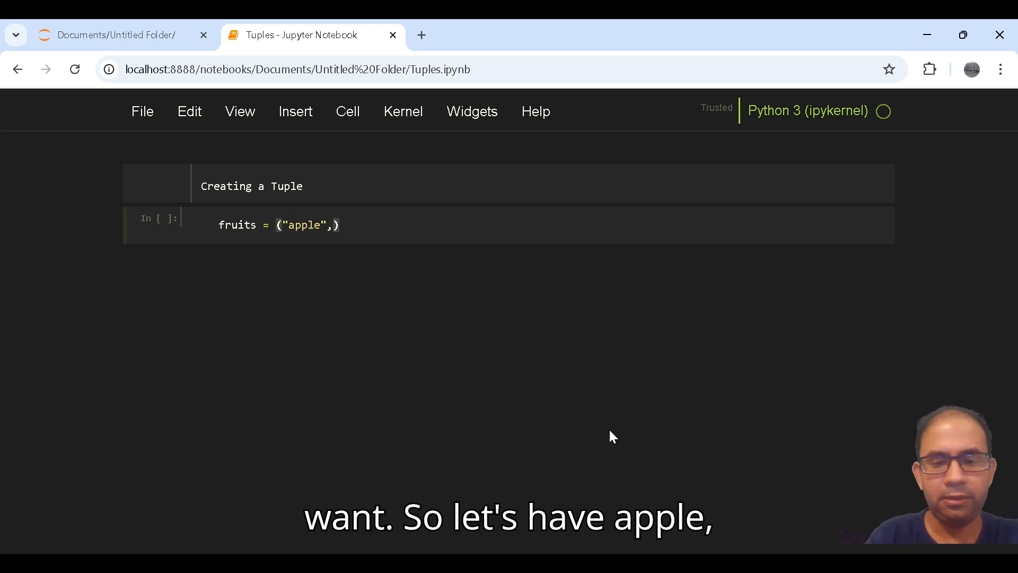
text("bana)
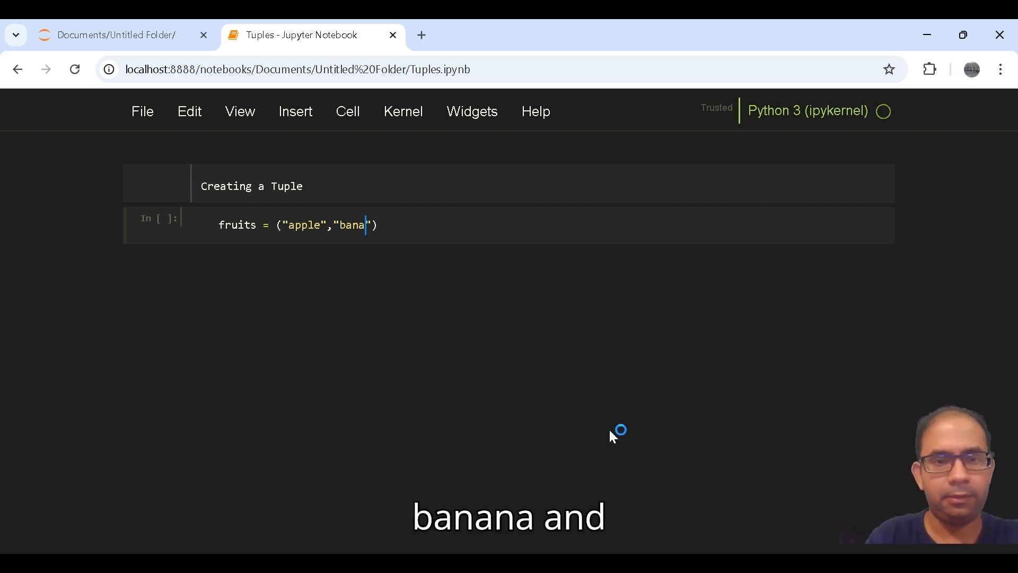
text(na,)
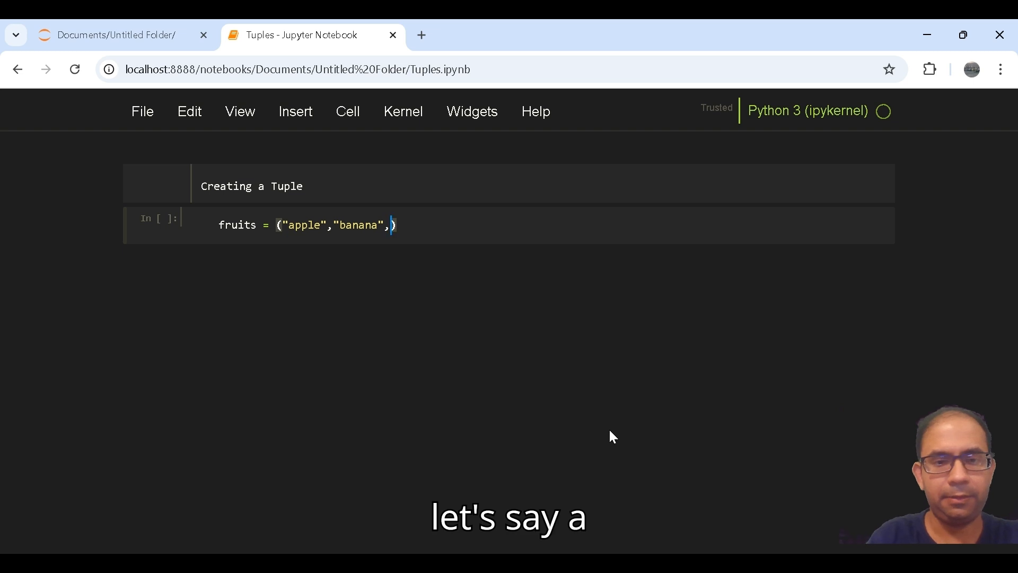
text("")
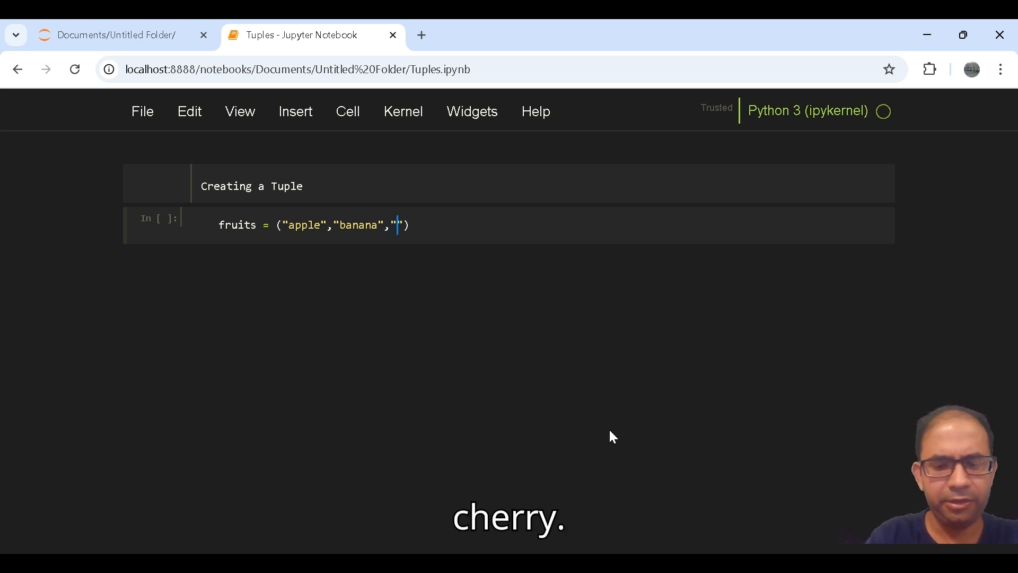
text(cherry)
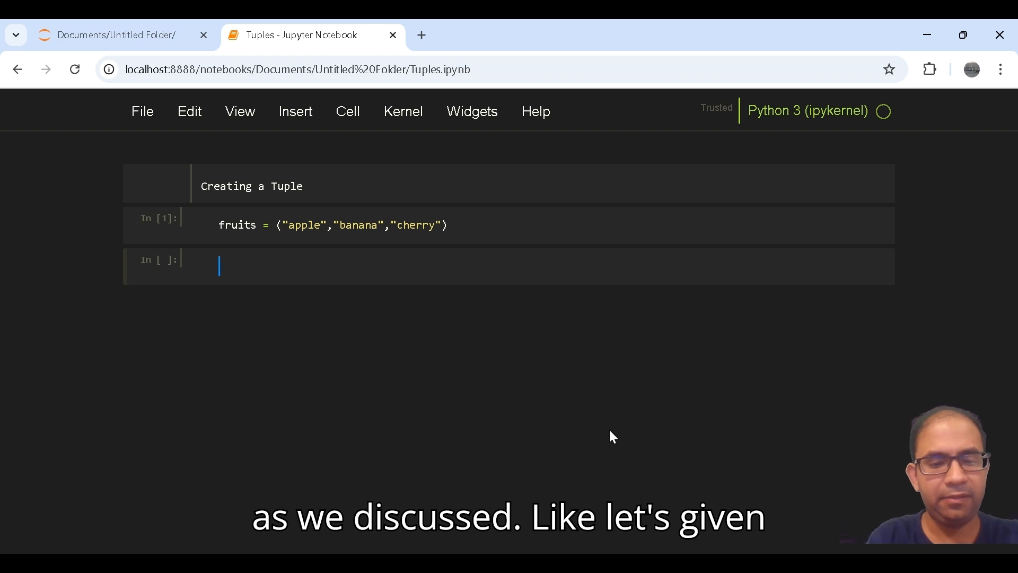
- Define and run person = ("John", 25, "Male", 170) mixing string and numeric values
text(per)
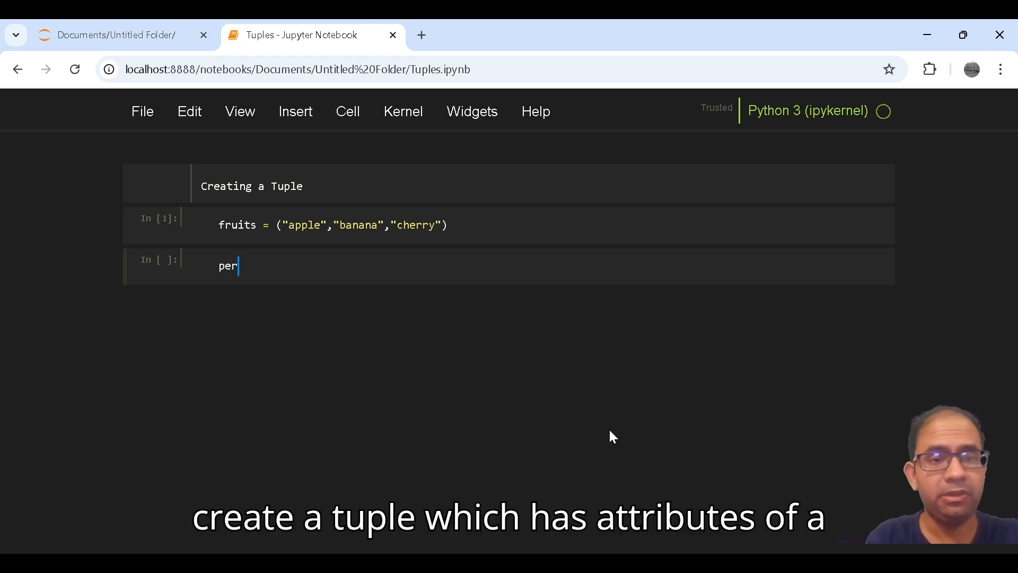
text(son =)
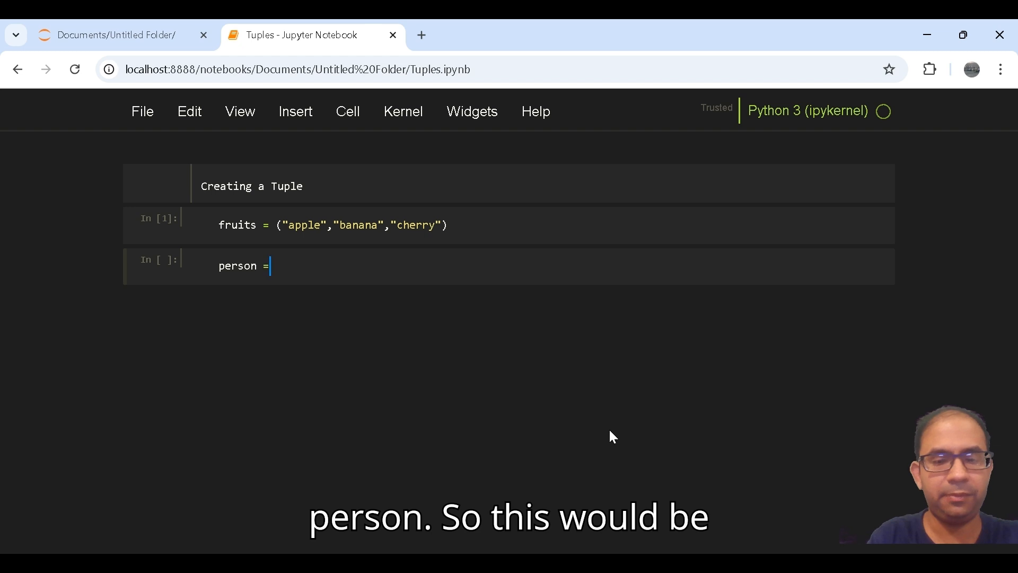
text(())
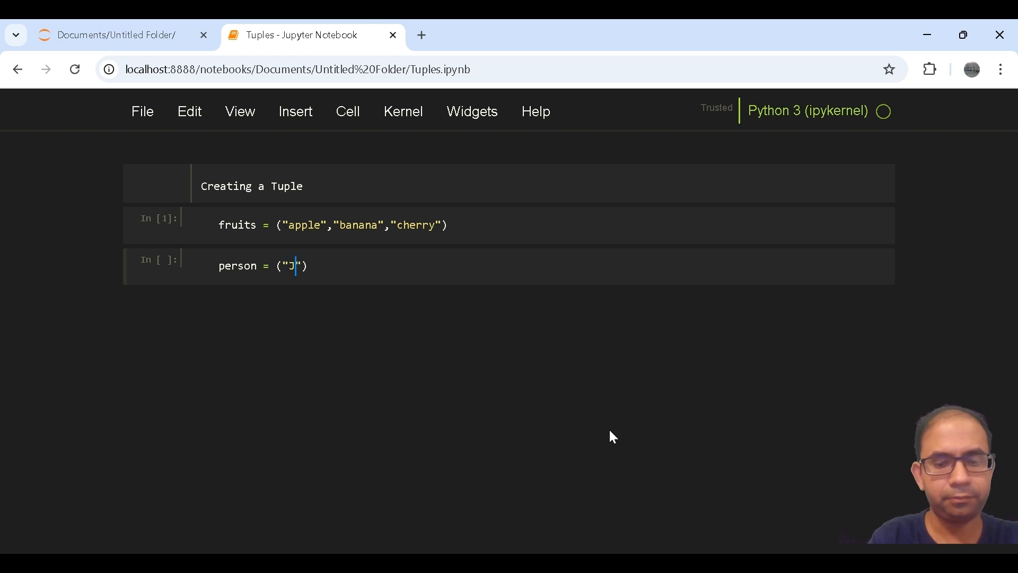
text(ohn)
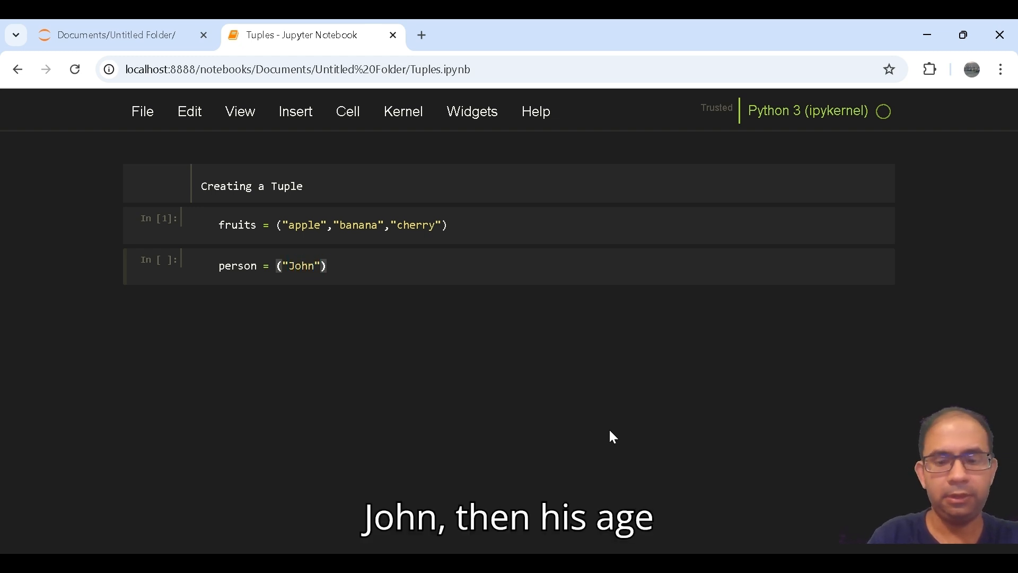
text(,)
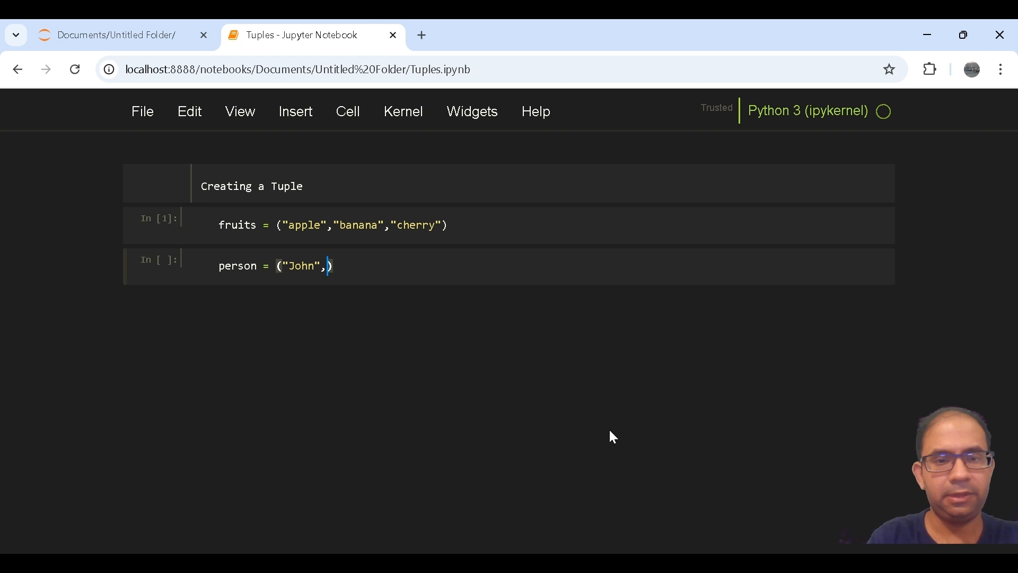
text(25)
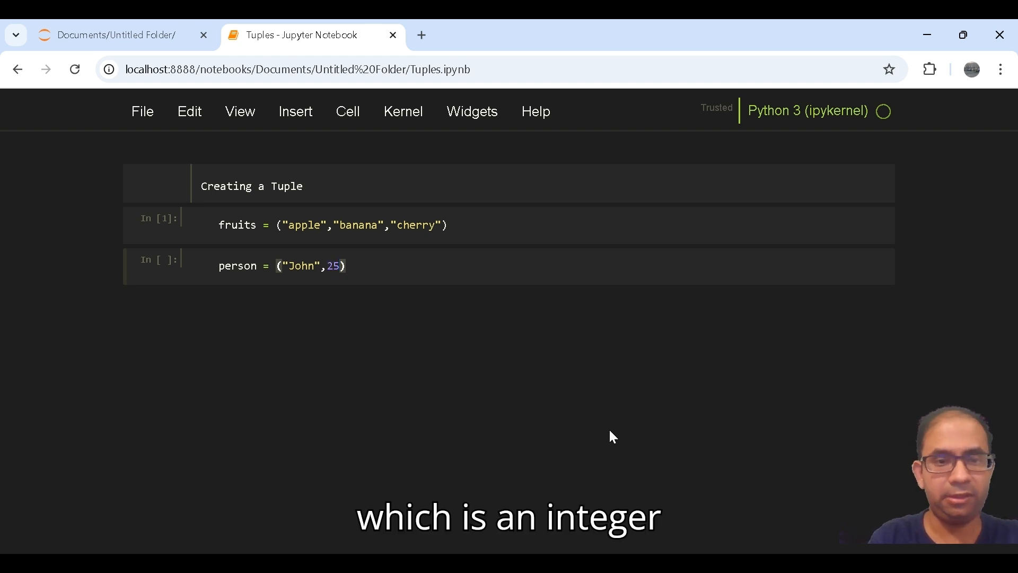
text(,)
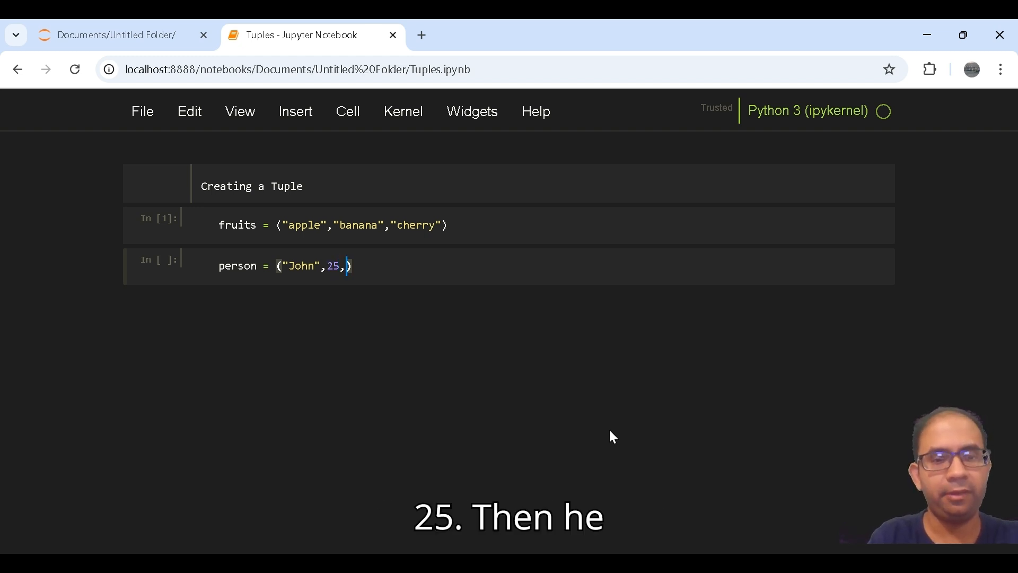
key(ctrl+s)
text("Mal)
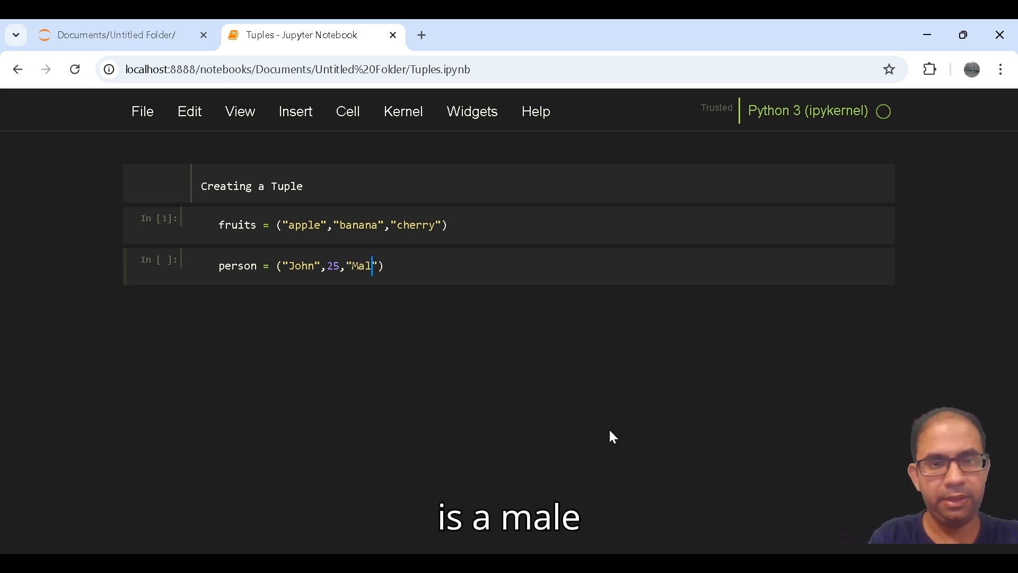
text(e,)
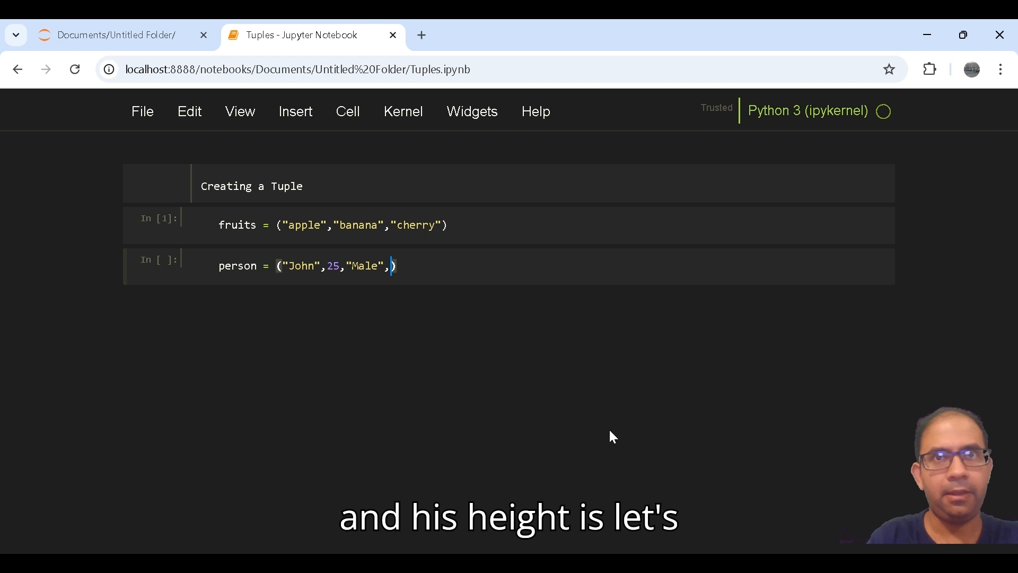
text(1)
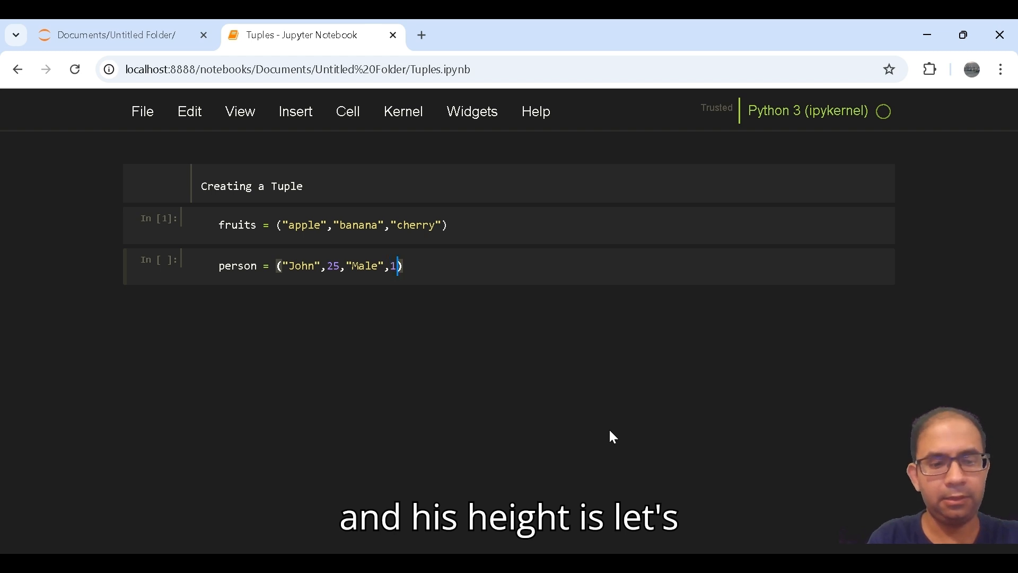
text(70)
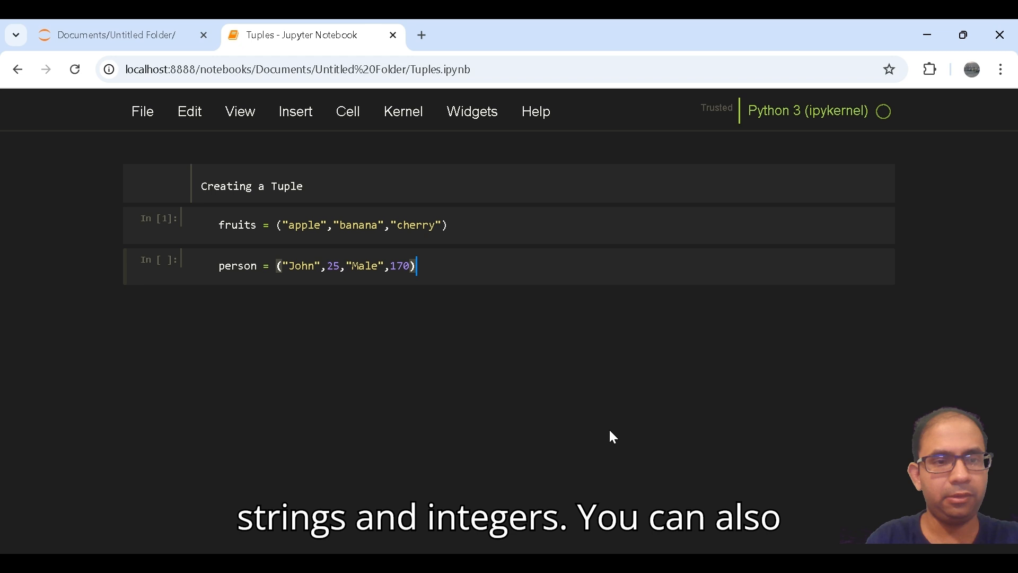
key(shift+Return)
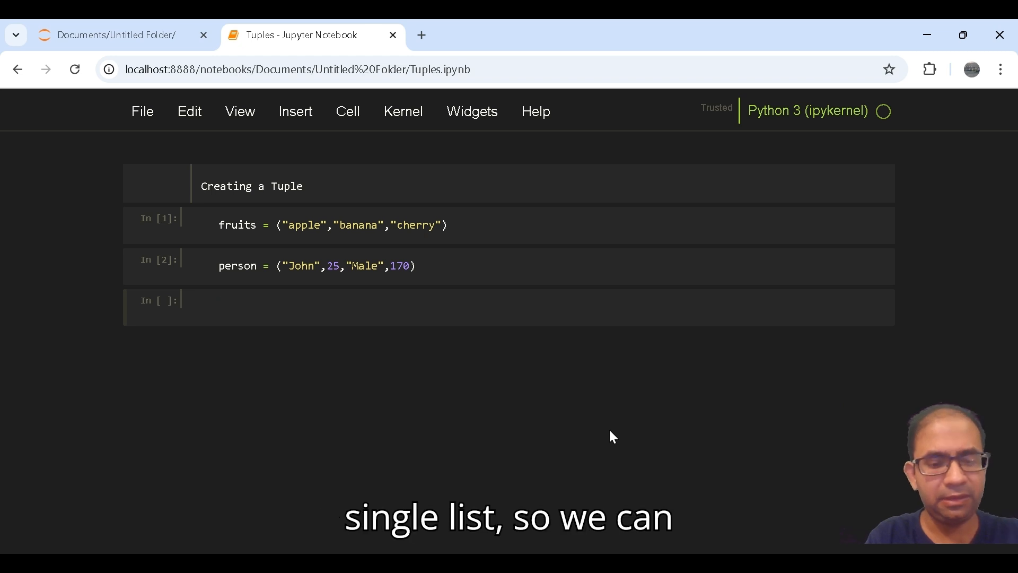
- Define single_tup = (42,) with the trailing comma marking a one-element tuple
text(single)
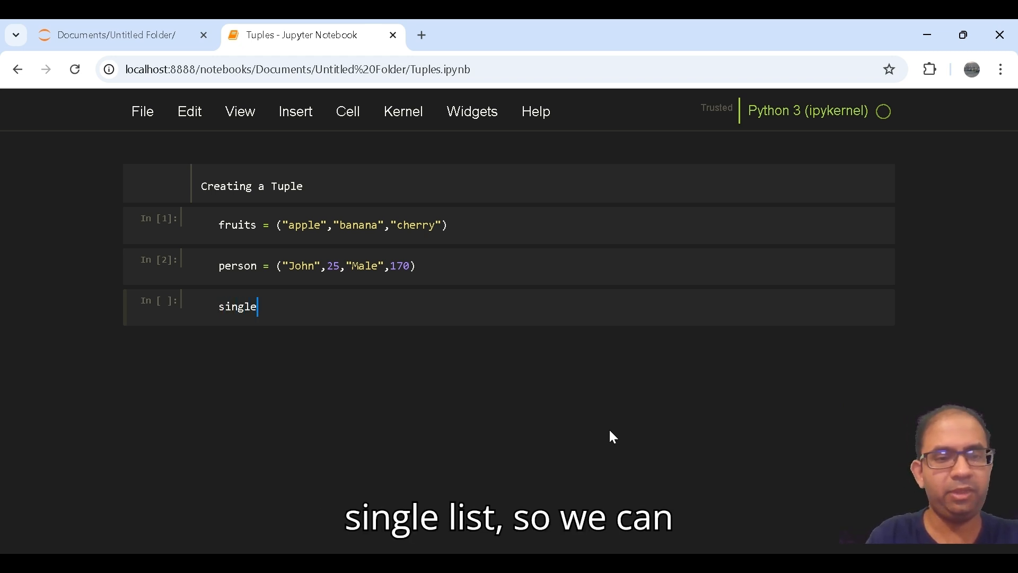
text(_tup =)
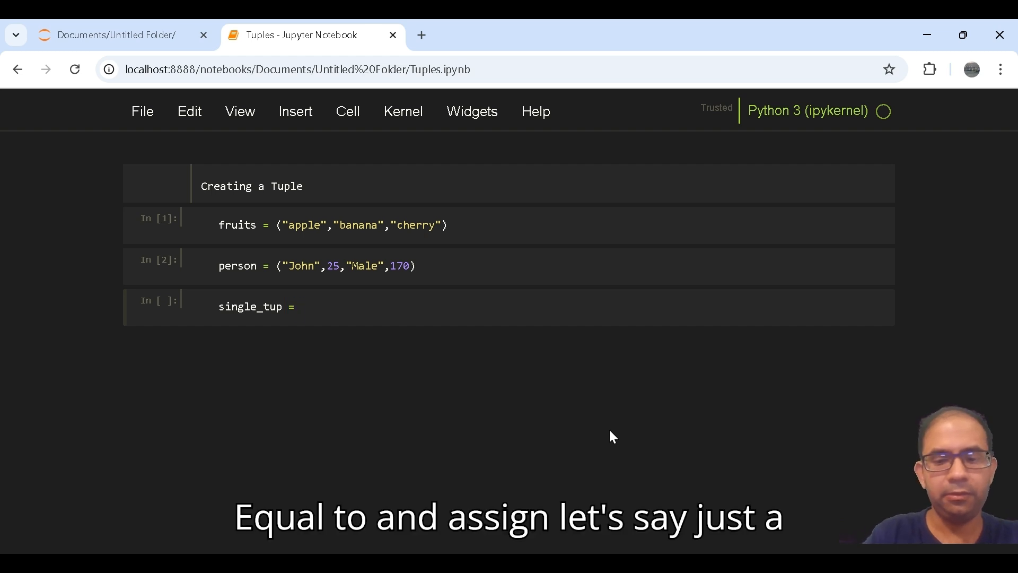
text((42))
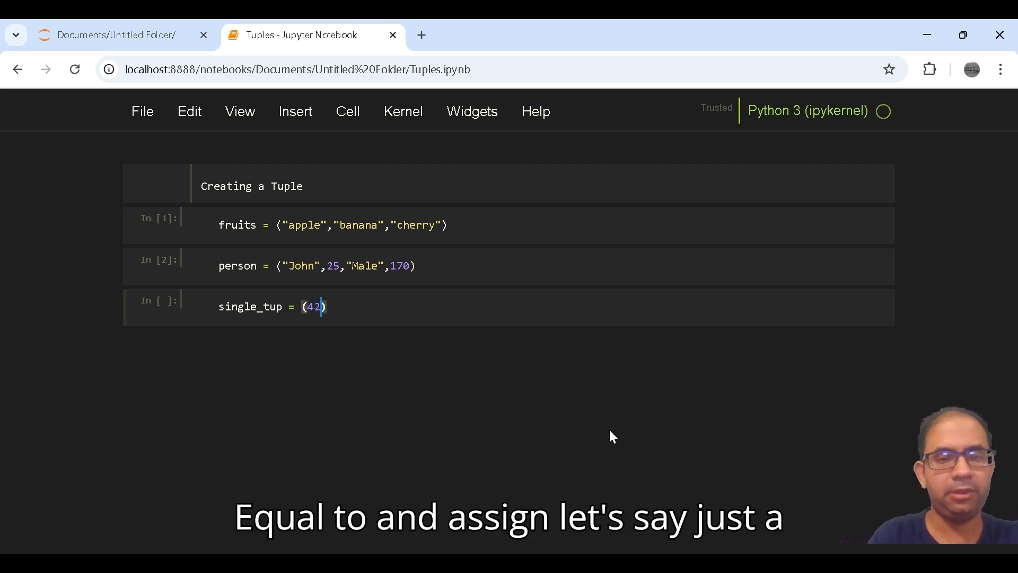
text(,)
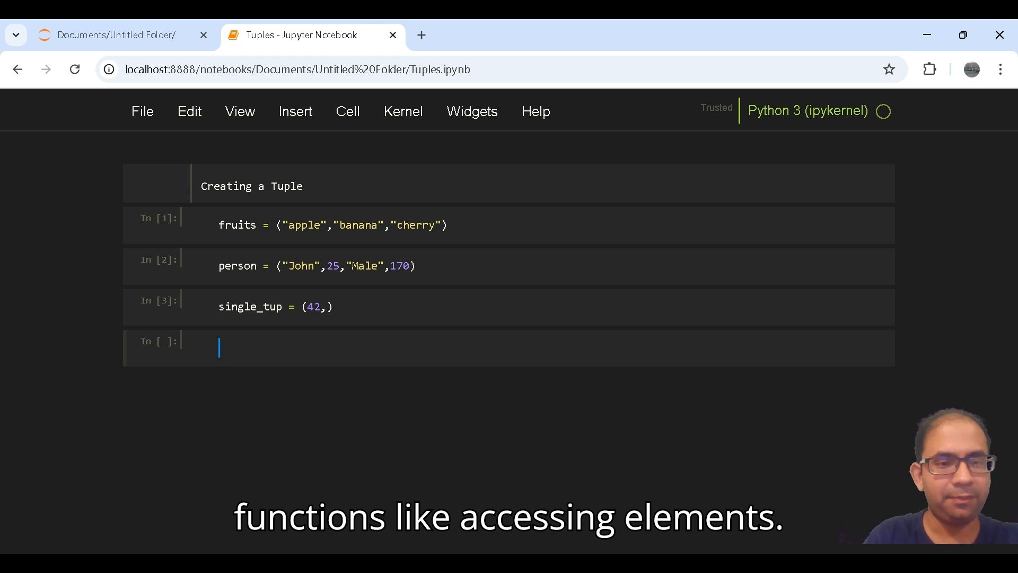
- Make the new cell Markdown, write 'Accessing a element' and render it
click(348, 111)
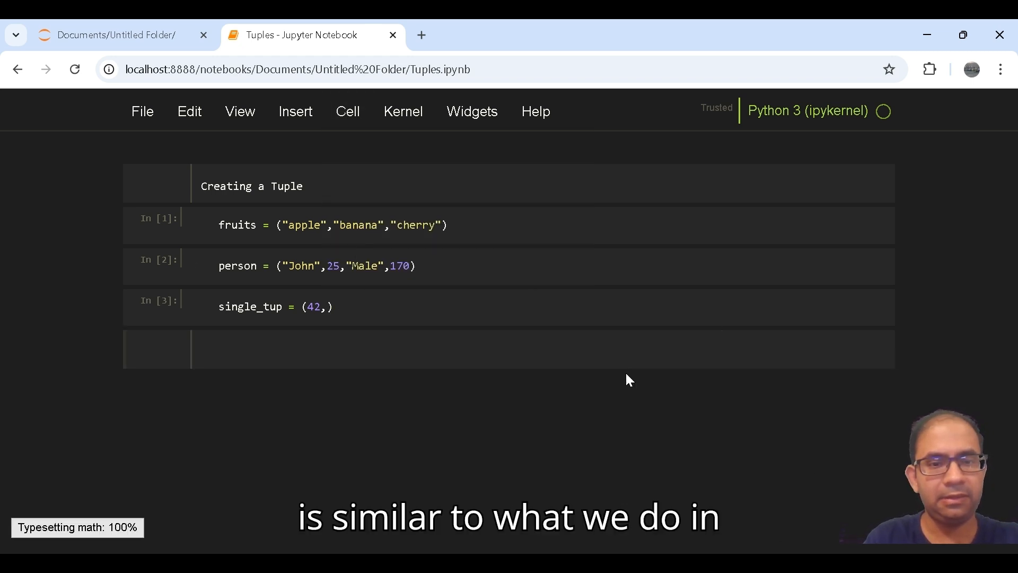
click(324, 348)
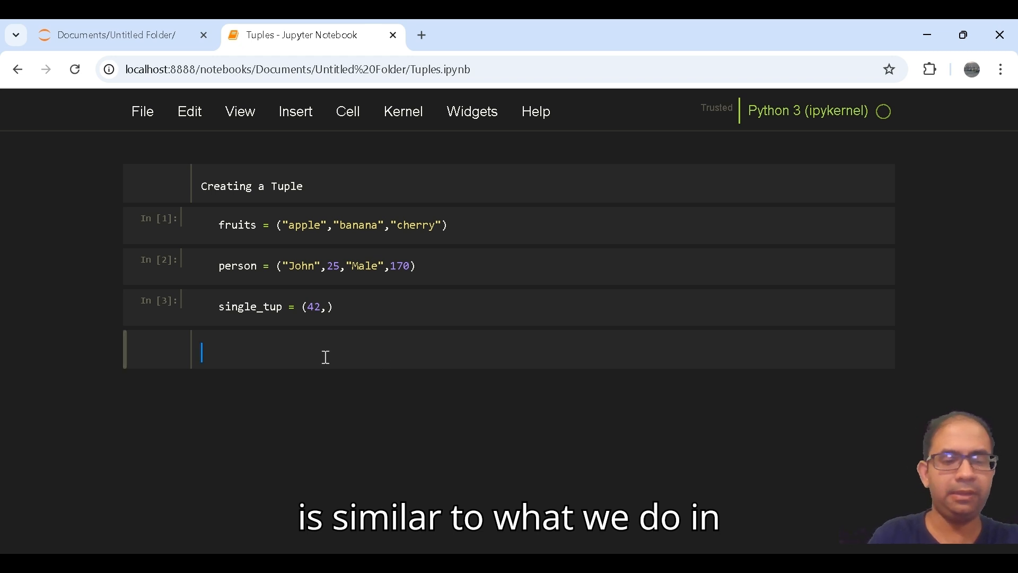
text(Access)
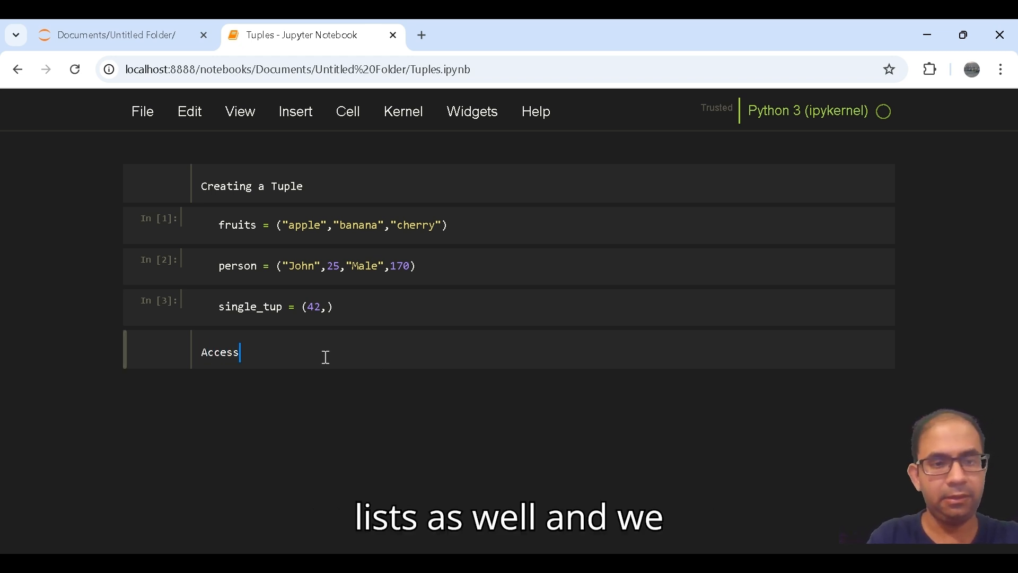
text(ing a)
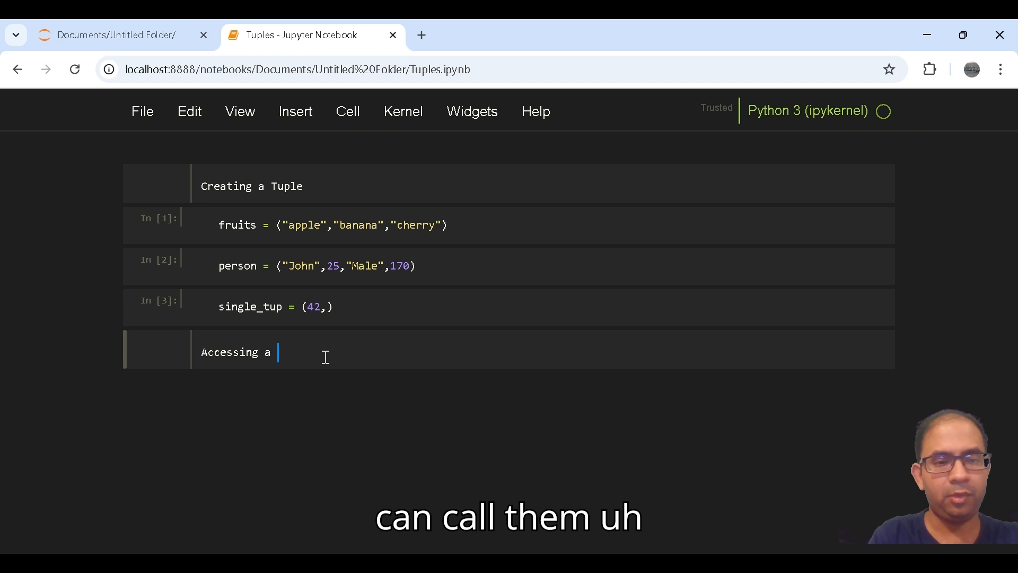
text(l)
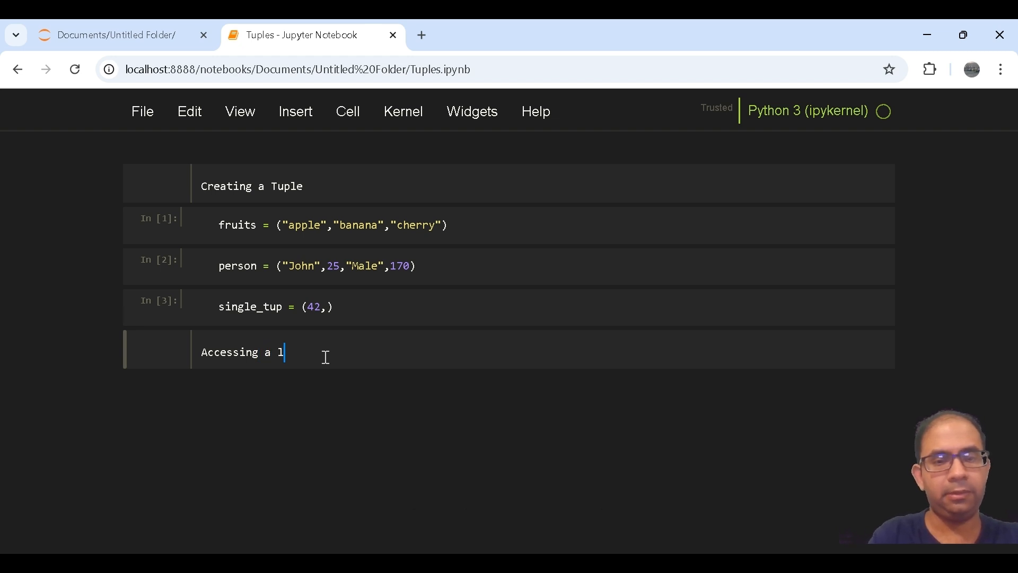
text(elem)
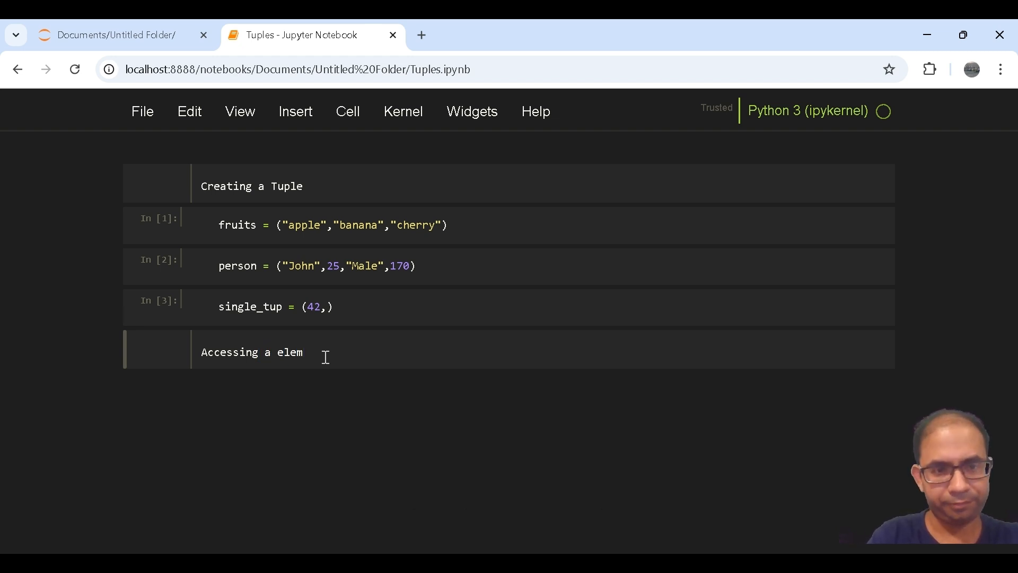
key(shift+enter)
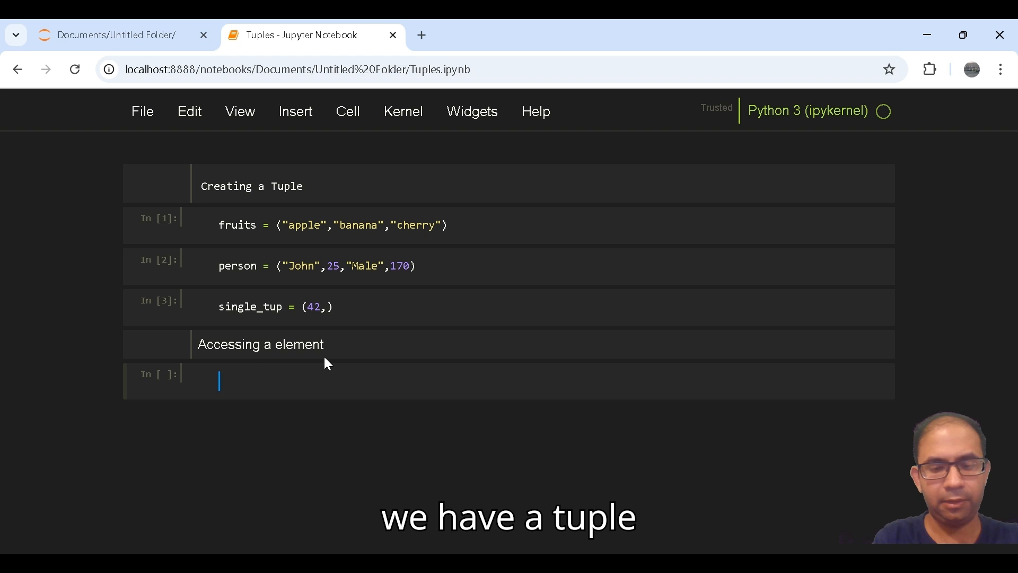
- Define coordinates = (10, 20, 30) in the code cell
text(coordu)
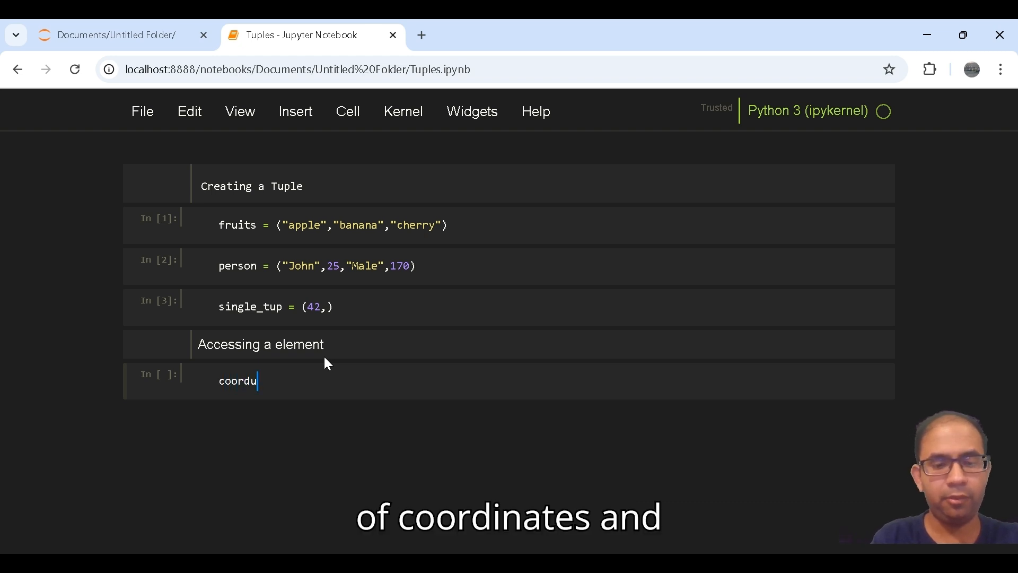
text(inates)
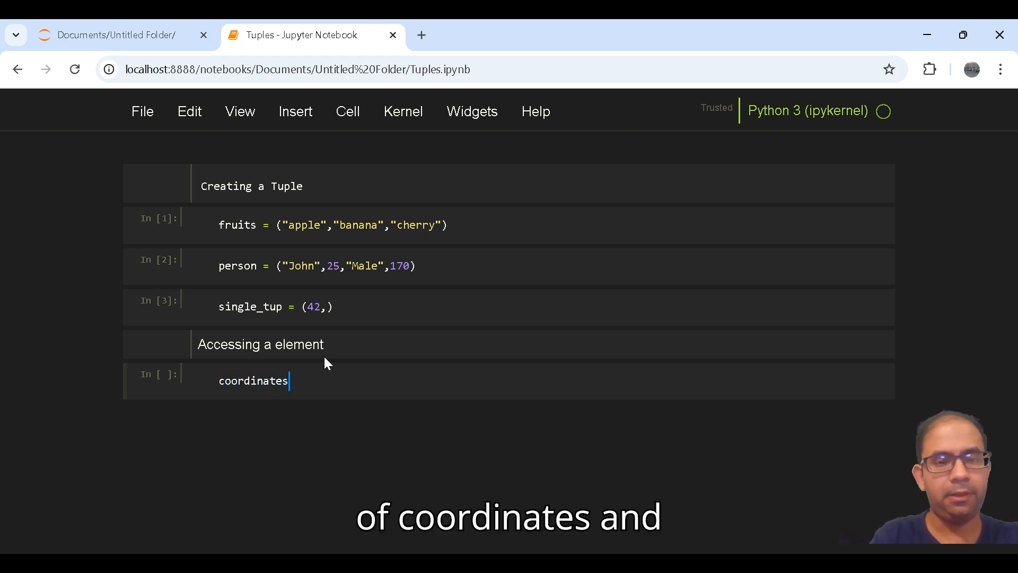
text(=)
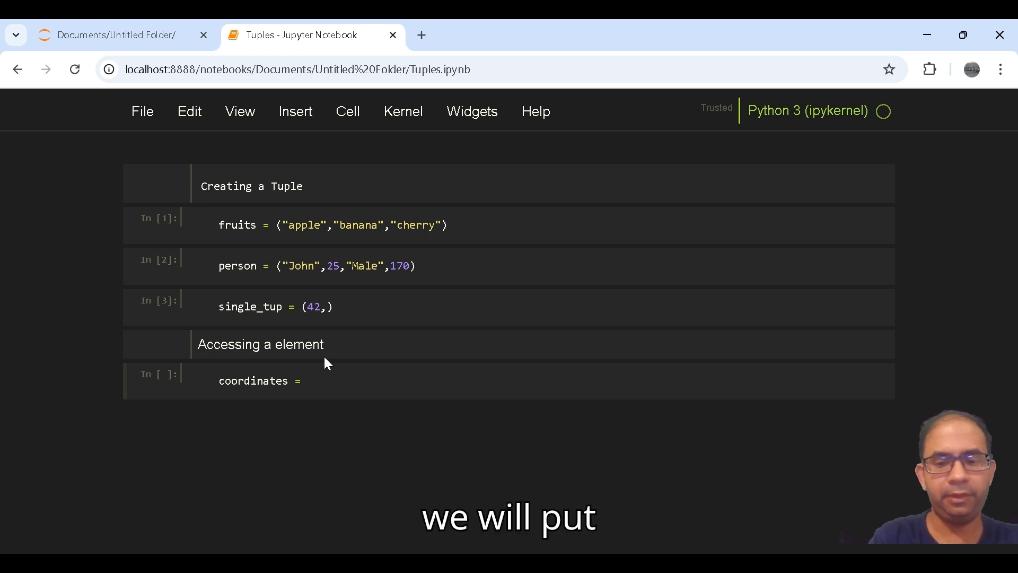
text(())
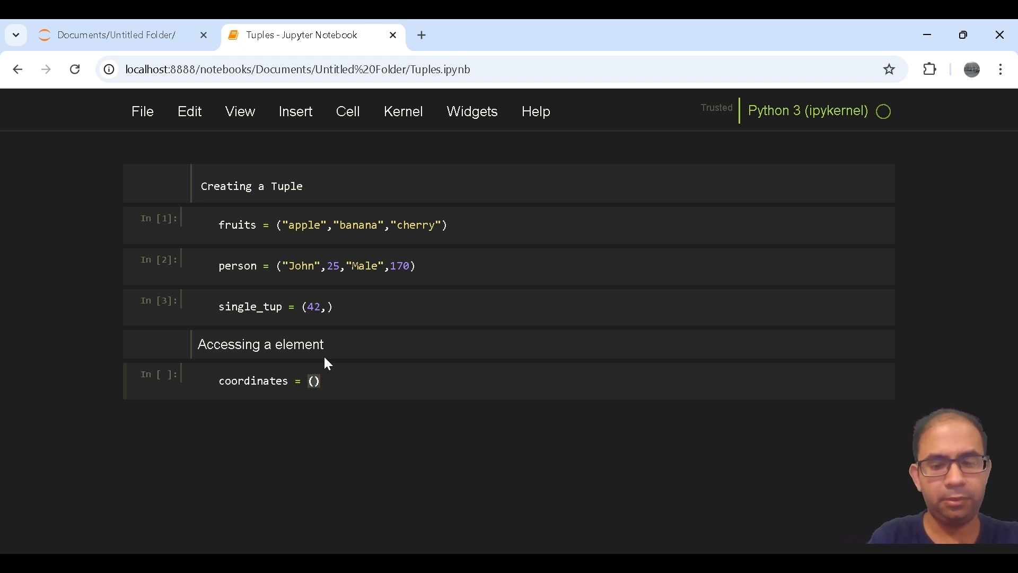
text(10,20)
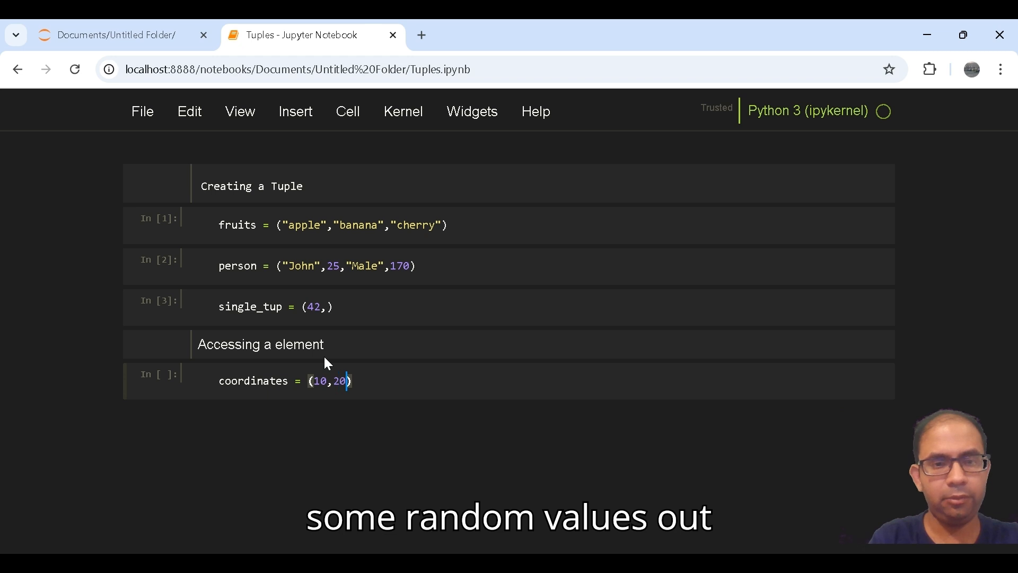
text(,)
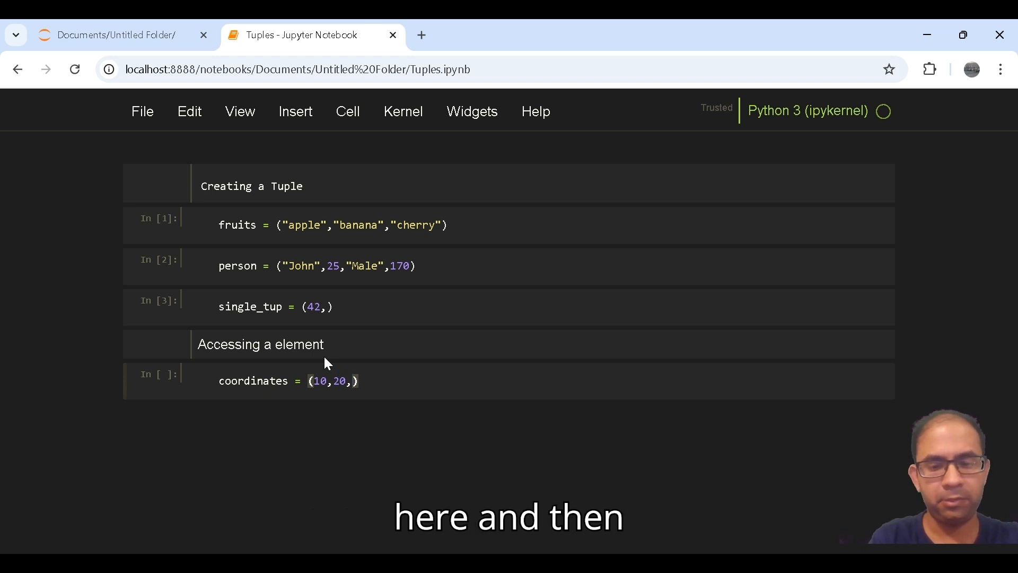
text(30)
text(x)
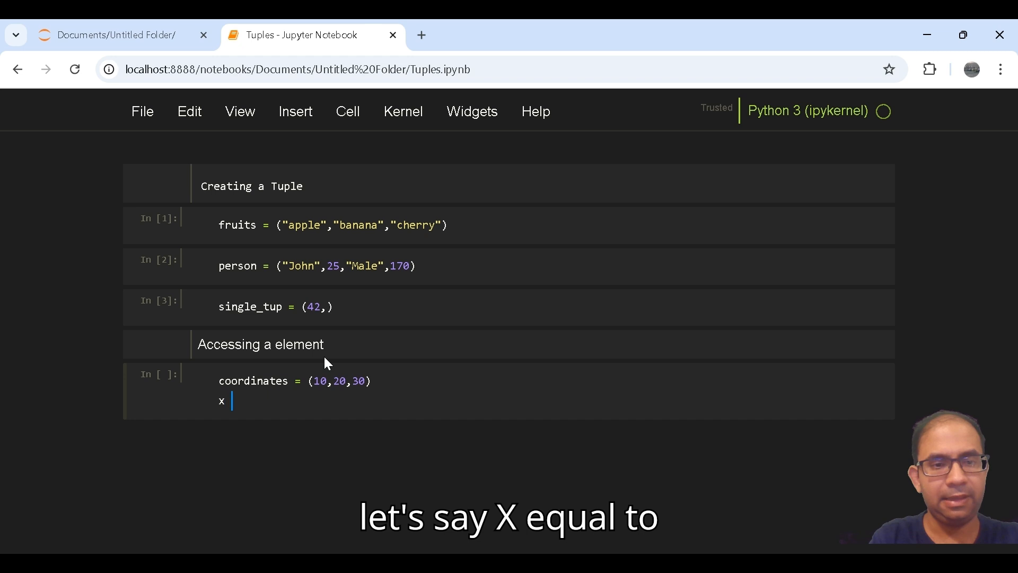
- Assign x = coordinates[0] and print x to show the first element 10
text(= coordinate)
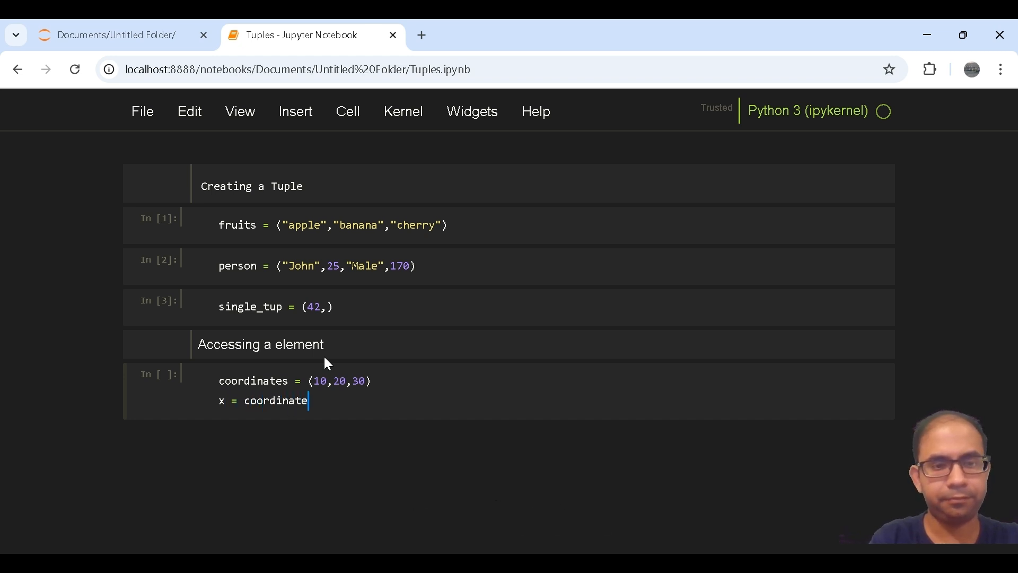
text(s())
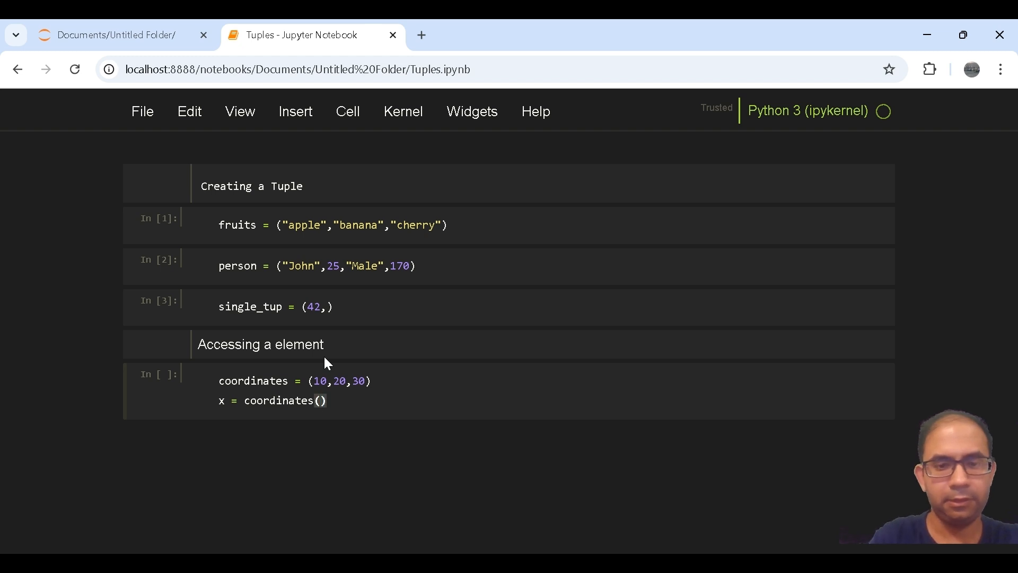
text(0)
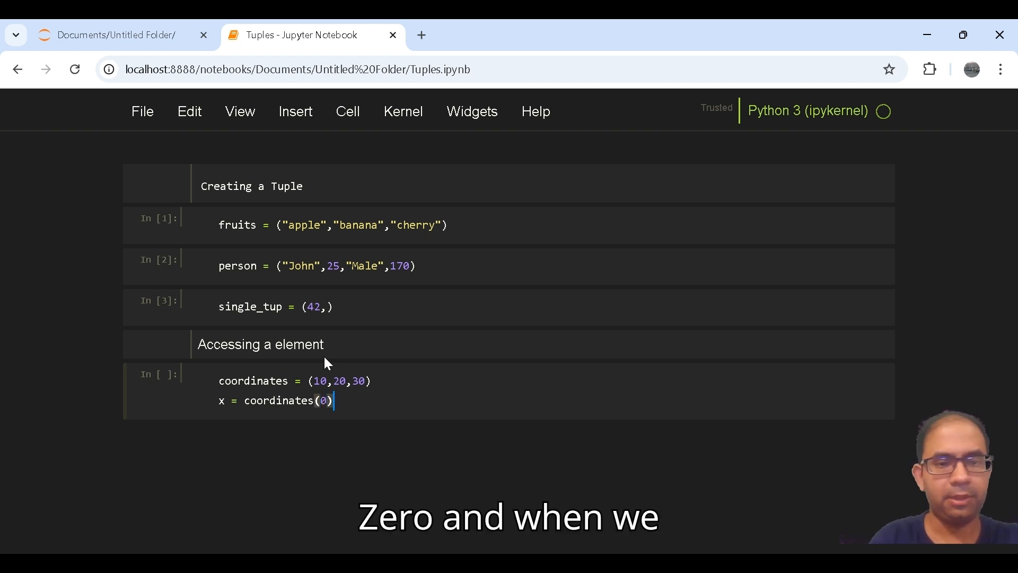
text(pr)
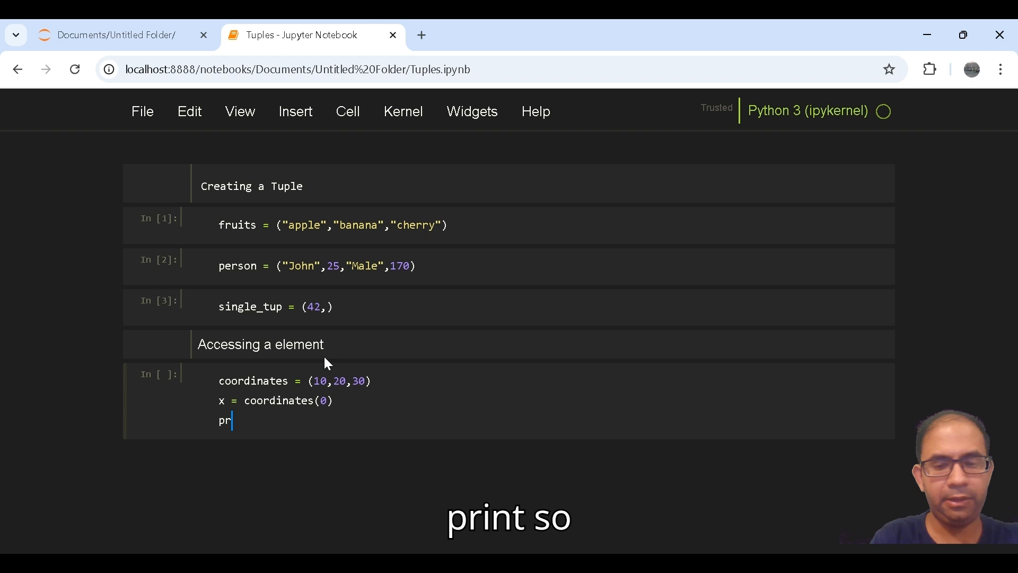
text(in)
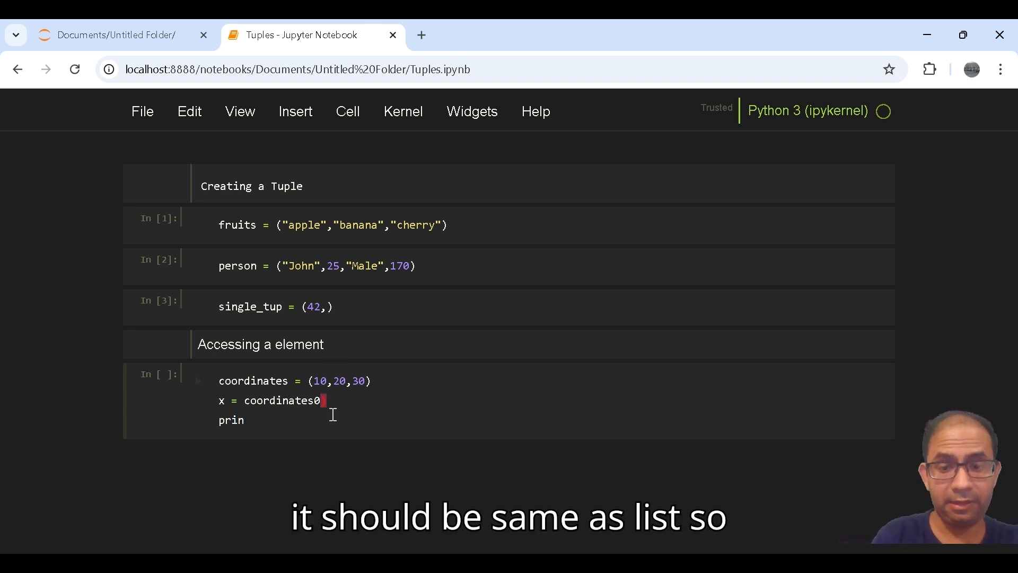
text([0])
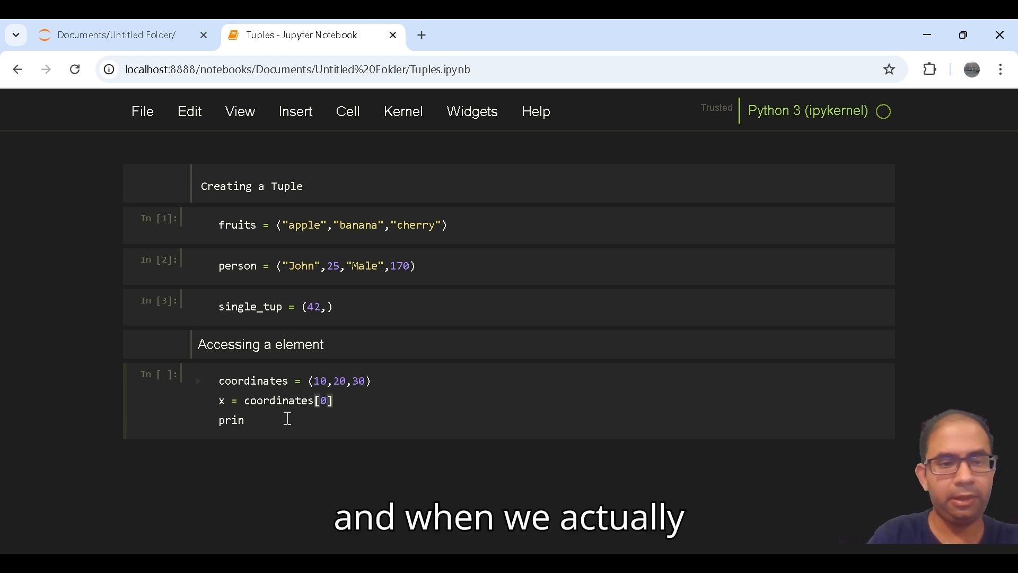
text(t())
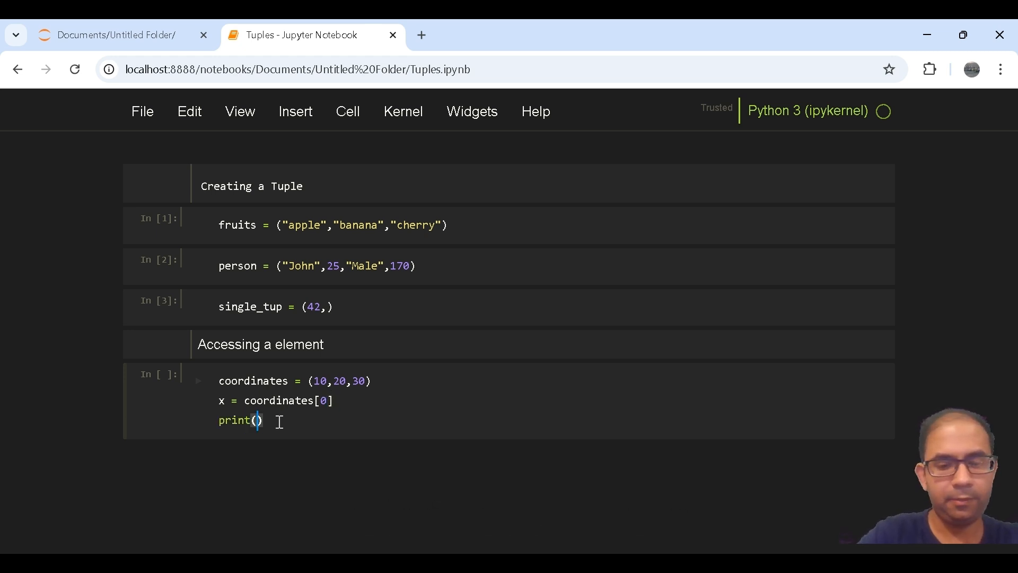
text(x)
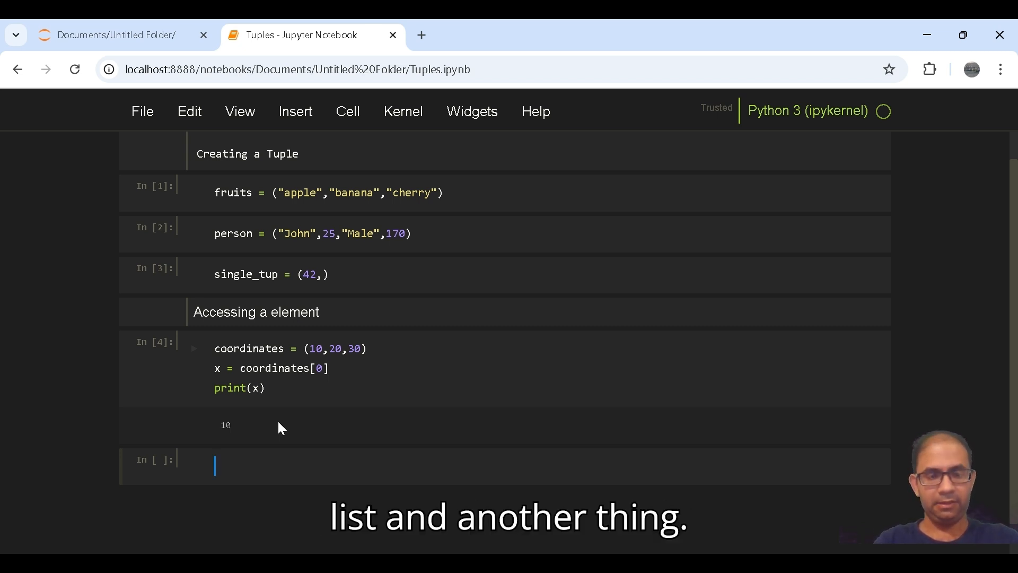
mouse_move(348, 112)
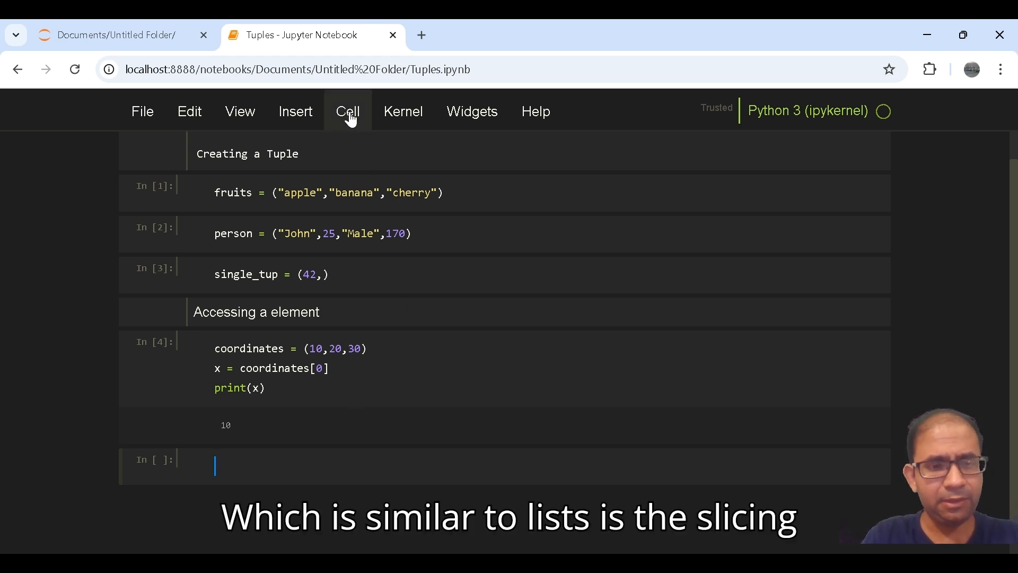
- Make the new cell Markdown and write the 'Slicing' heading
click(348, 111)
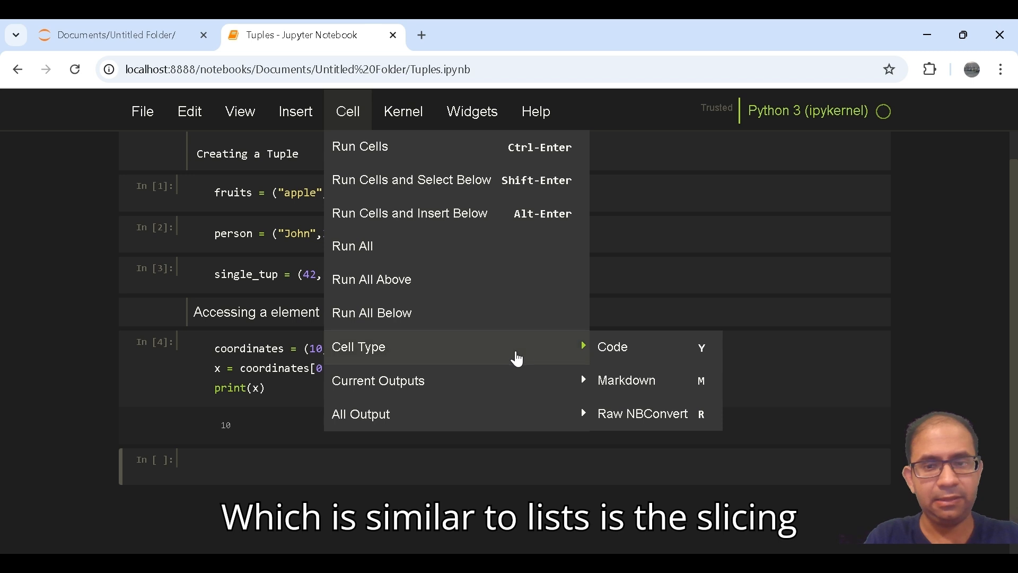
mouse_move(626, 379)
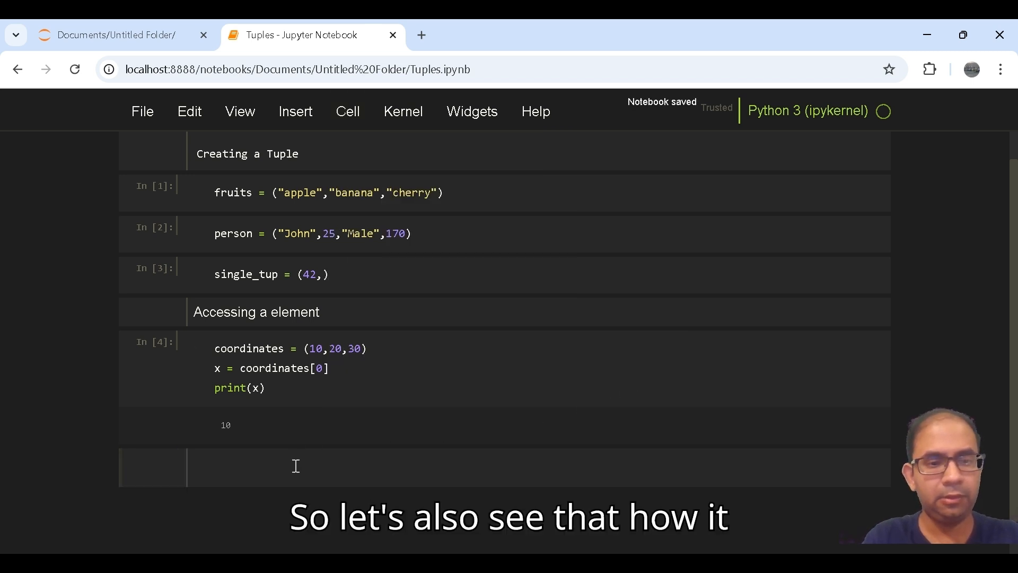
text(Slicing)
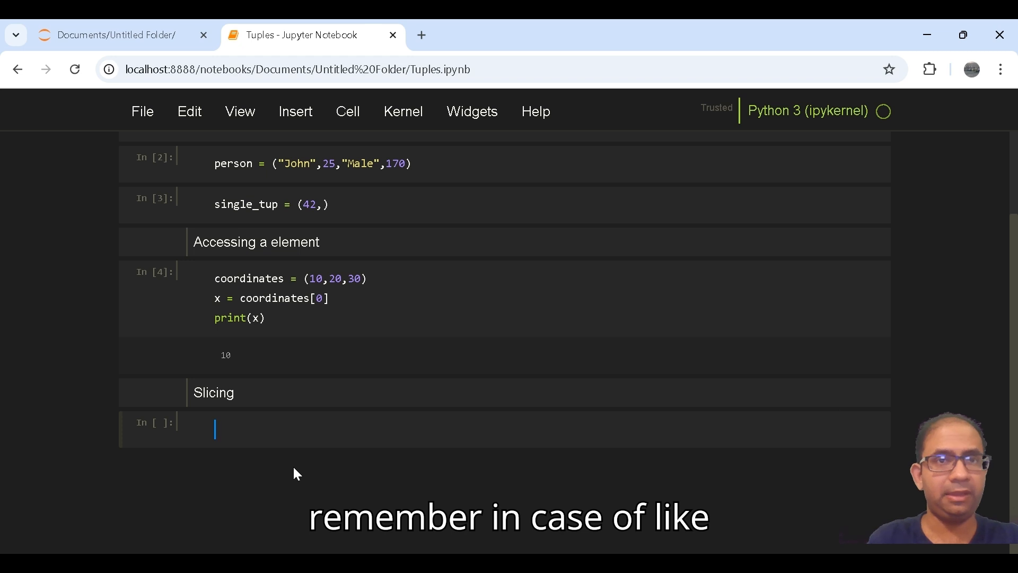
mouse_move(918, 25)
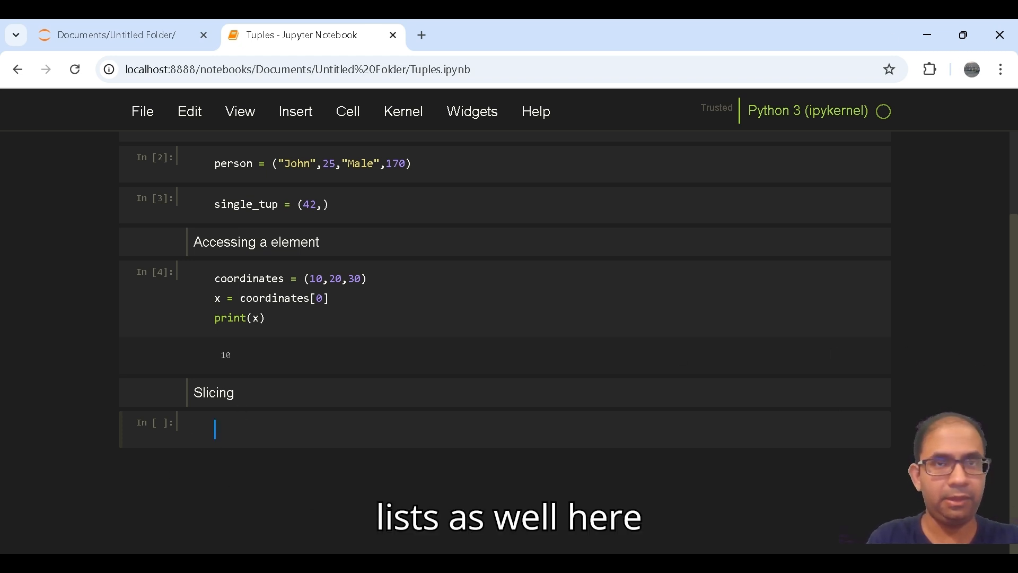
mouse_move(515, 362)
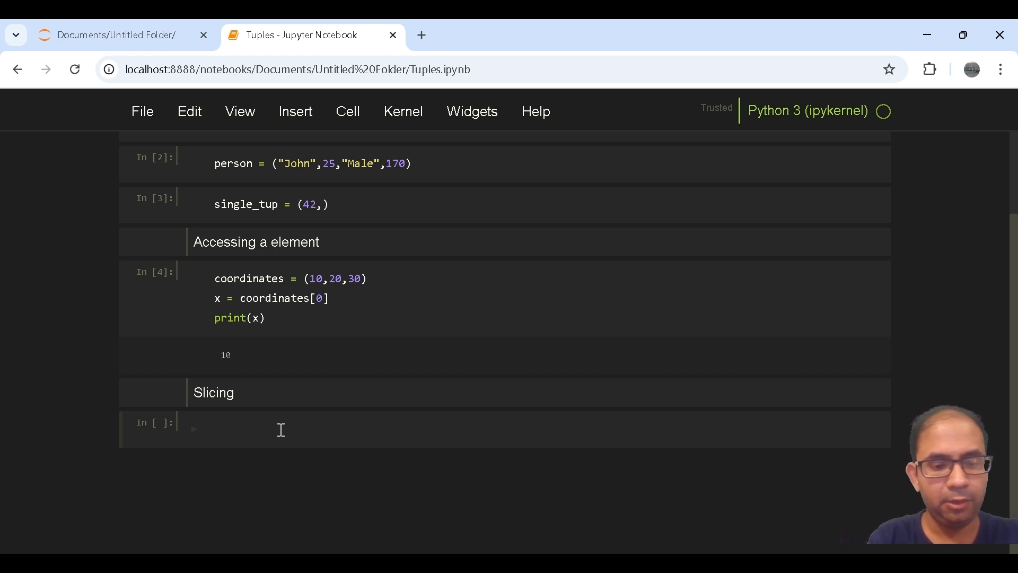
- Run x_y = coordinates[0:2] and print x_y, outputting (10, 20)
text(x_)
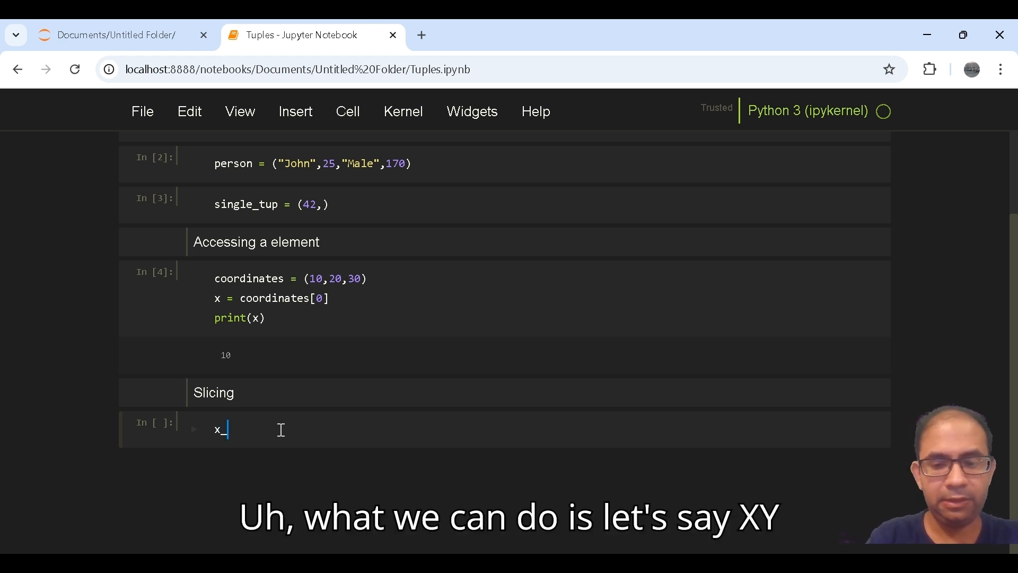
text(y =)
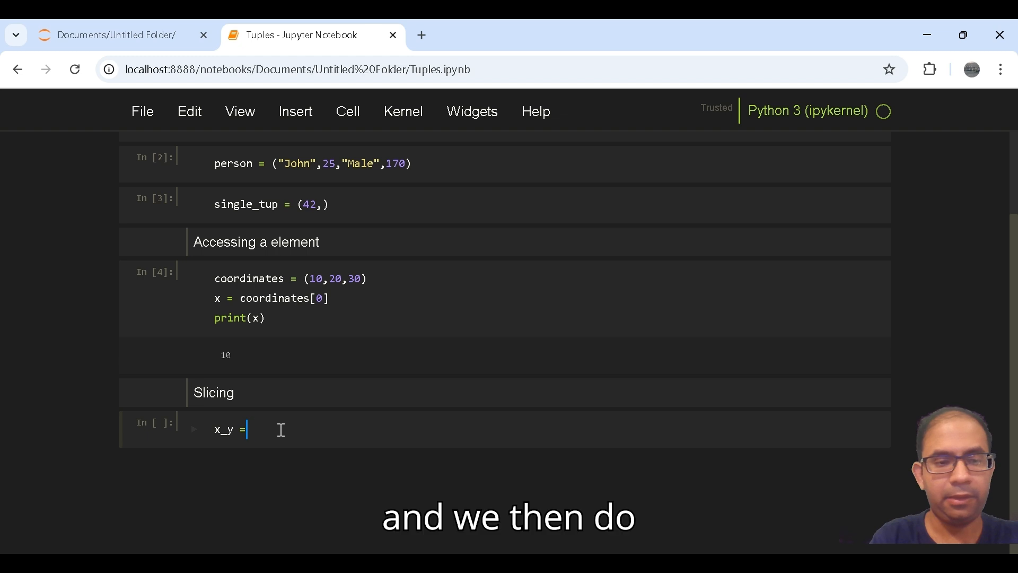
text(co)
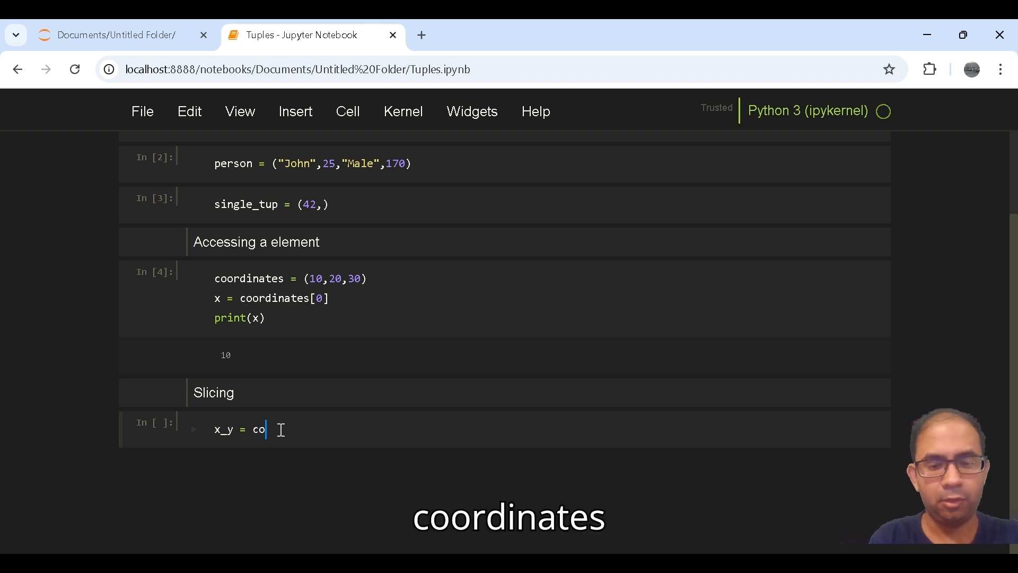
text(ordinate)
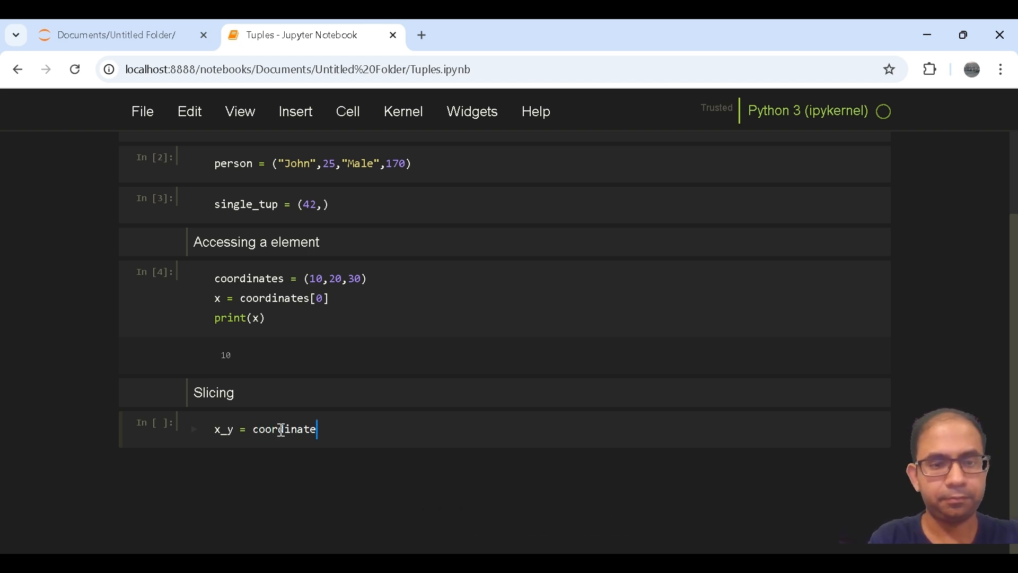
text(s[0])
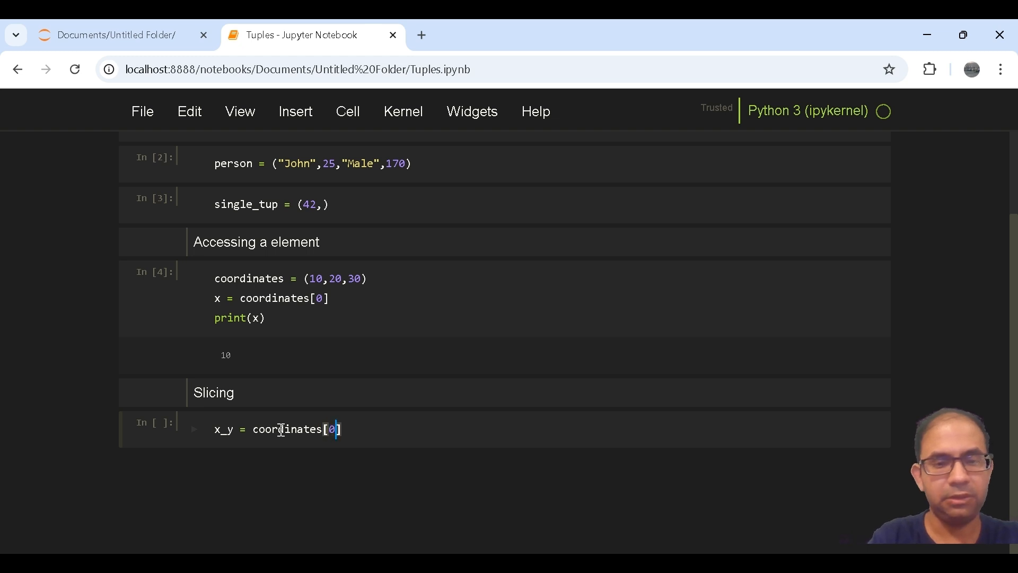
text(:)
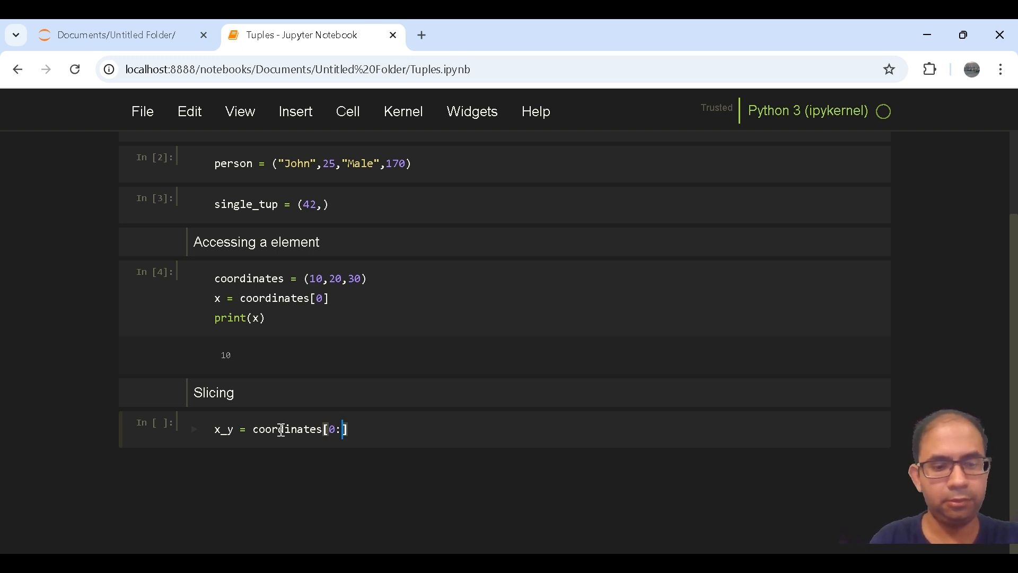
text(2)
text(print)
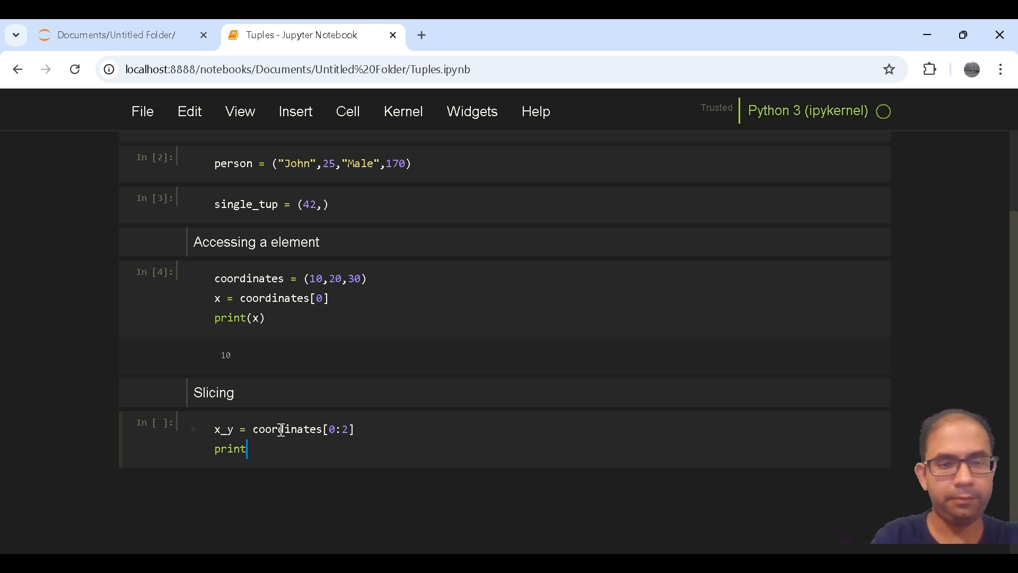
text(())
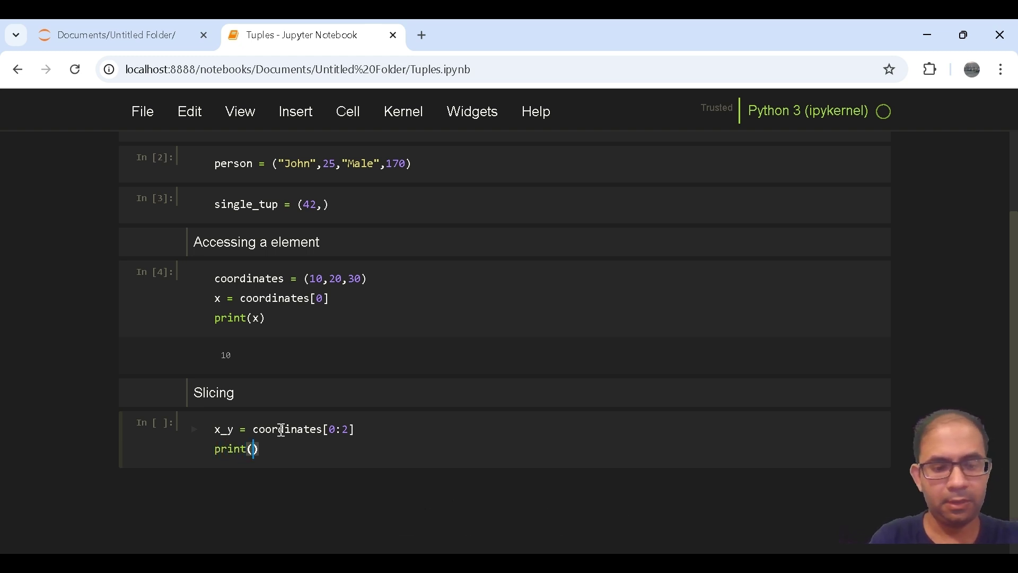
text(x_y)
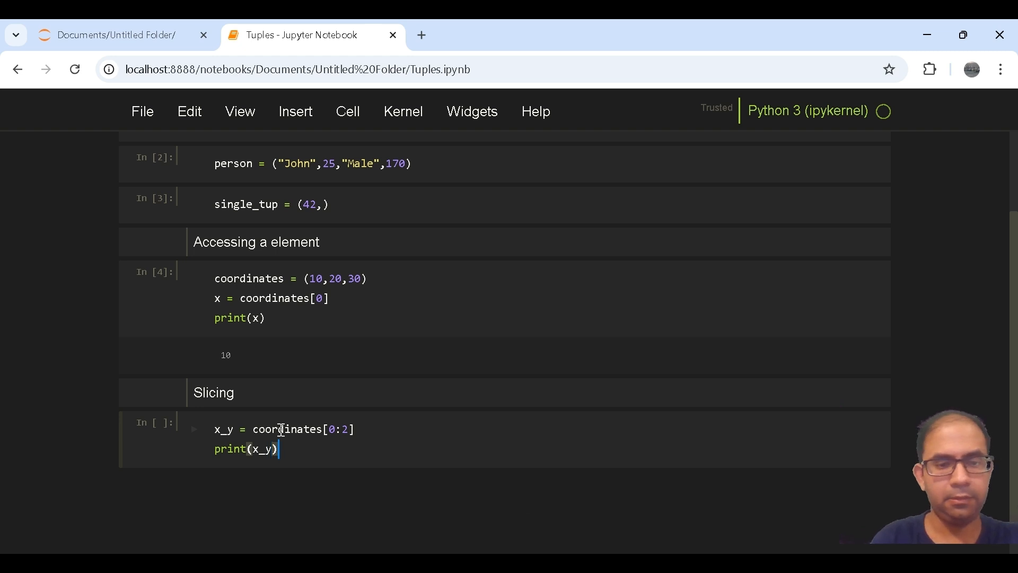
key(shift+enter)
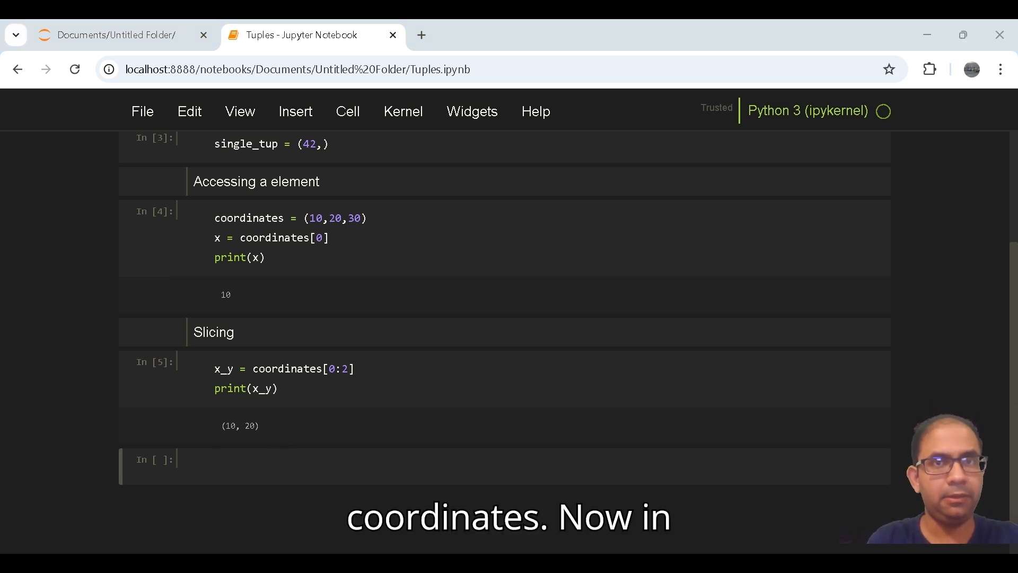
mouse_move(932, 360)
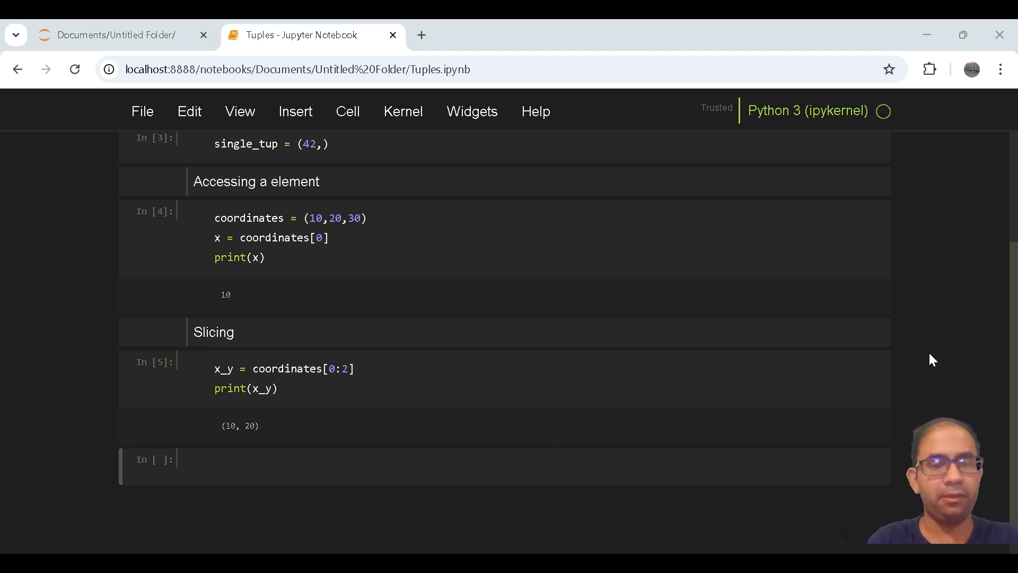
mouse_move(327, 281)
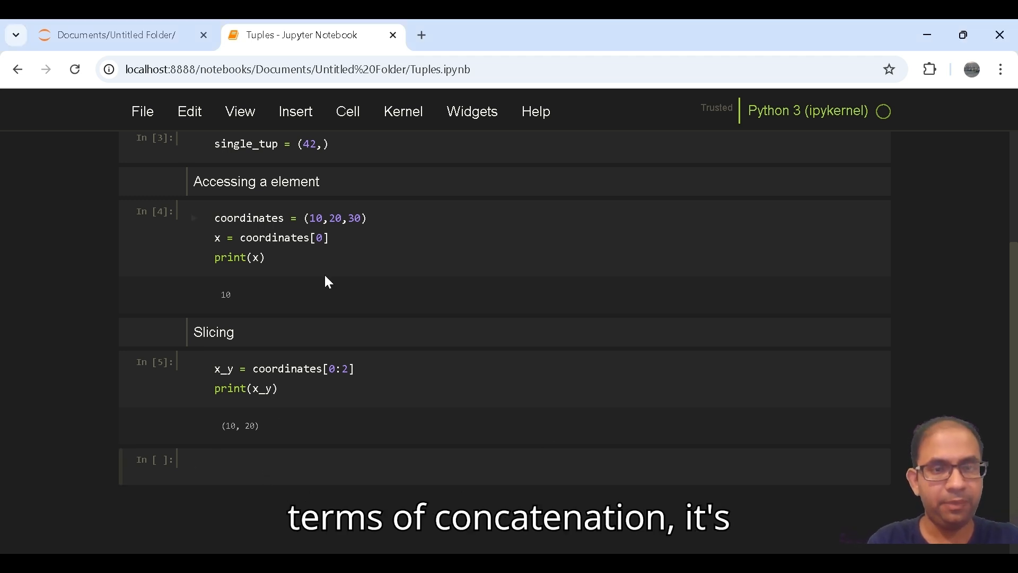
- Write the 'Concatenation' heading in the new Markdown cell
click(348, 111)
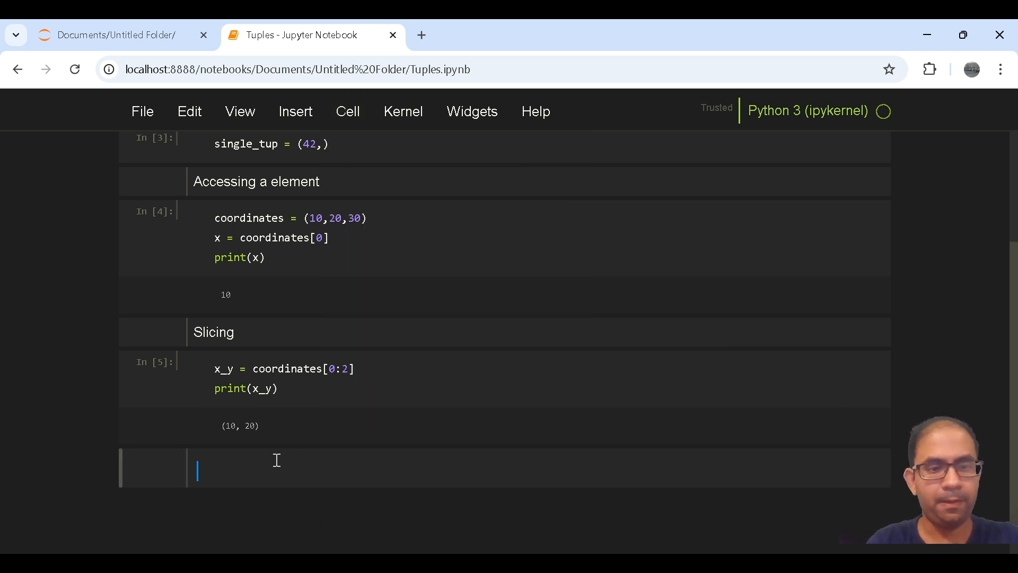
text(Concatenatio)
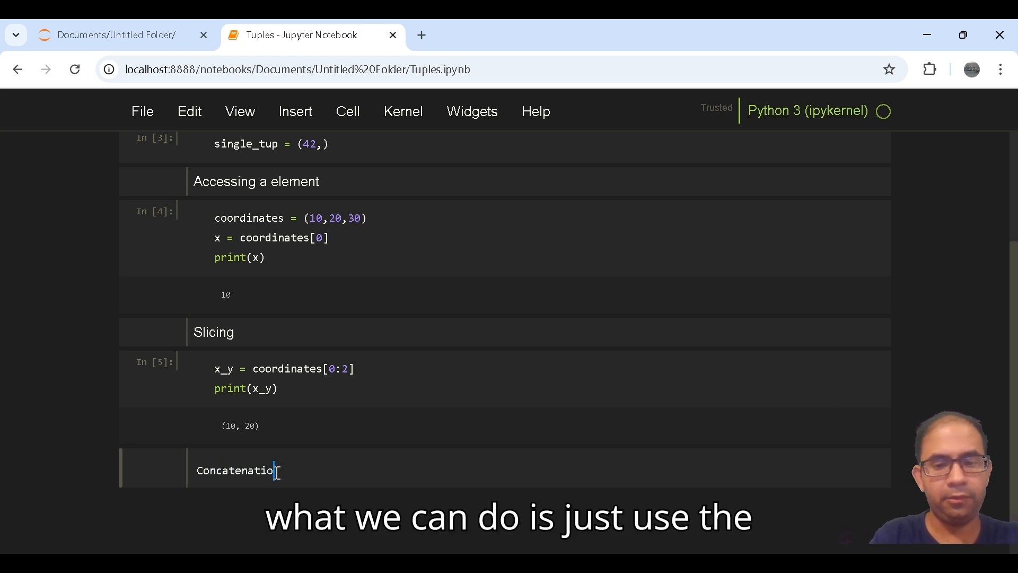
scroll(down, 3)
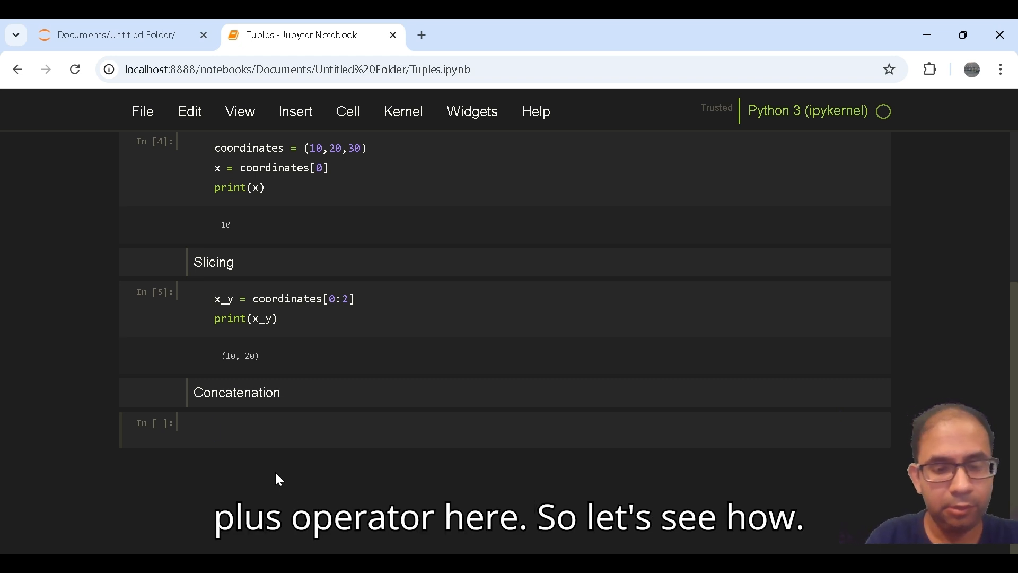
- Define t1 = (10, 20, 30) and t2 = (40, 50, 60)
text(t1)
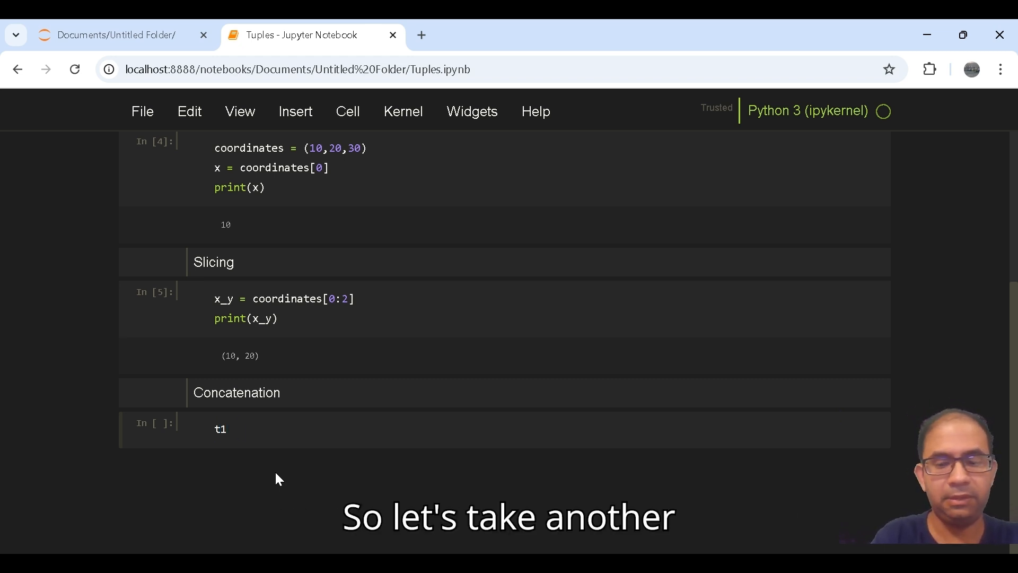
text(= (1))
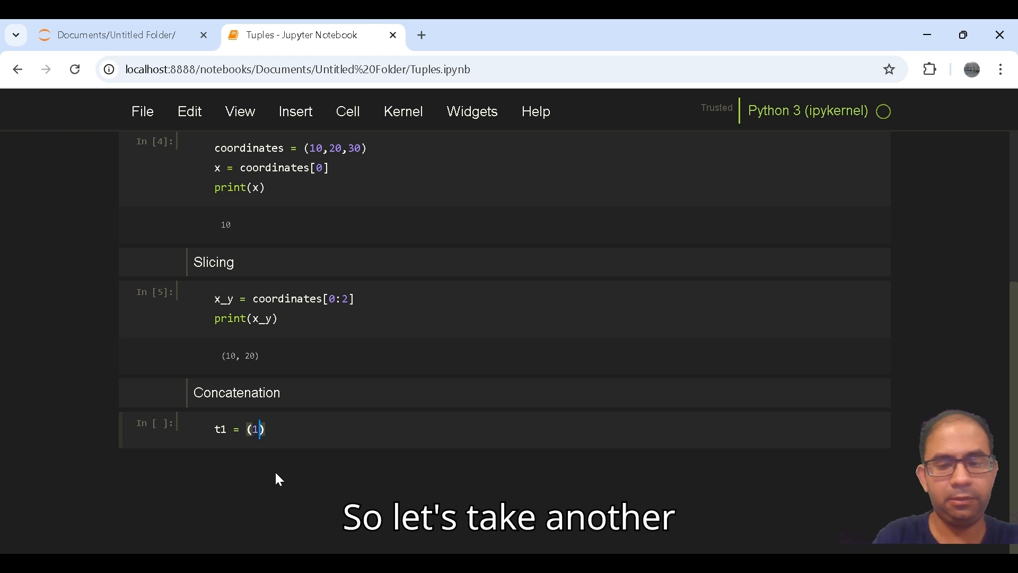
text(0,20,)
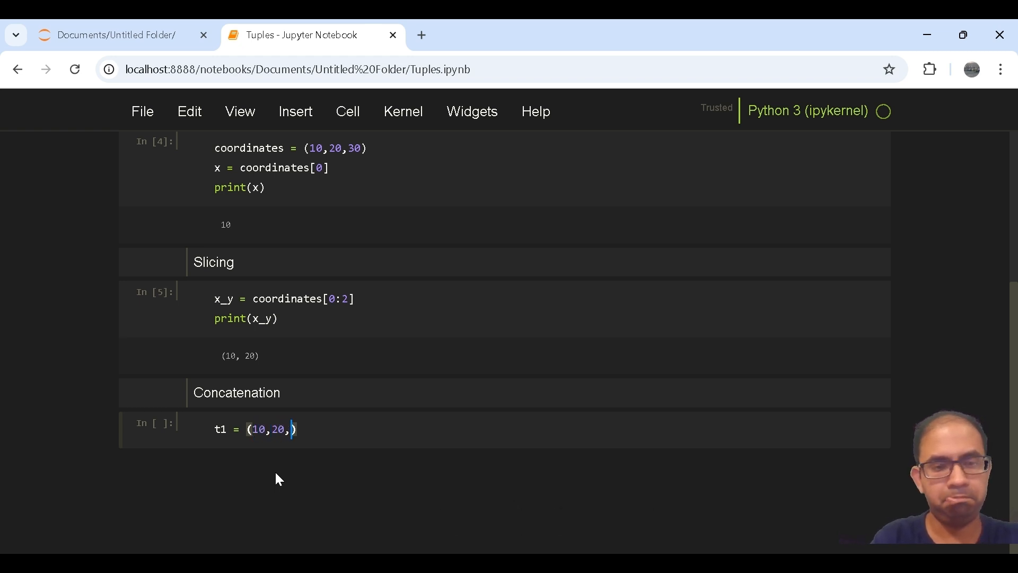
text(30)
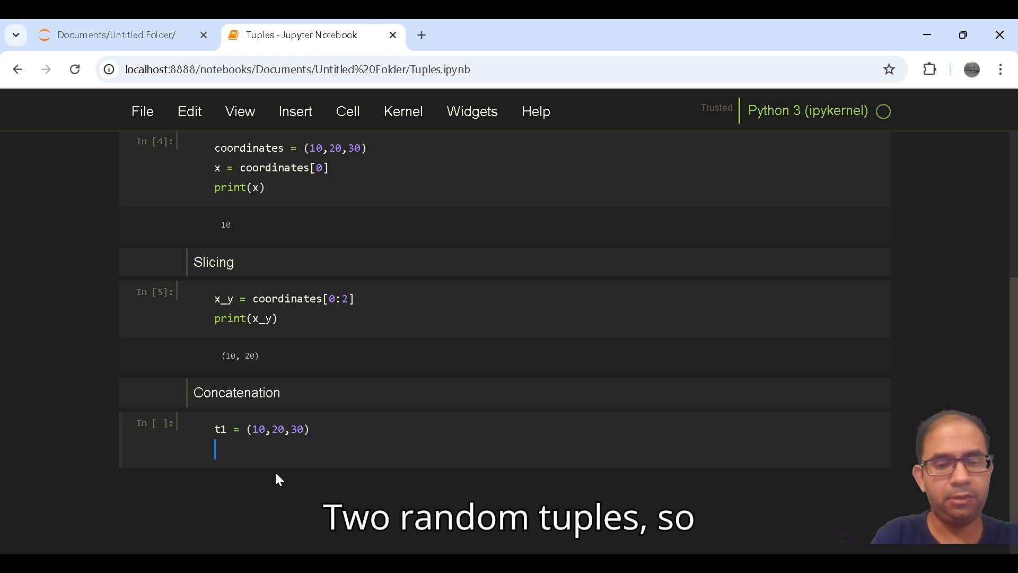
text(t2 =)
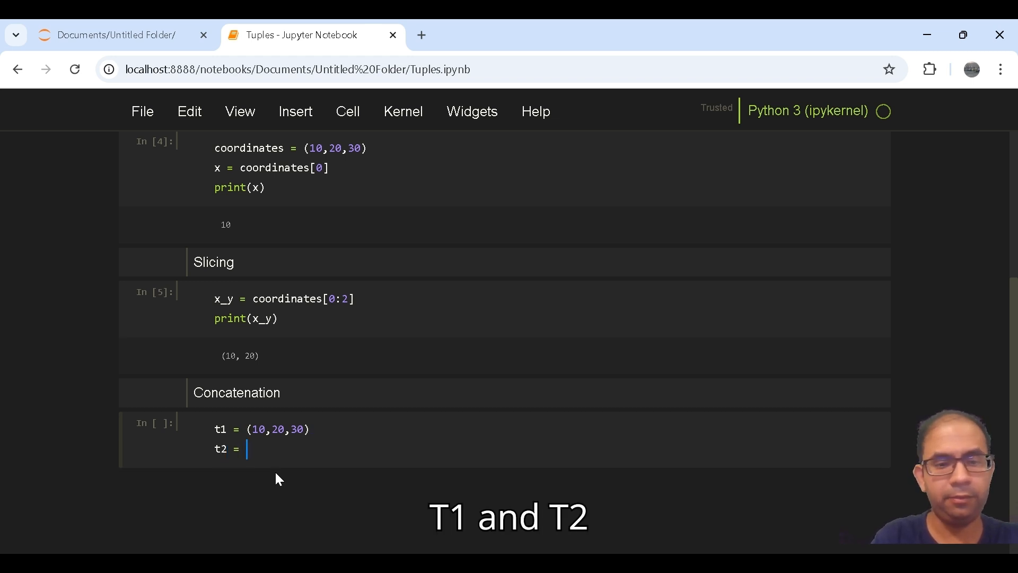
text((40))
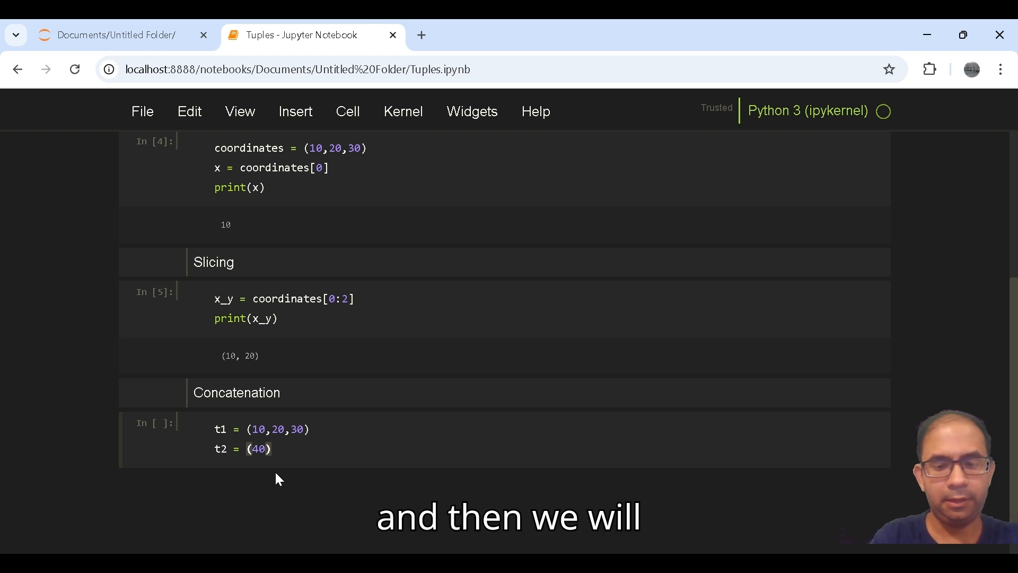
text(50,)
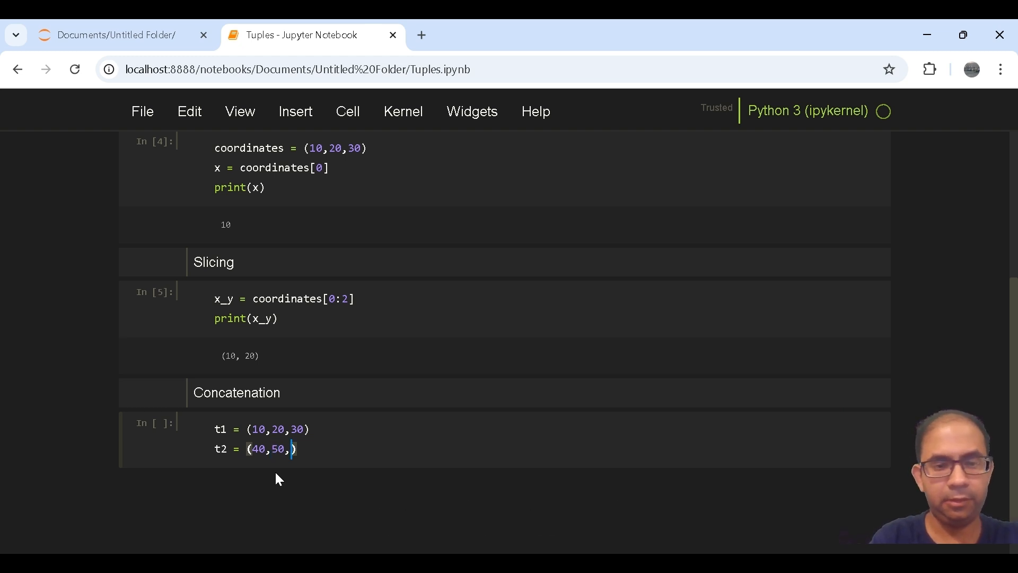
text(60)
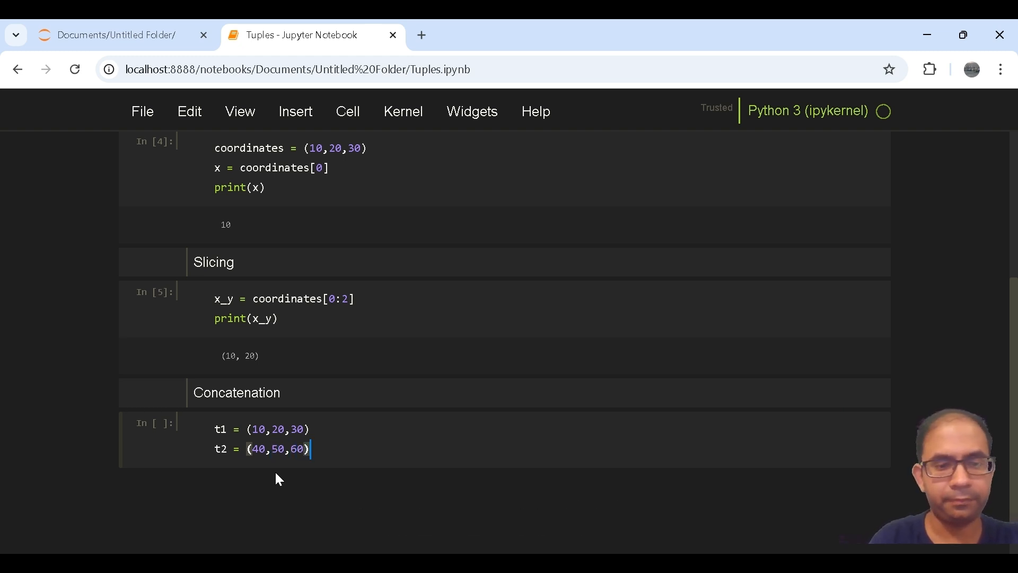
- Run t3 = t1 + t2 and print t3, outputting (10, 20, 30, 40, 50, 60)
text(t)
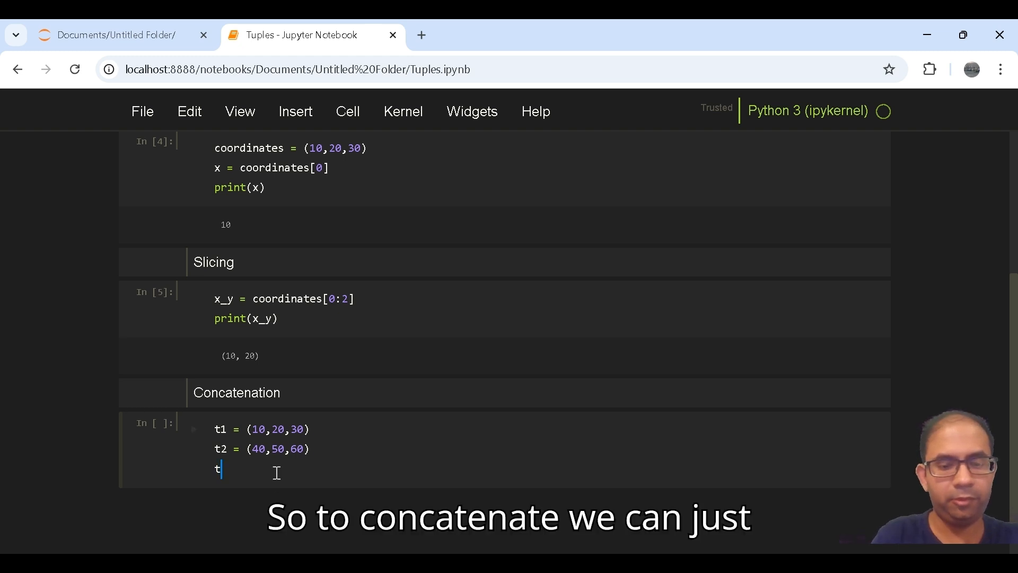
text(3 =)
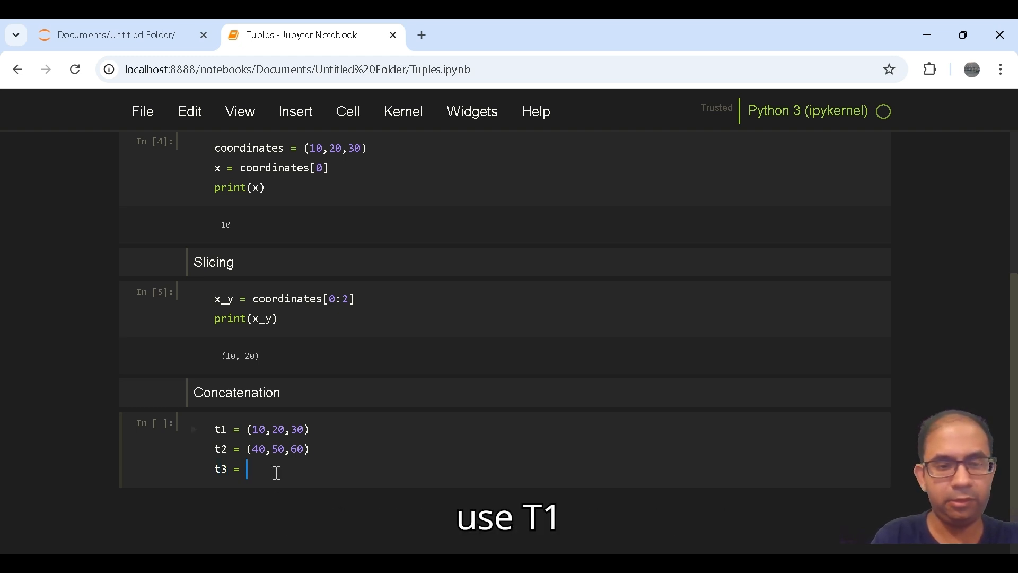
text(t1)
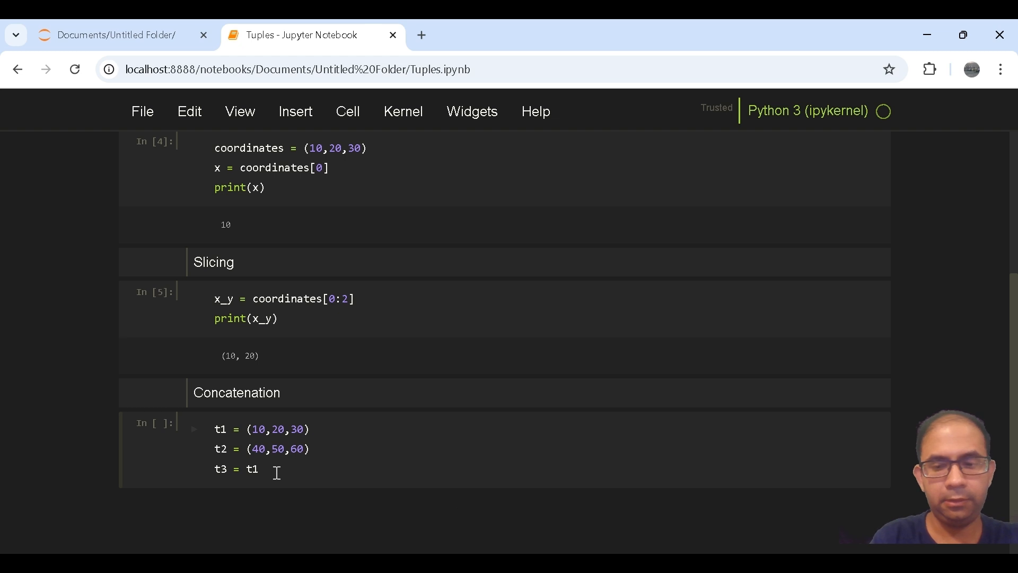
text(+ t2)
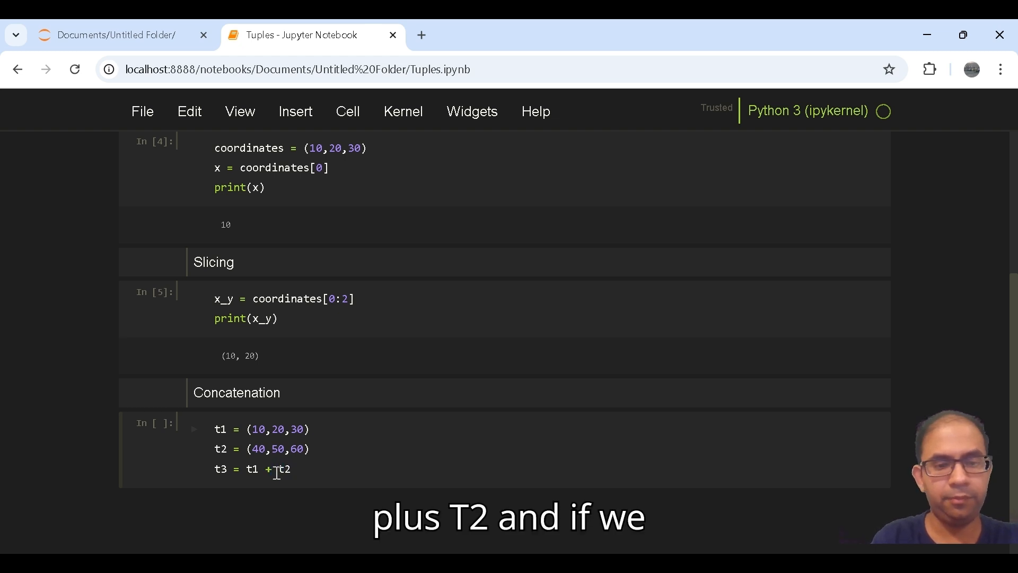
text(print)
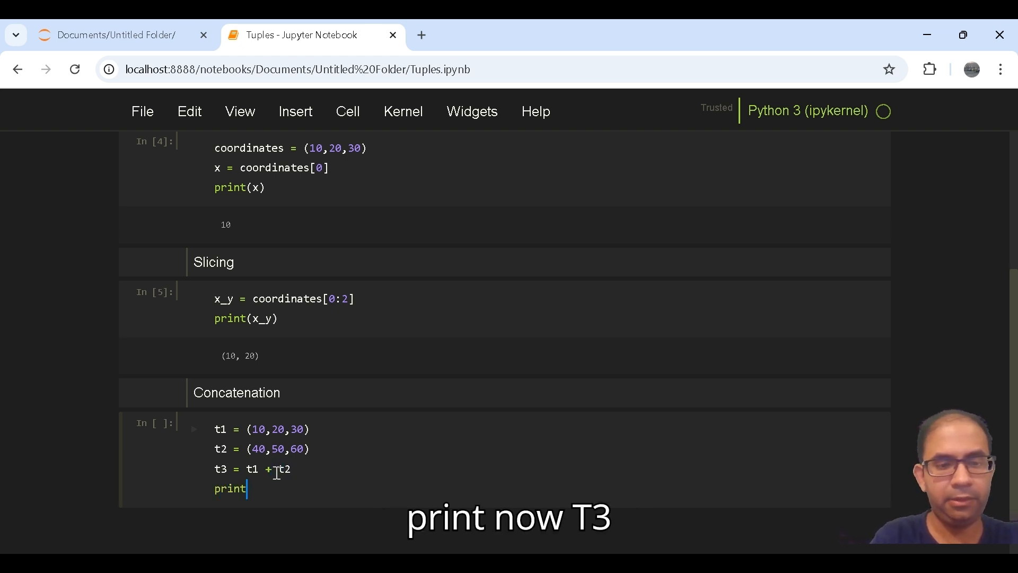
text((t3))
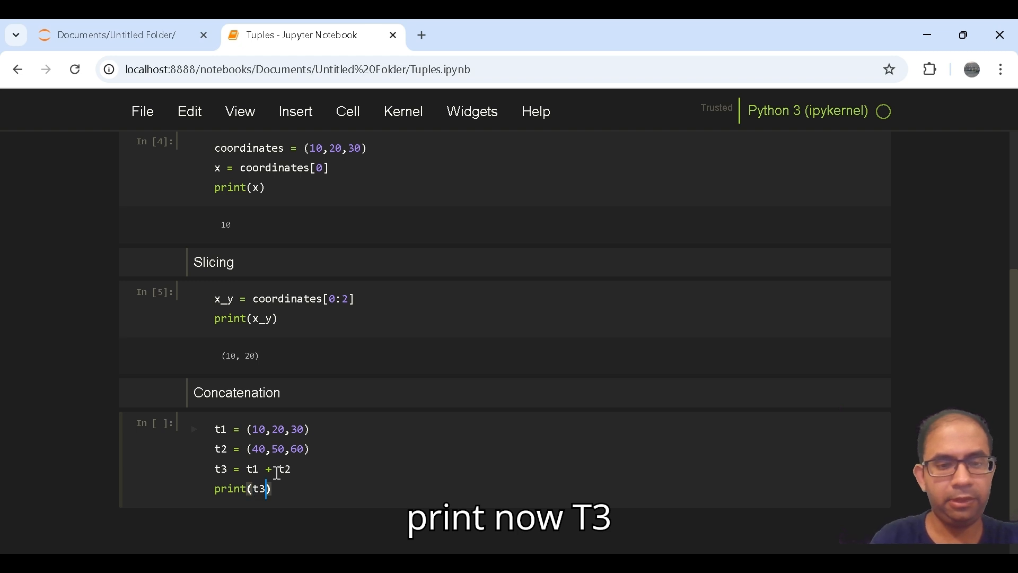
key(shift+enter)
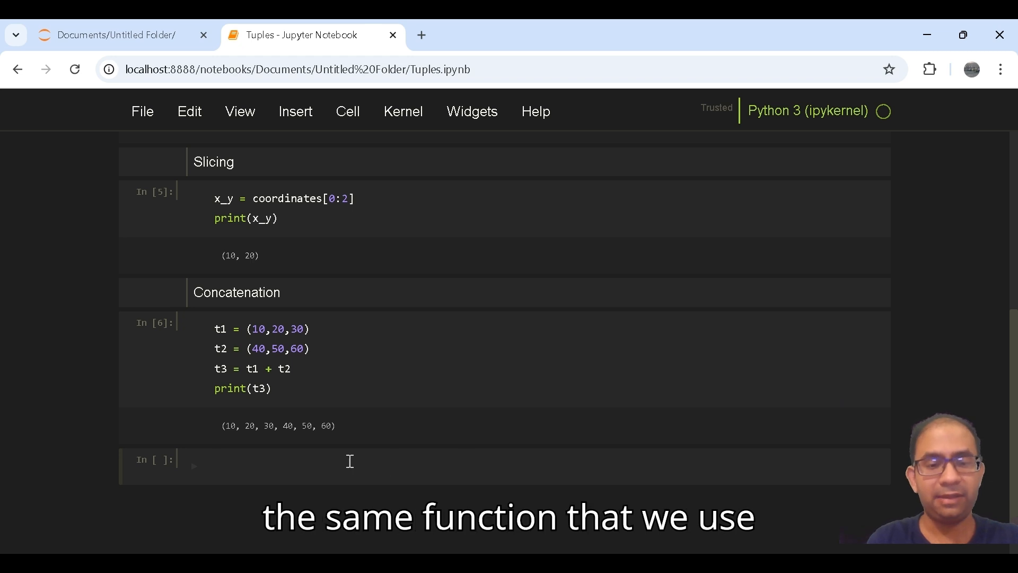
- Insert a Markdown cell and start writing the 'Repetitive' heading
click(348, 112)
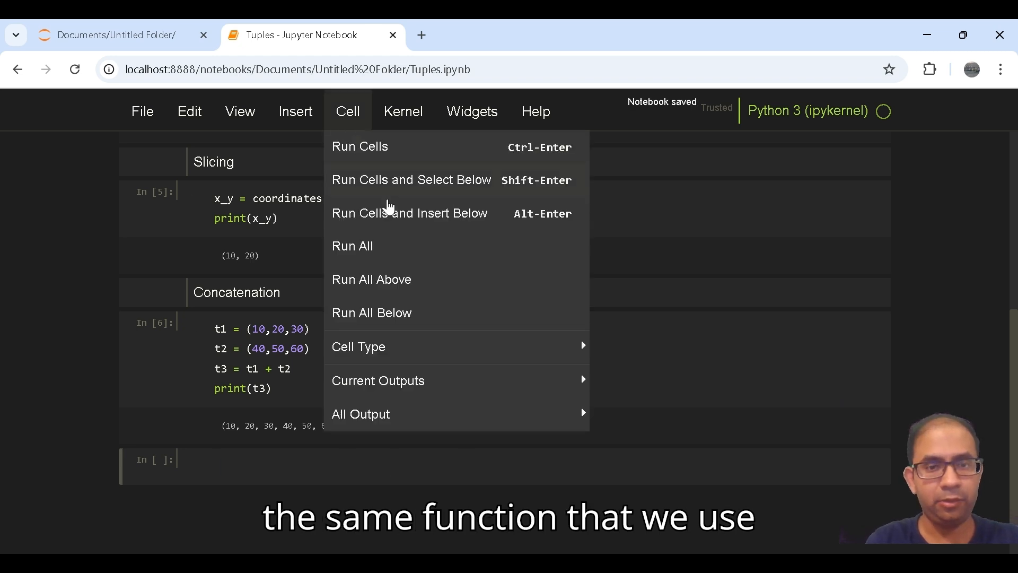
mouse_move(357, 346)
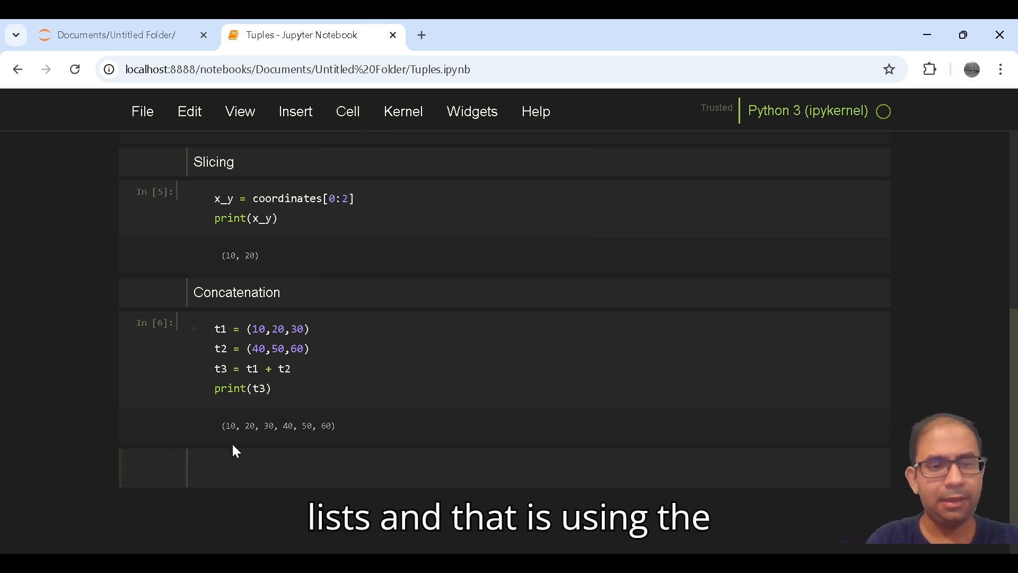
click(244, 468)
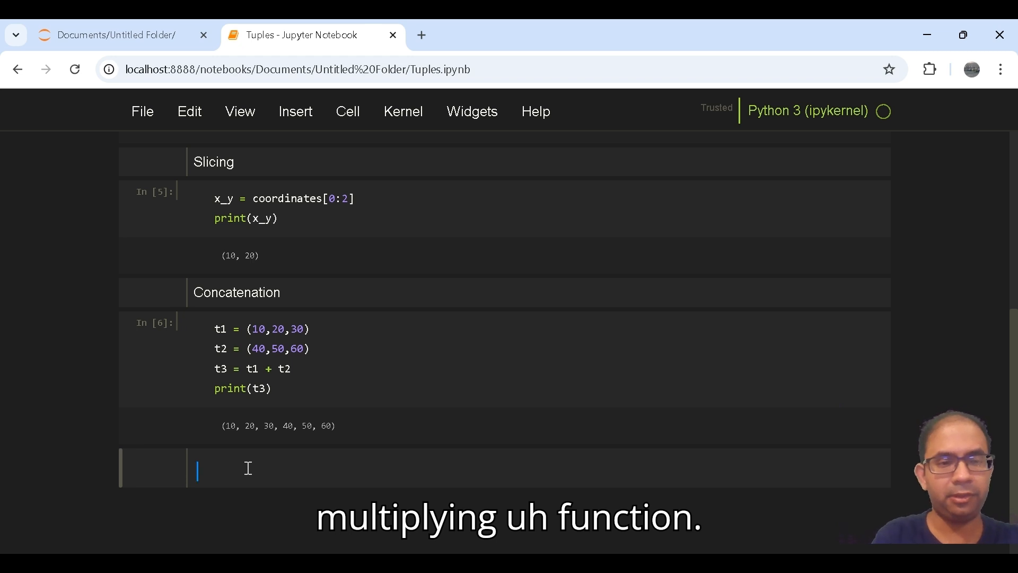
text(Repetitive)
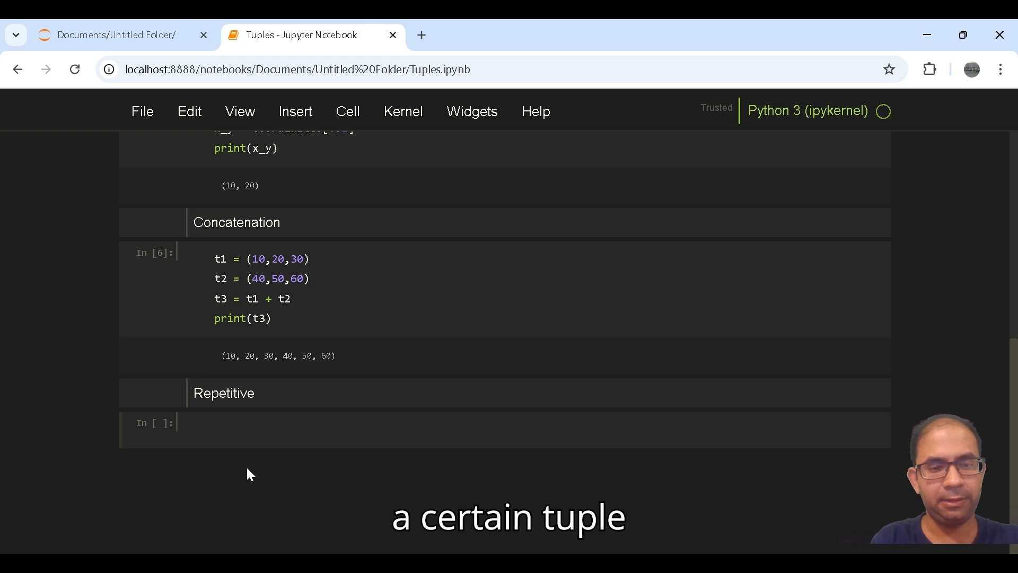
- Run repeat = ("Hello",)*3 with print(repeat), outputting ('Hello', 'Hello', 'Hello')
text(repe)
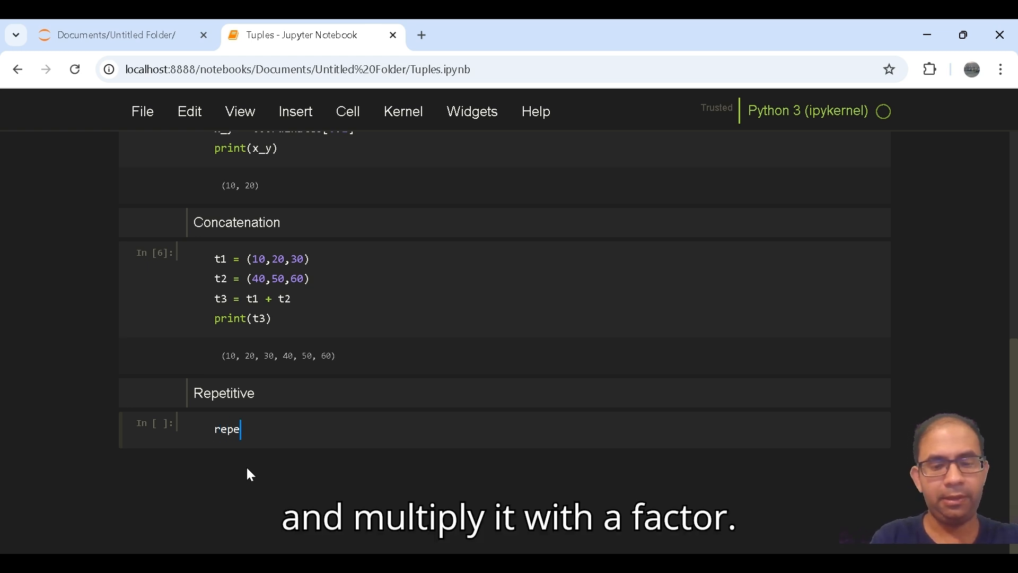
text(at)
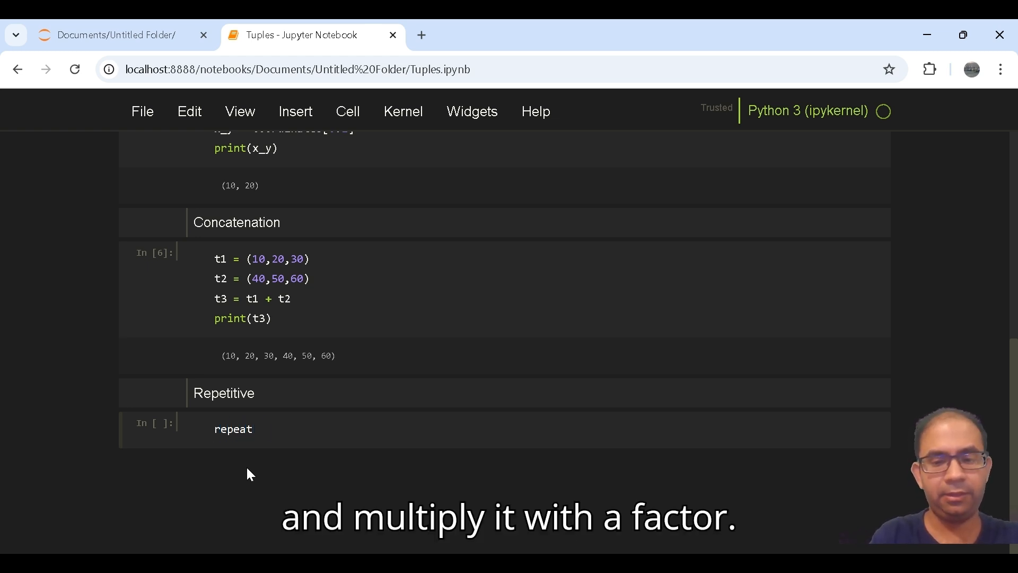
text(= ())
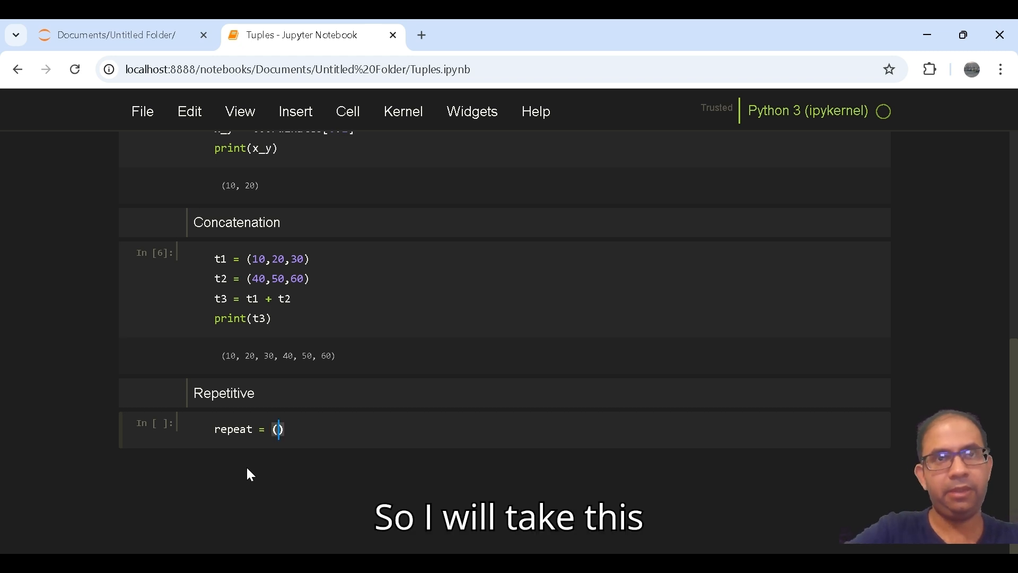
text(")
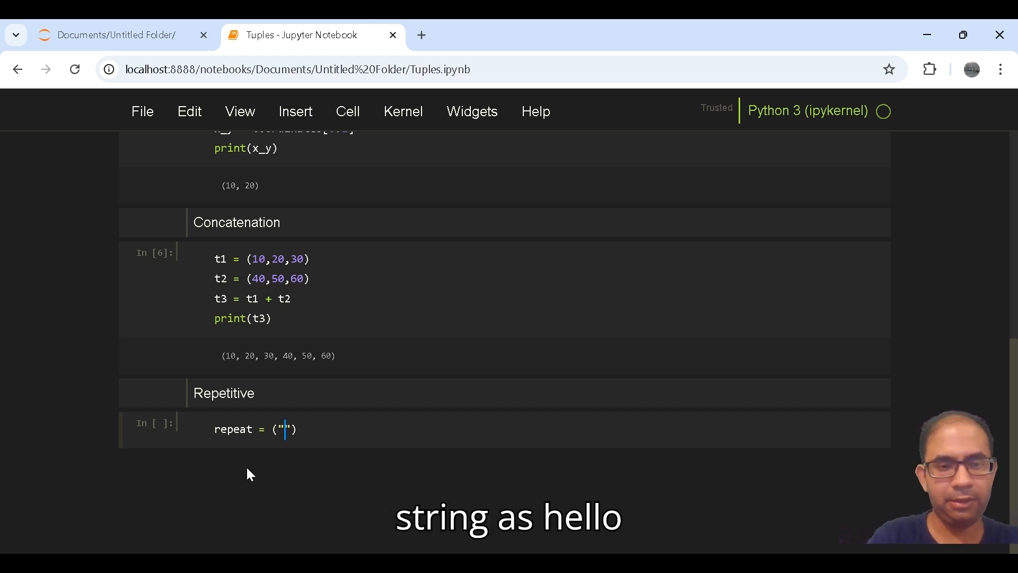
text(Hell)
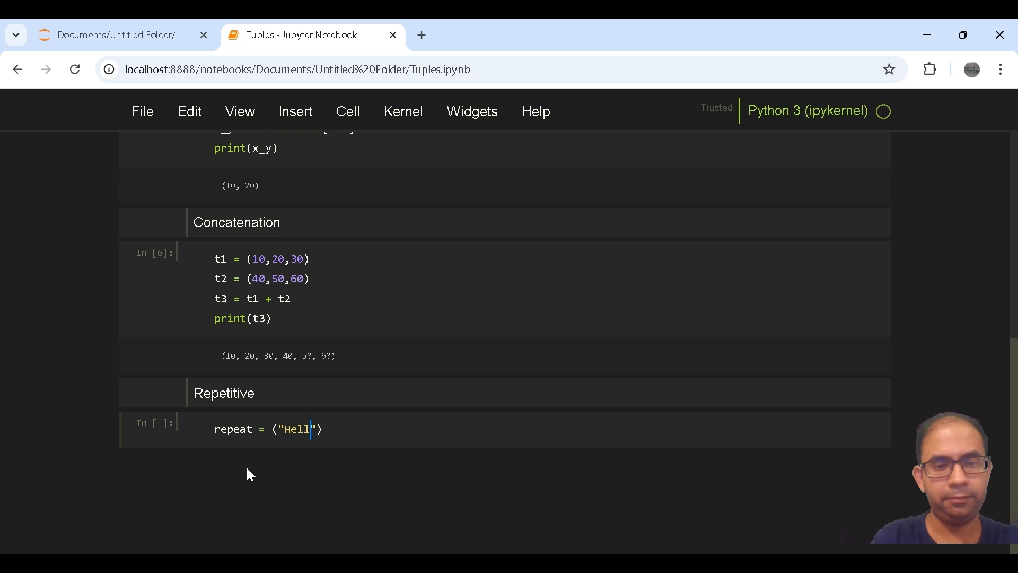
text(o)
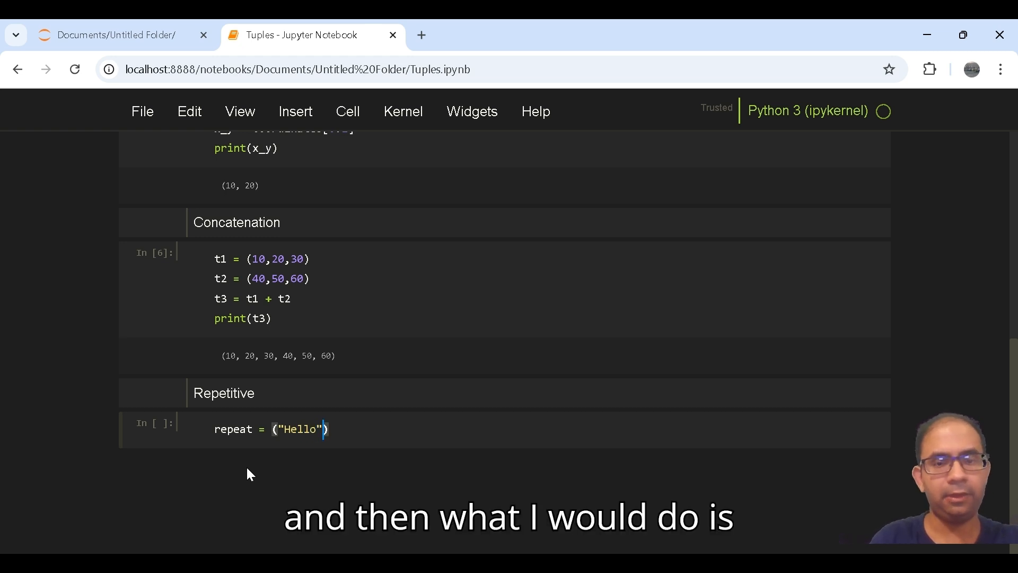
text(,)
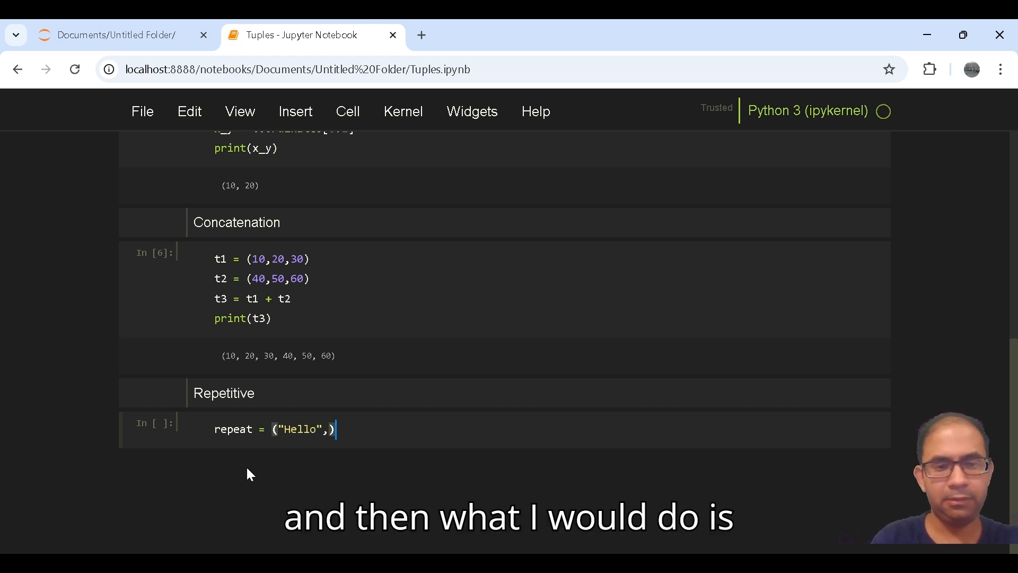
text(*)
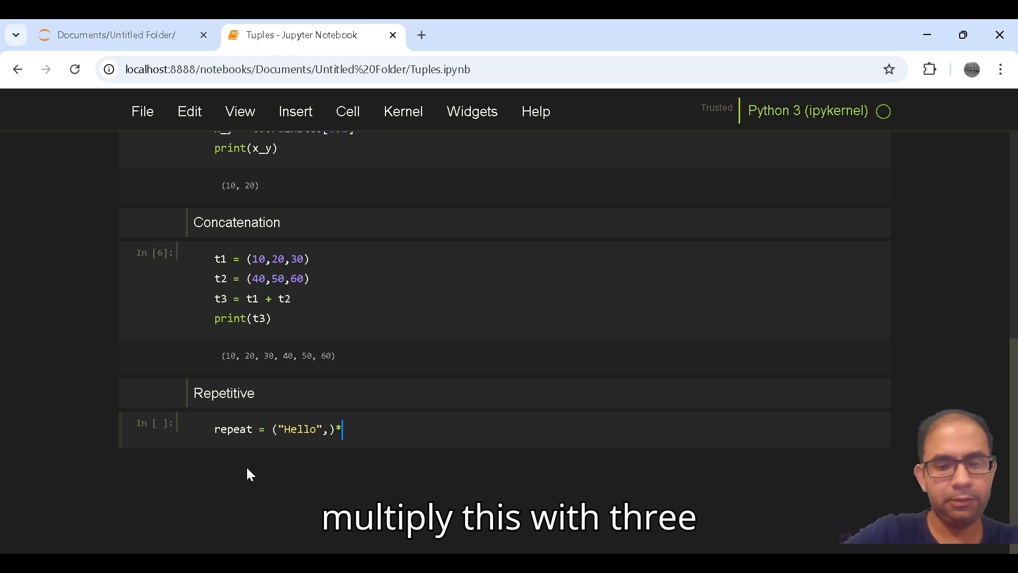
text(3)
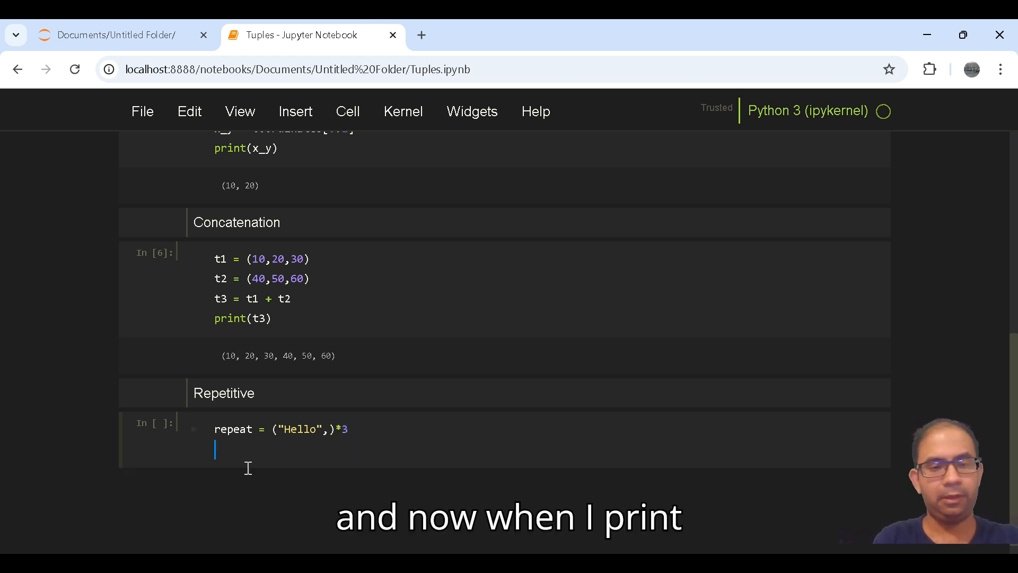
text(print)
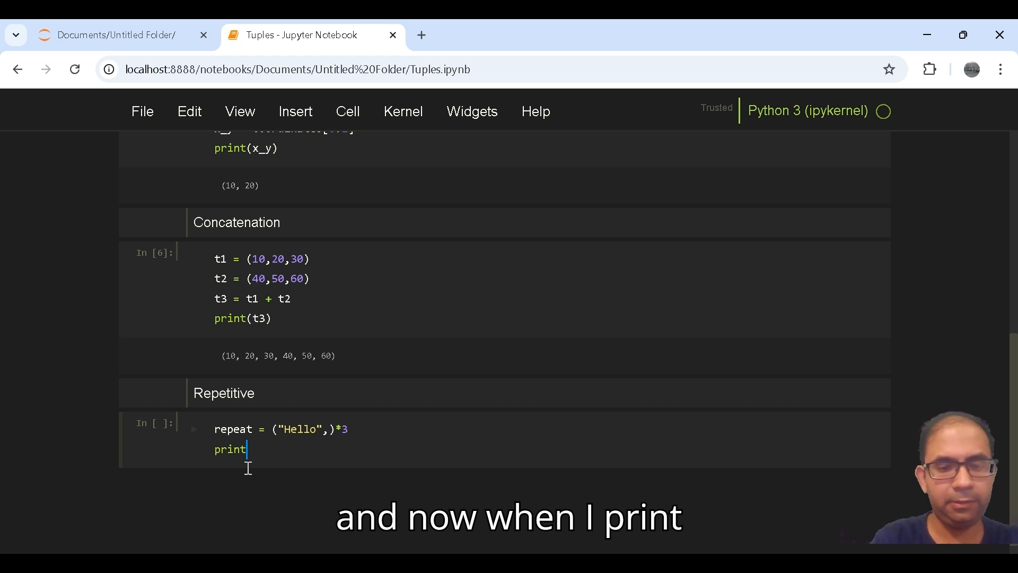
text((repeat))
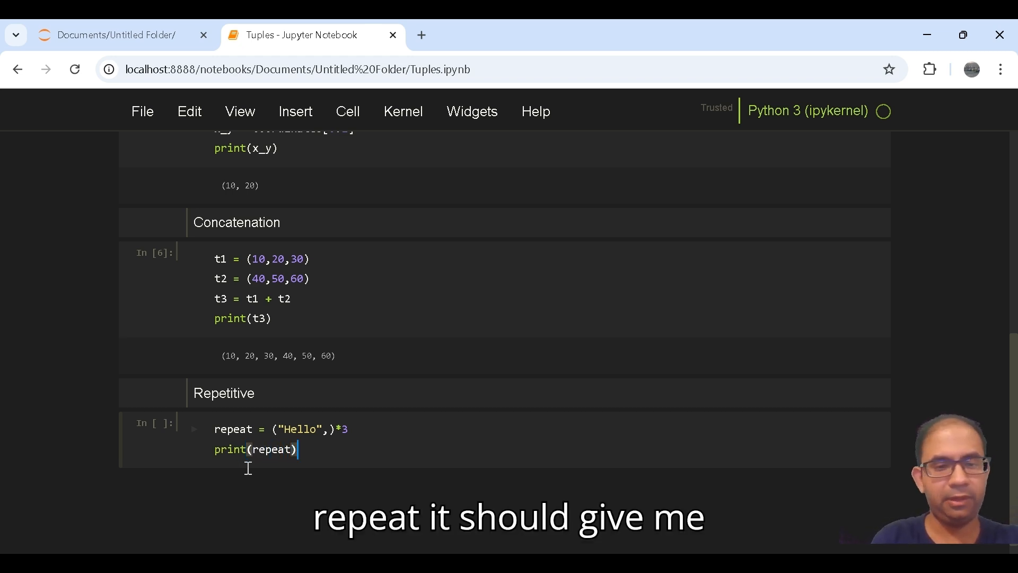
key(shift+Return)
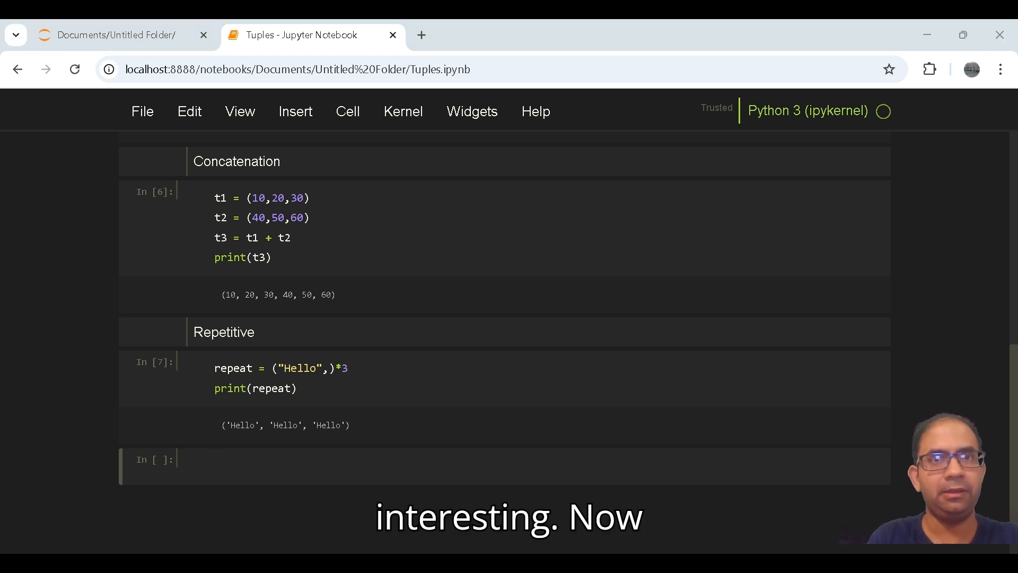
mouse_move(450, 182)
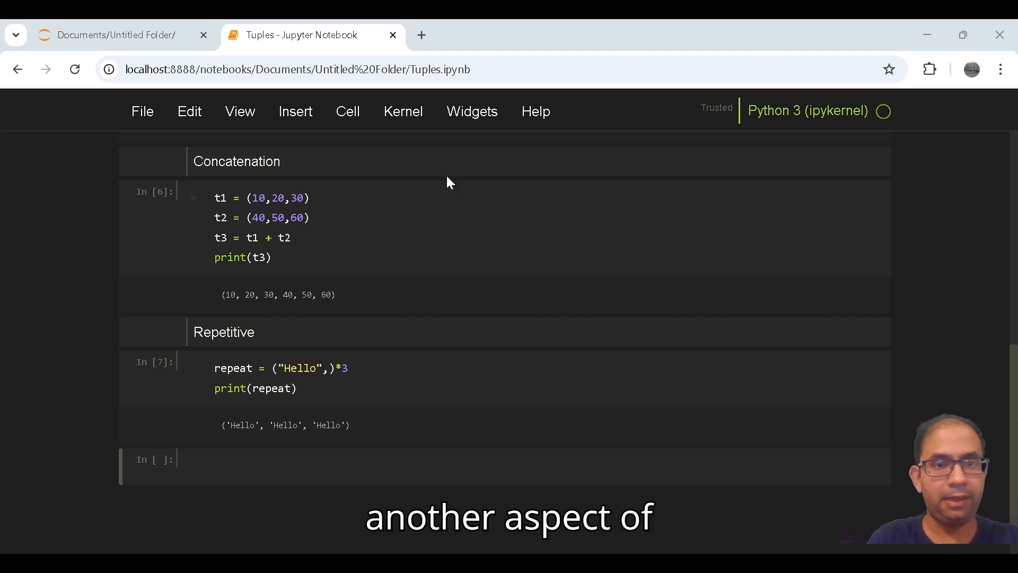
mouse_move(347, 111)
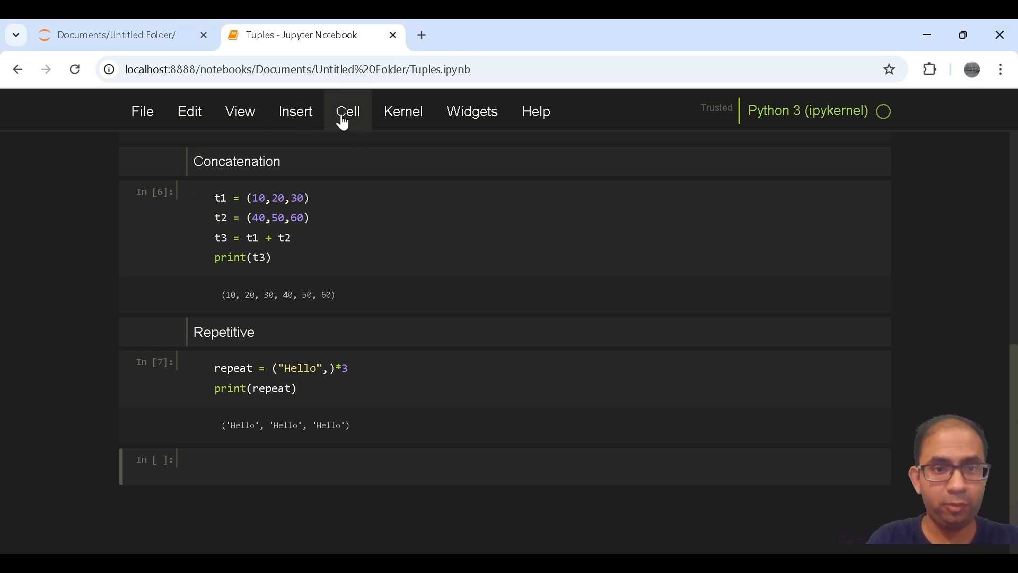
- Make the new cell Markdown and enter the heading text 'Unpacking'
click(348, 111)
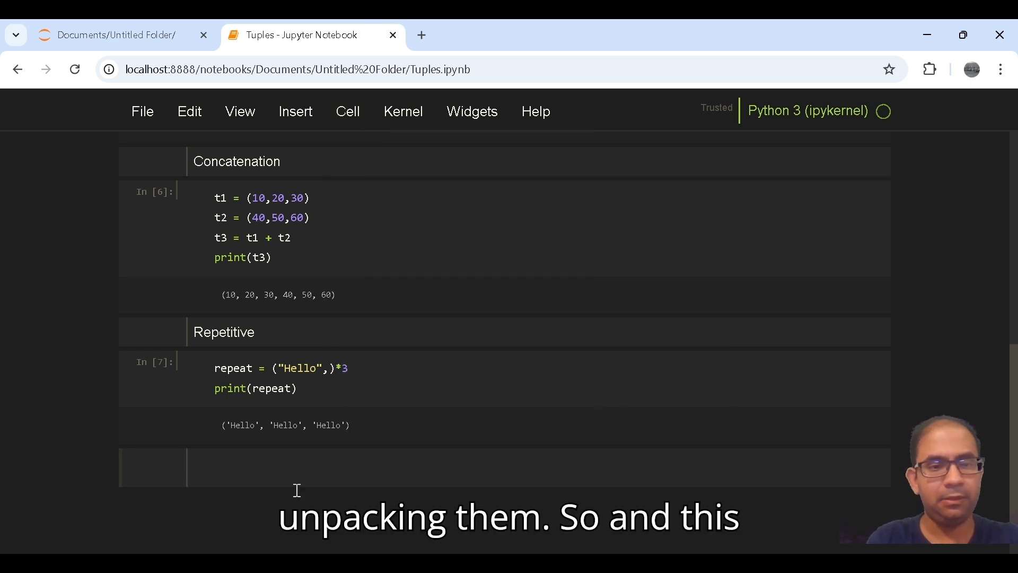
click(260, 471)
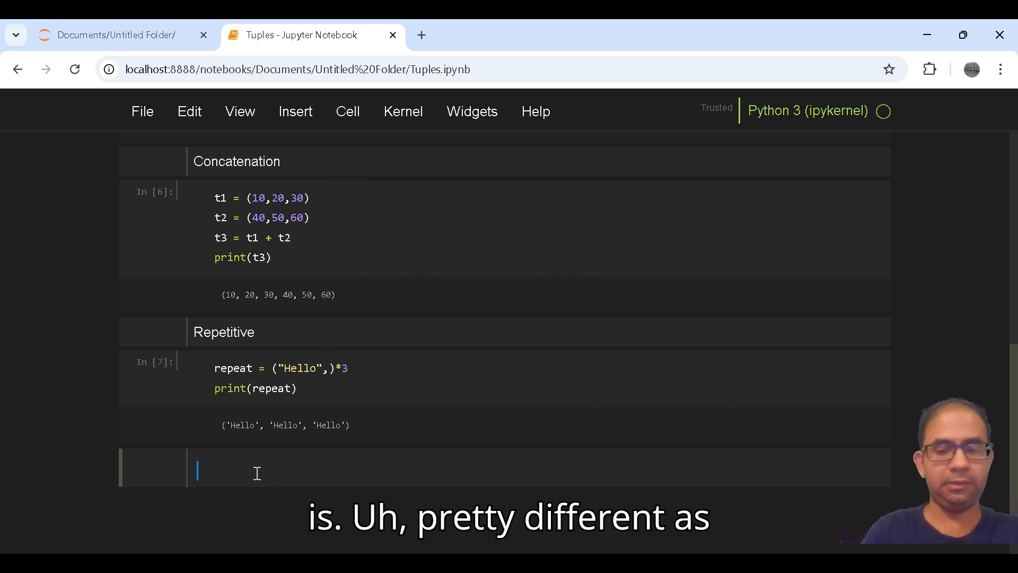
text(Unpacking)
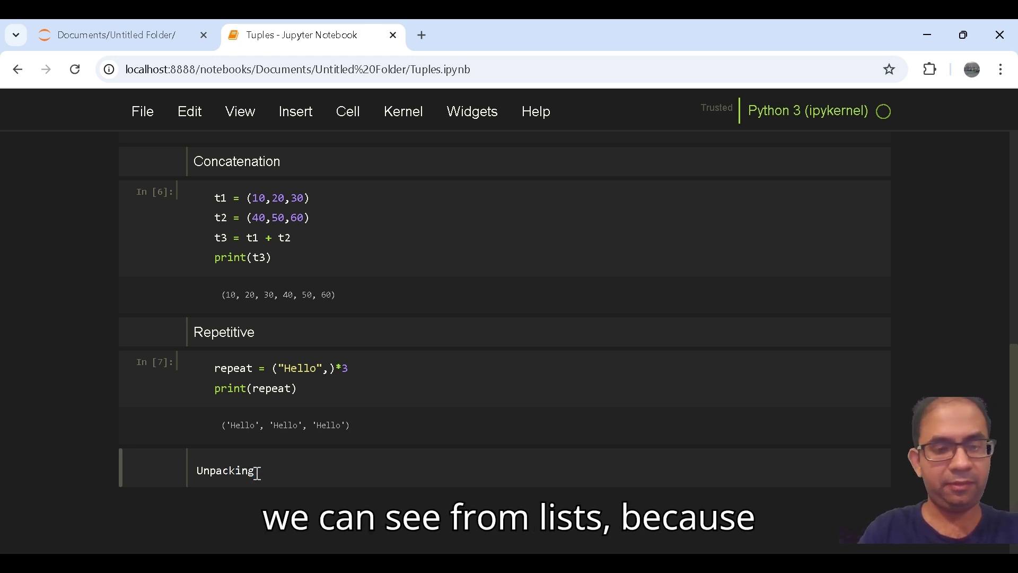
scroll(down, 3)
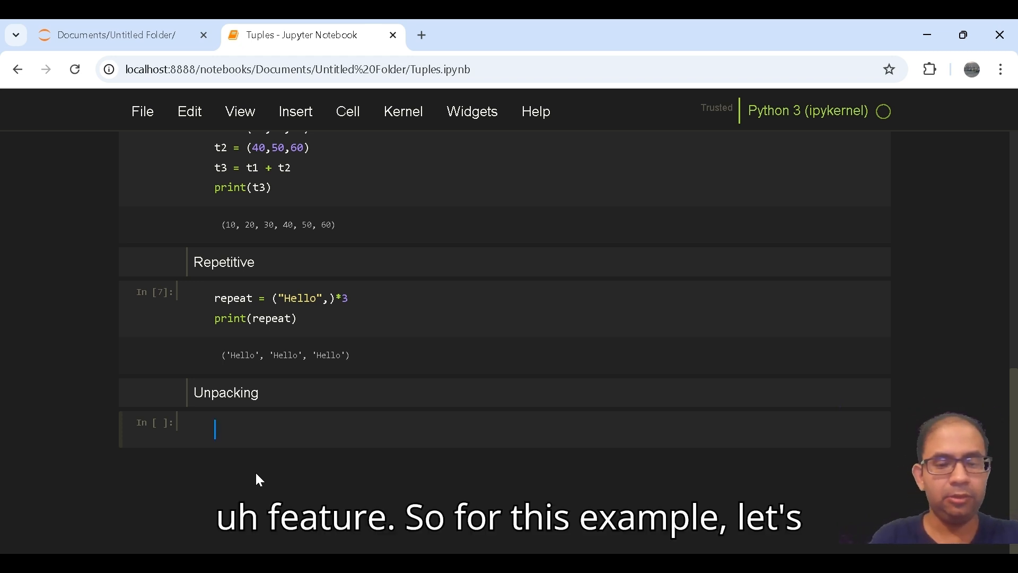
- Define the tuple rgb = (255, 128, 0) in the Unpacking cell
text(rgb =)
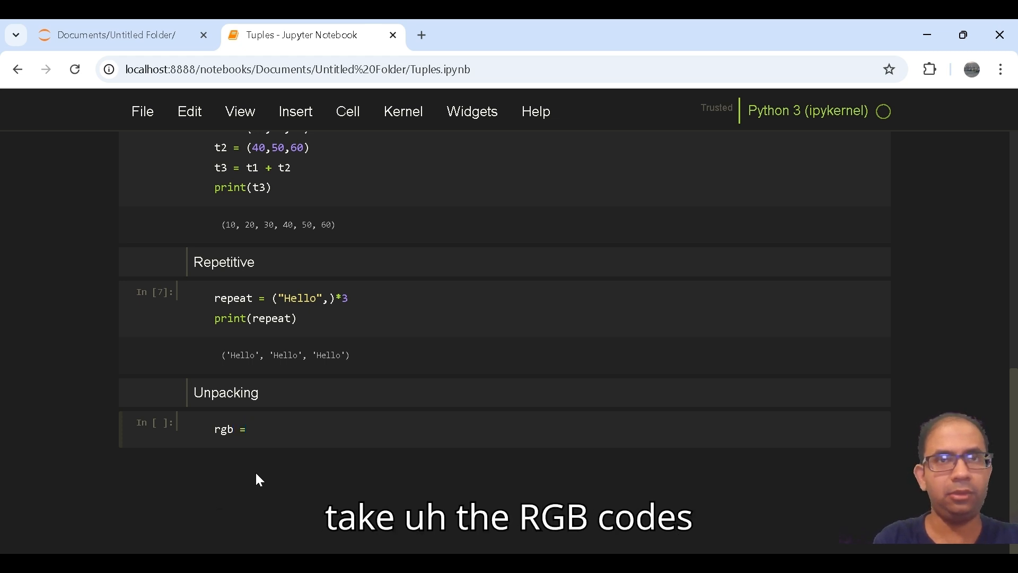
text(())
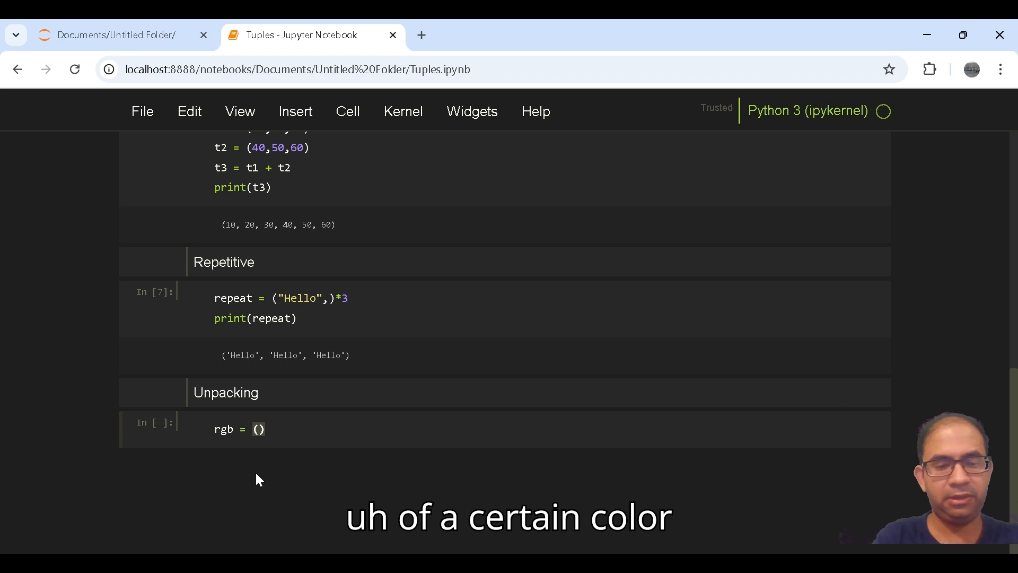
text(255,1)
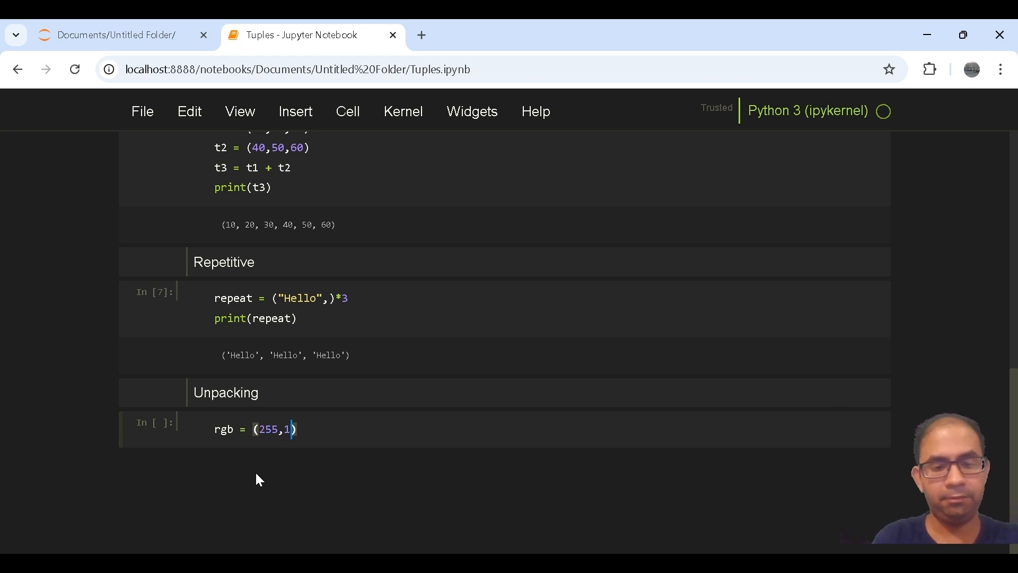
text(28,)
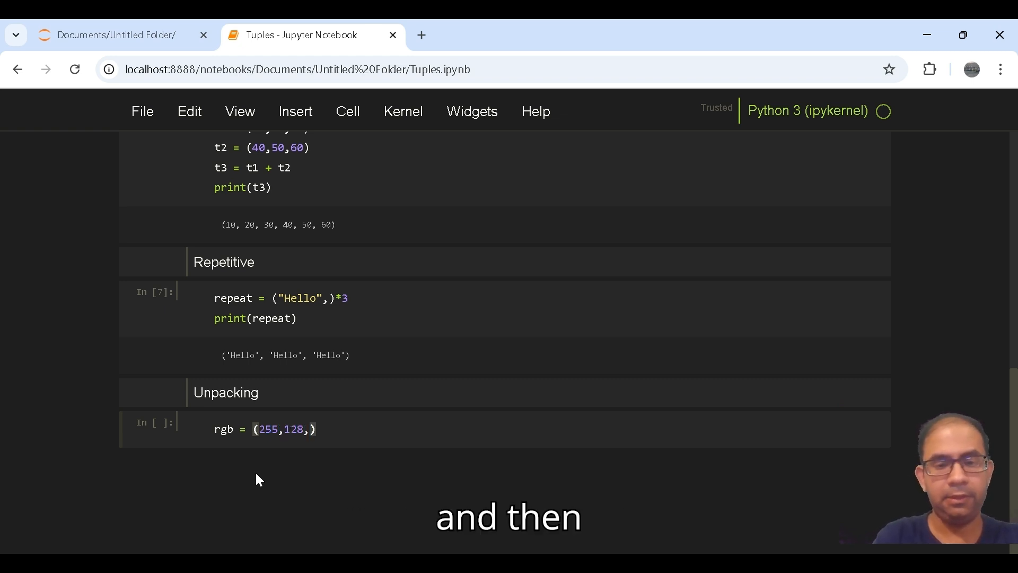
text(0)
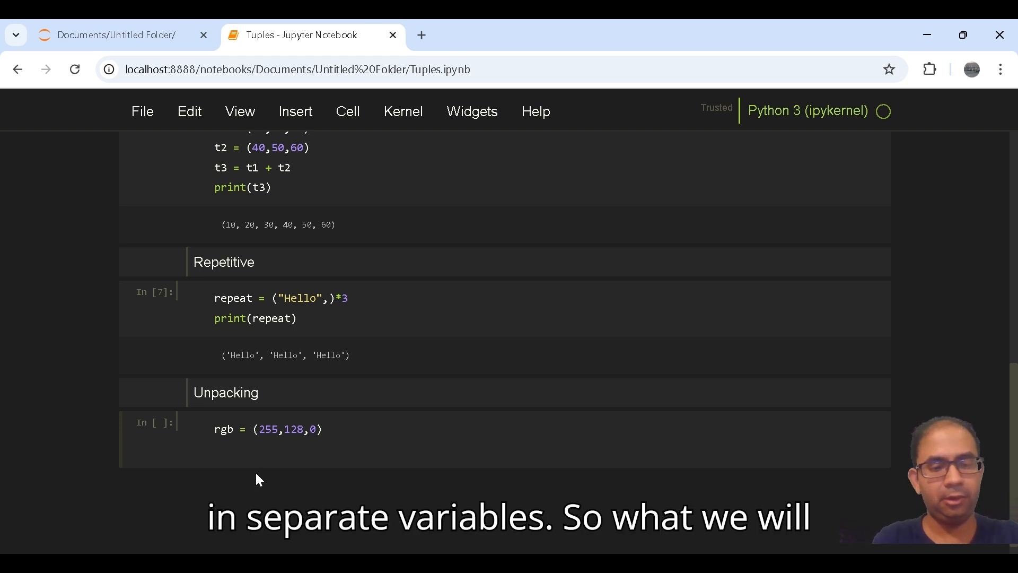
- Unpack rgb into red, green, blue and print them, outputting 255 128 0
text(red,)
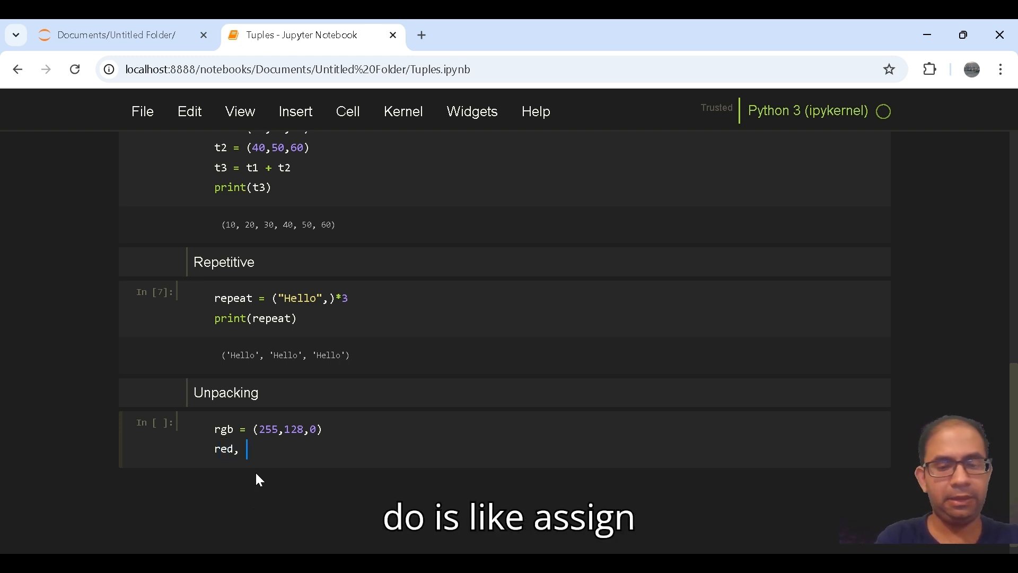
text(green, bl)
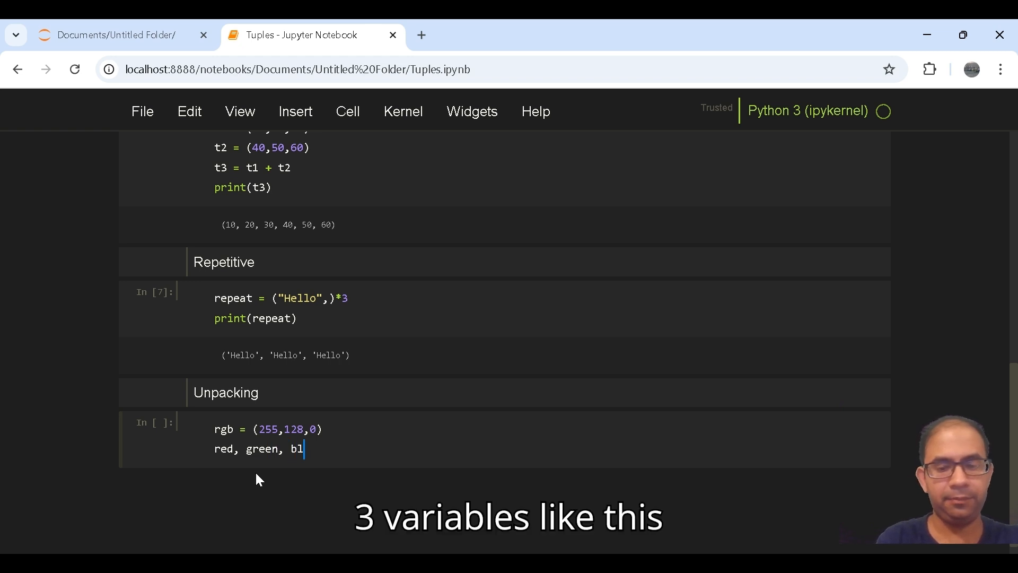
text(uw)
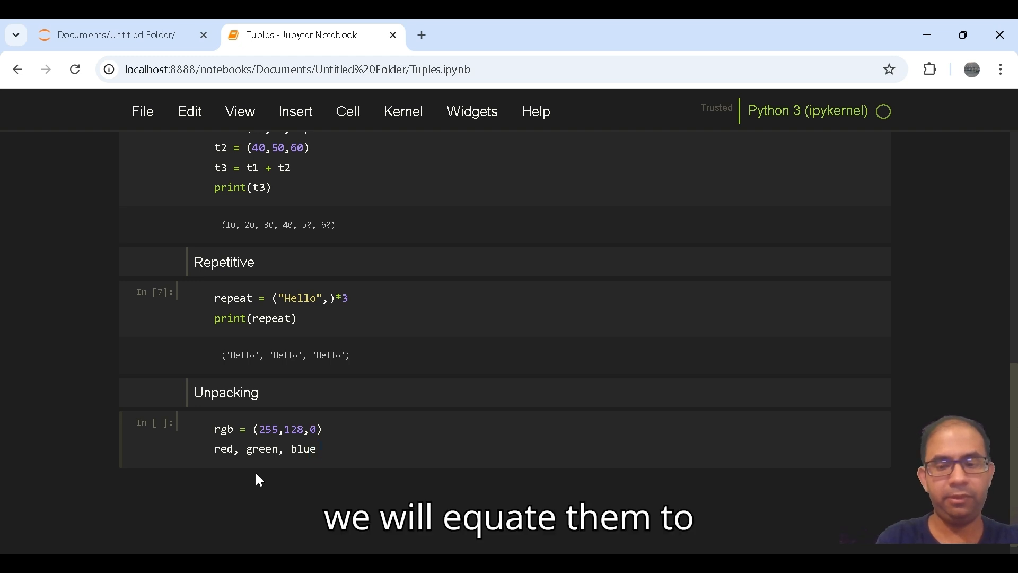
text(= r)
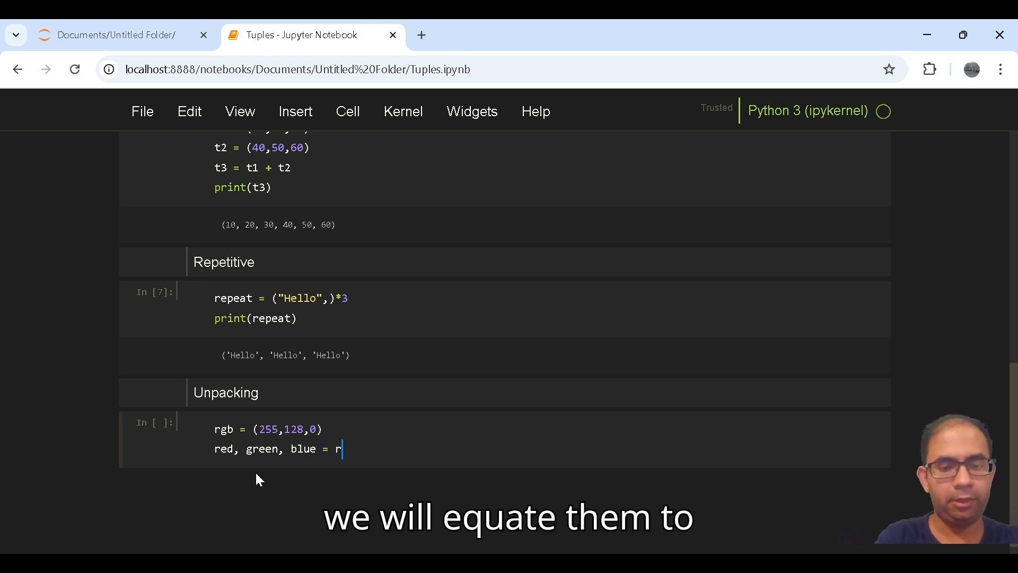
text(gb)
text(print)
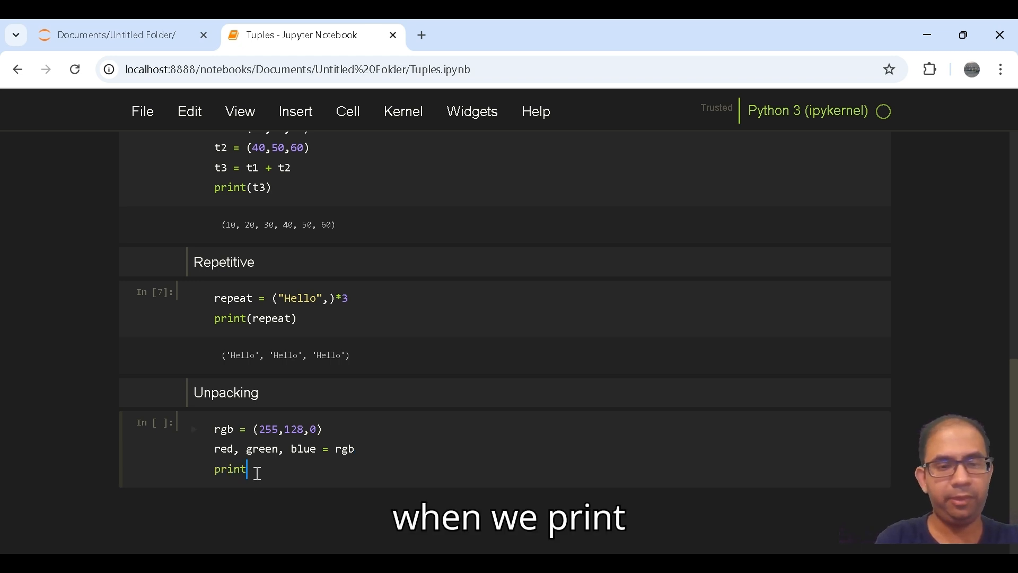
text((re))
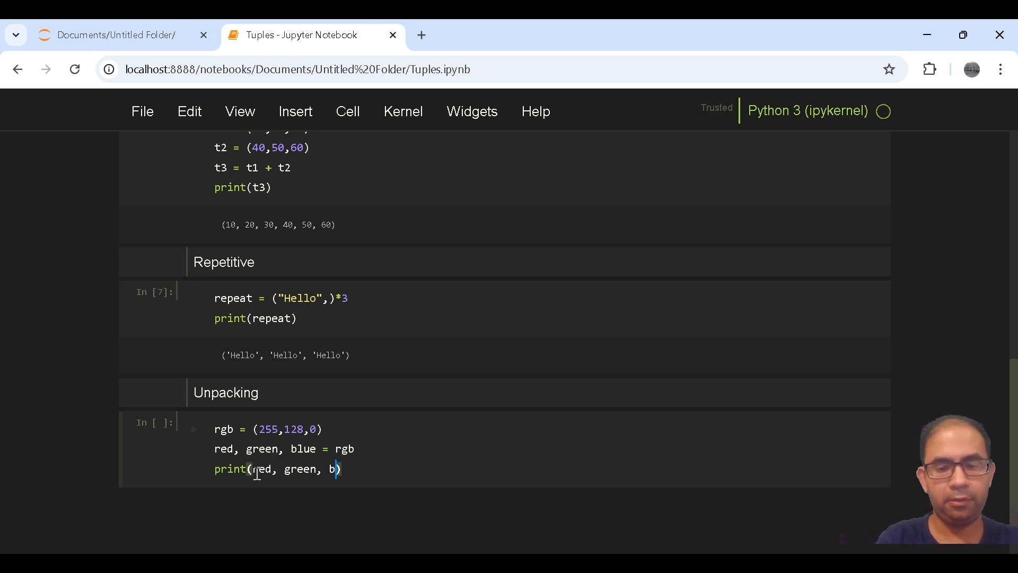
text(ue)
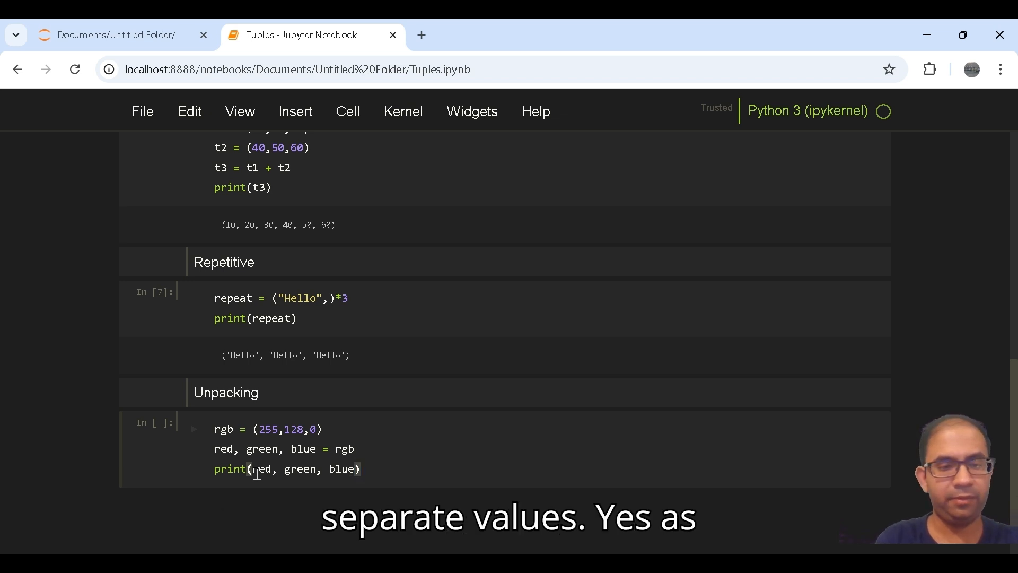
key(shift+enter)
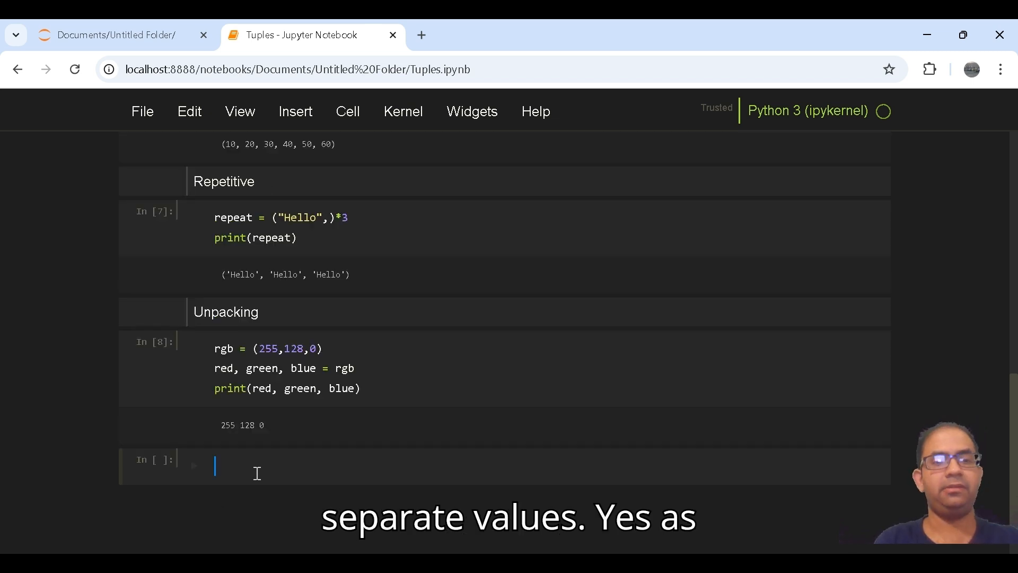
key(ctrl+s)
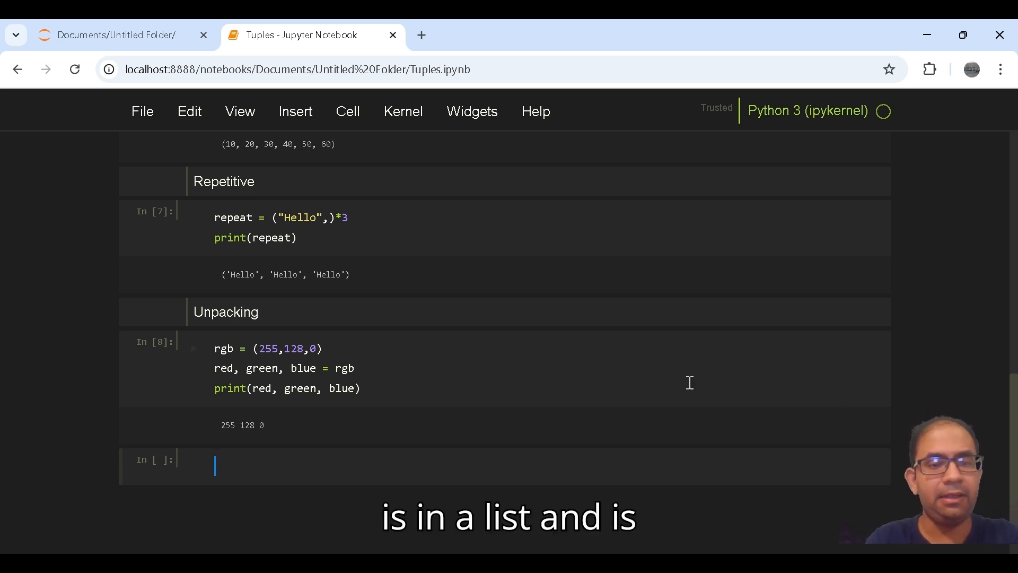
mouse_move(357, 462)
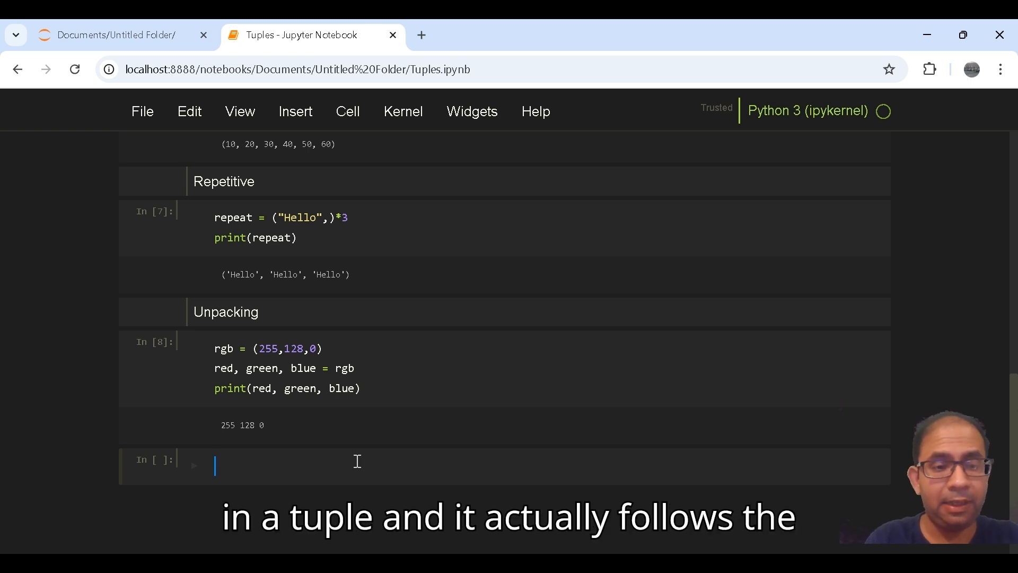
- Make the new cell Markdown and enter the heading 'Checking an item's presence'
click(348, 111)
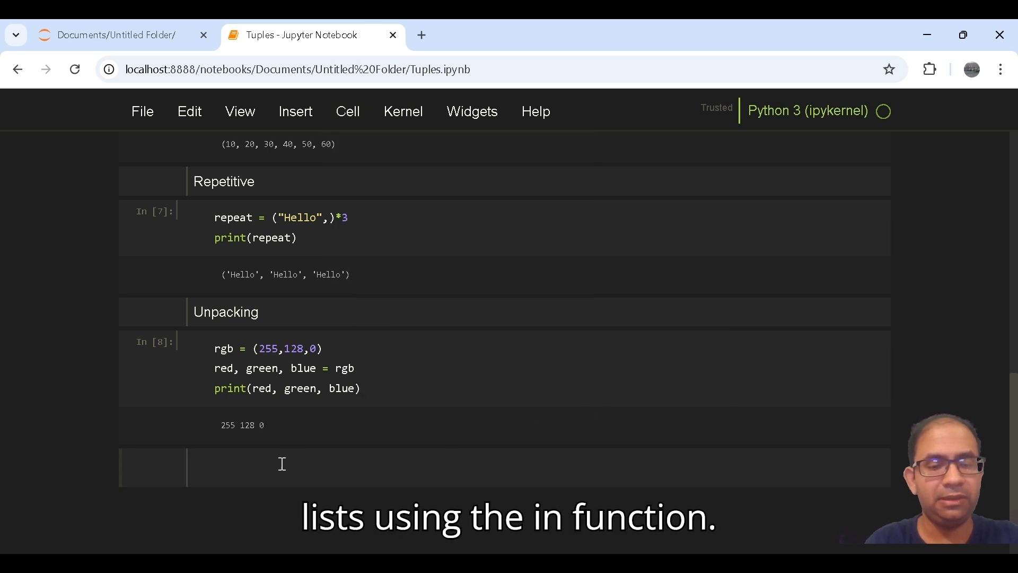
text(c)
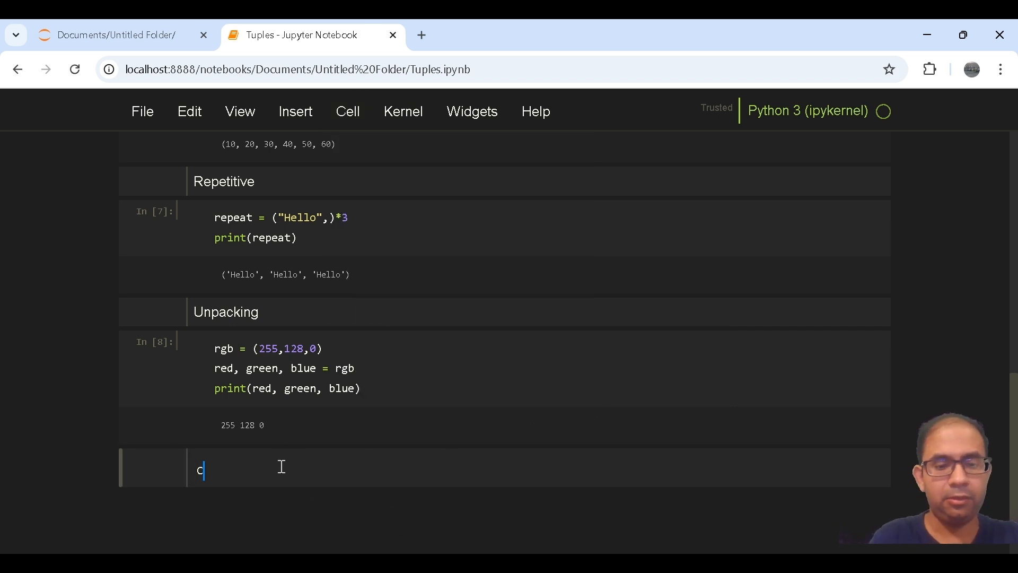
text(hecking)
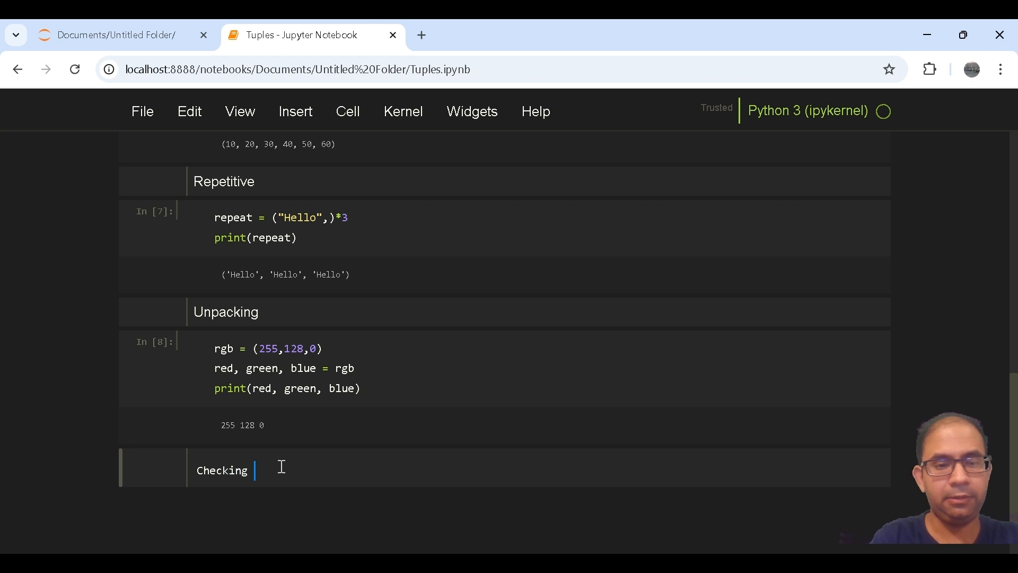
text(an item)
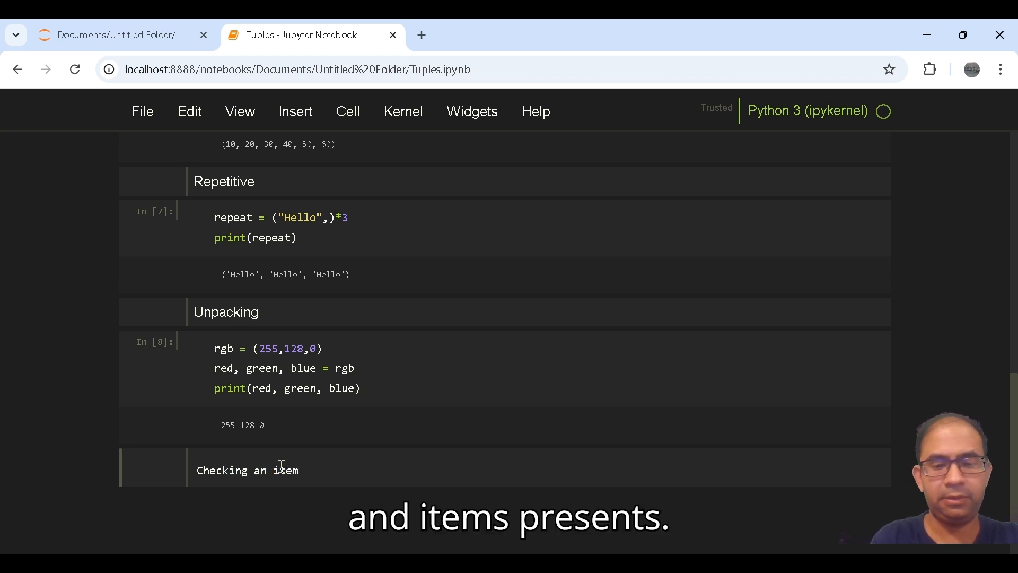
text('s presence)
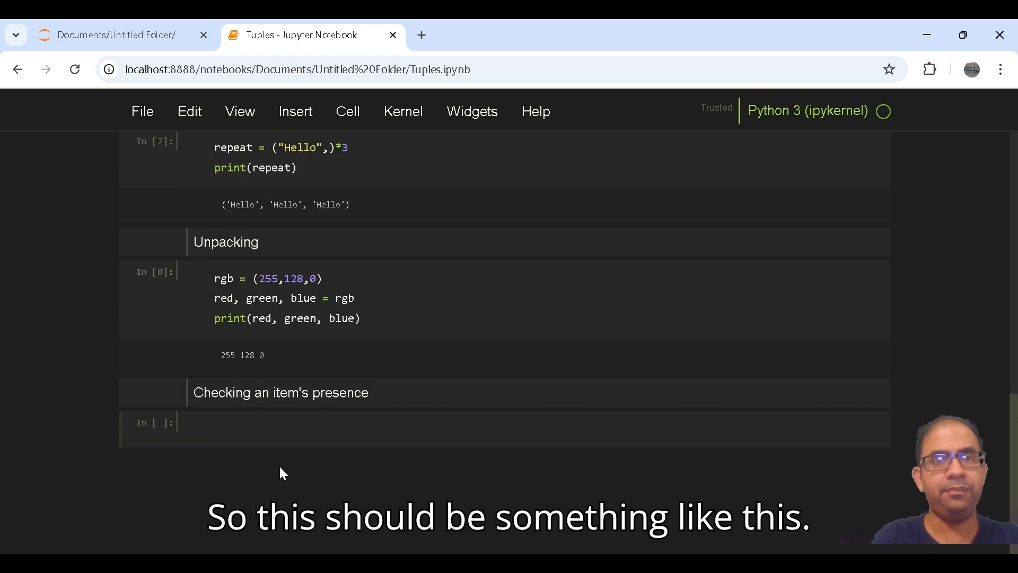
- Define fruits = ("apple", "banana", "grapes")
text(f)
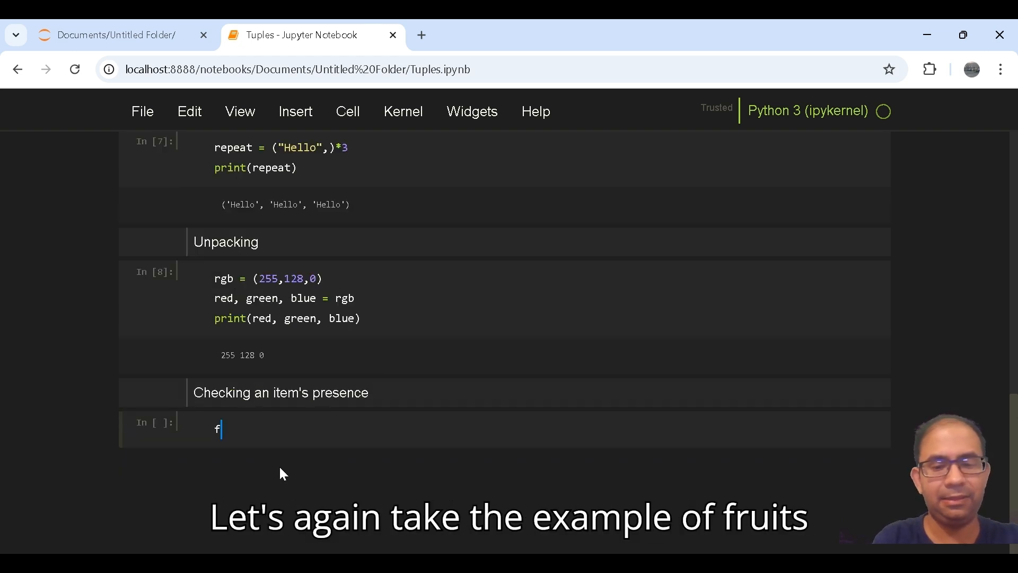
text(ruits = ()
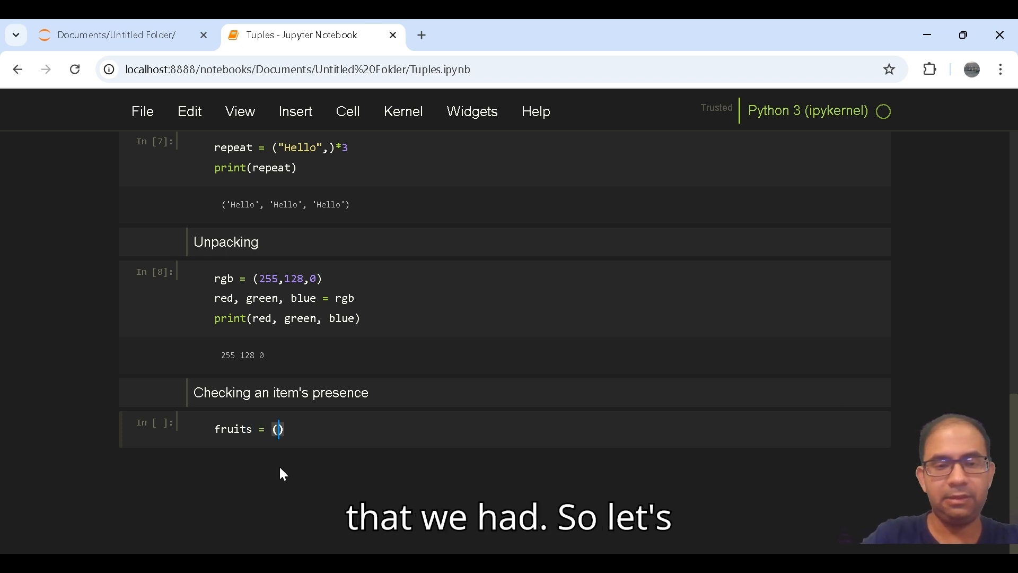
text("apple")
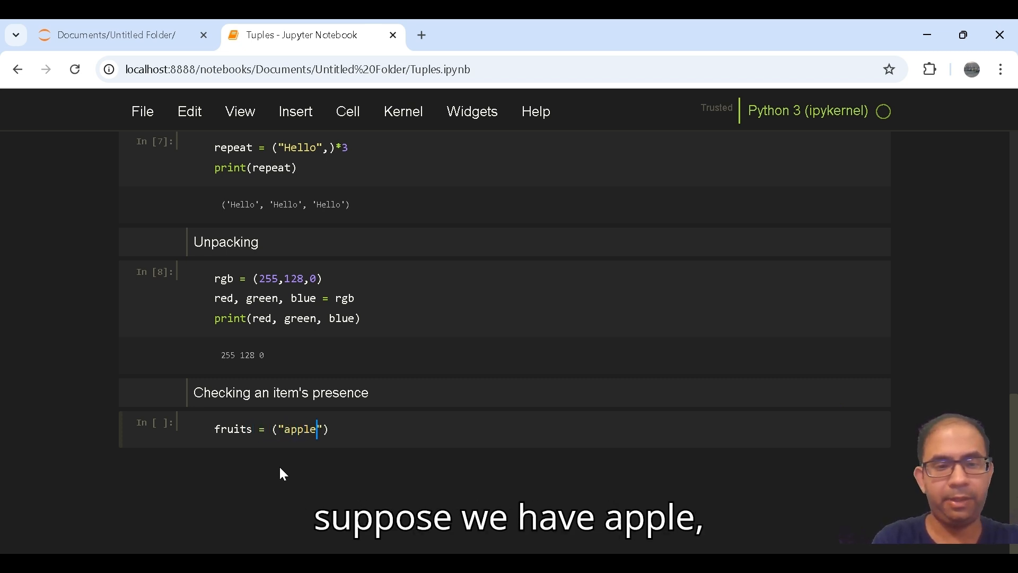
text(,")
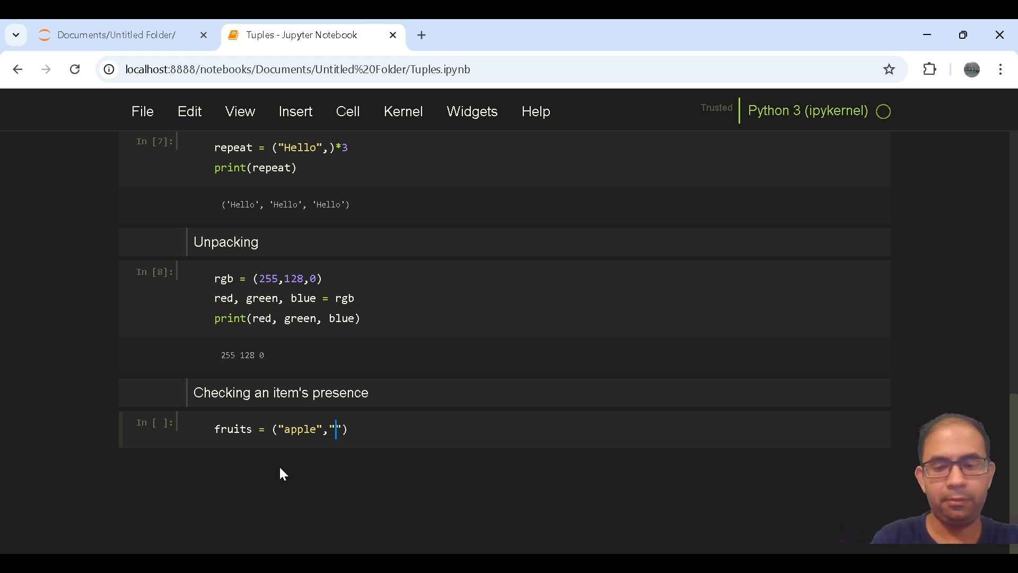
text(banana)
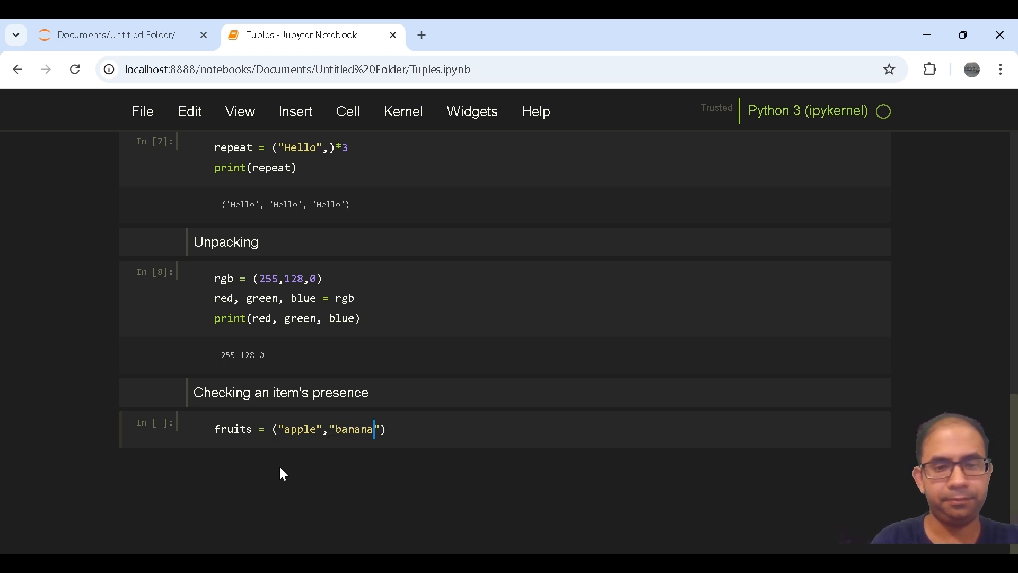
text(,"")
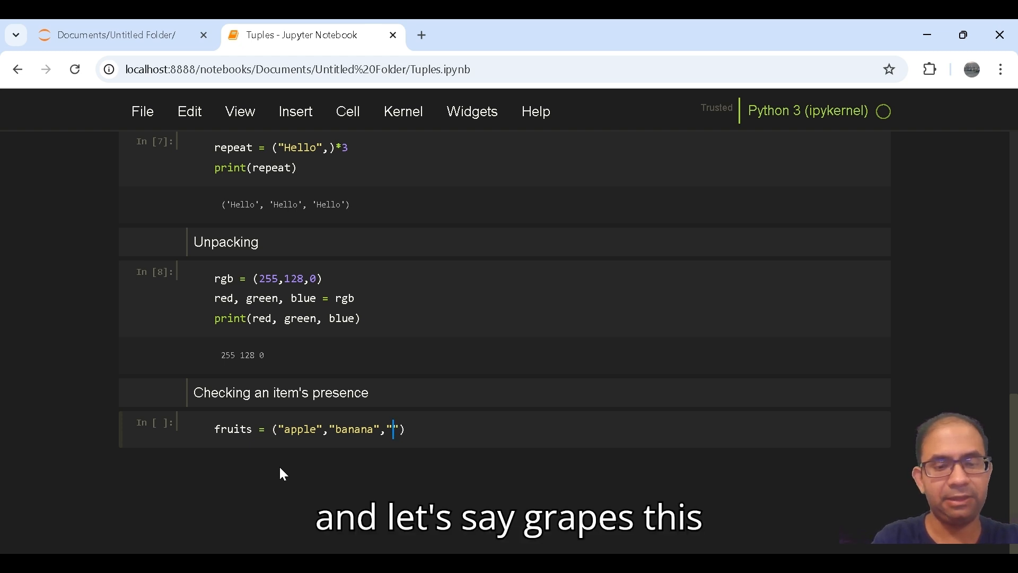
text(grapes)
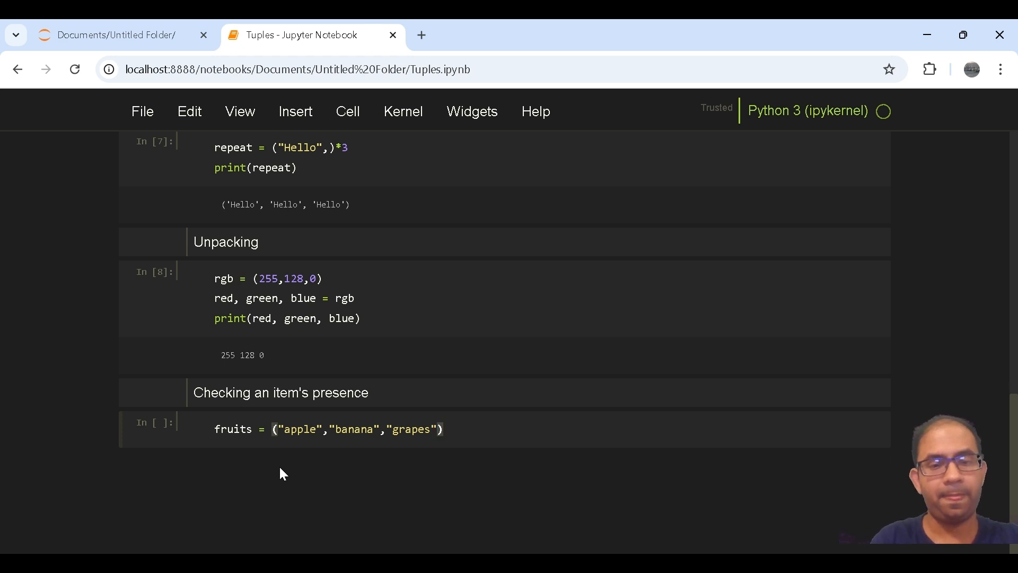
- Print "banana" in fruits and run the cell, outputting True
text(pr)
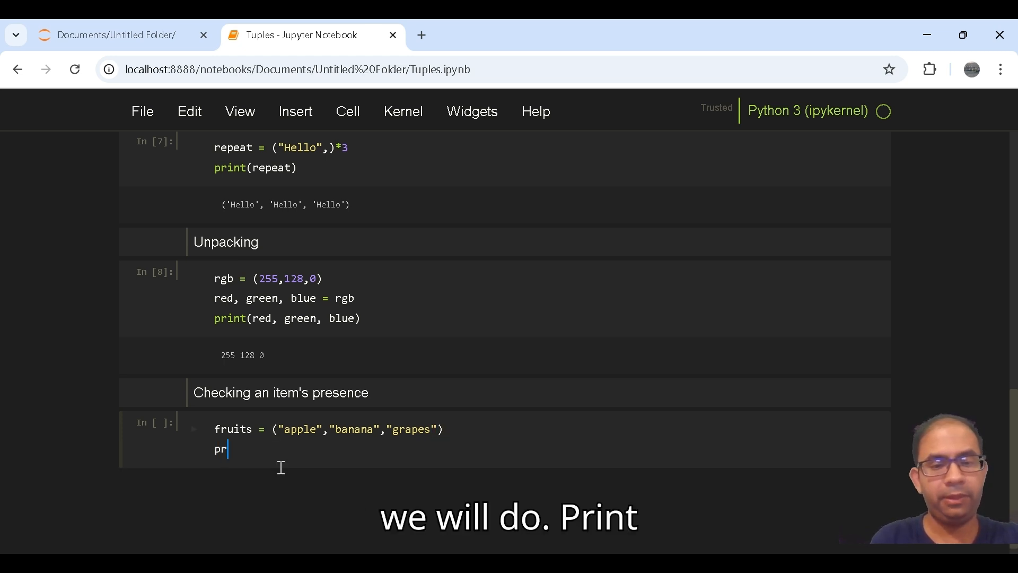
text(int(")
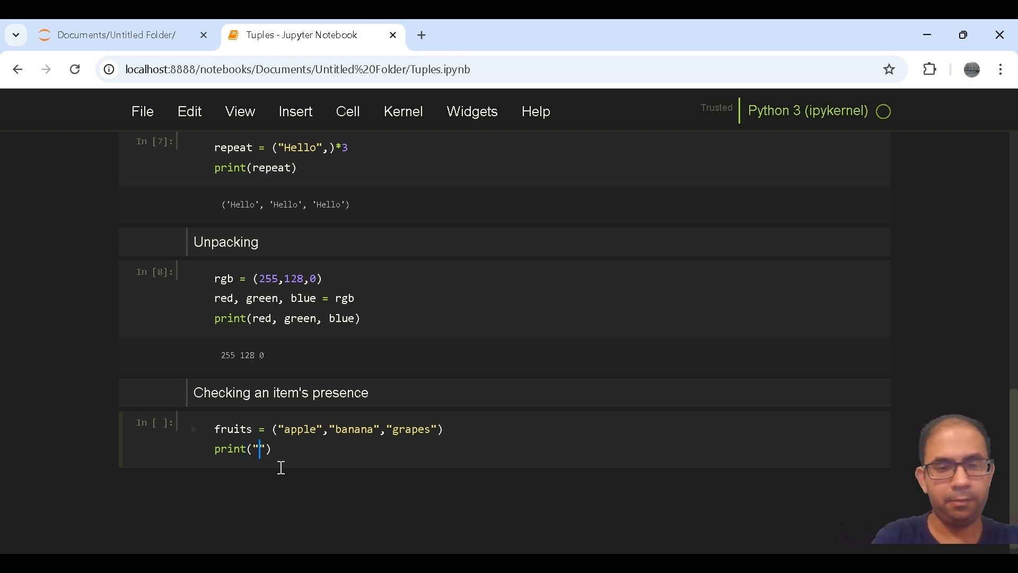
text(banana)
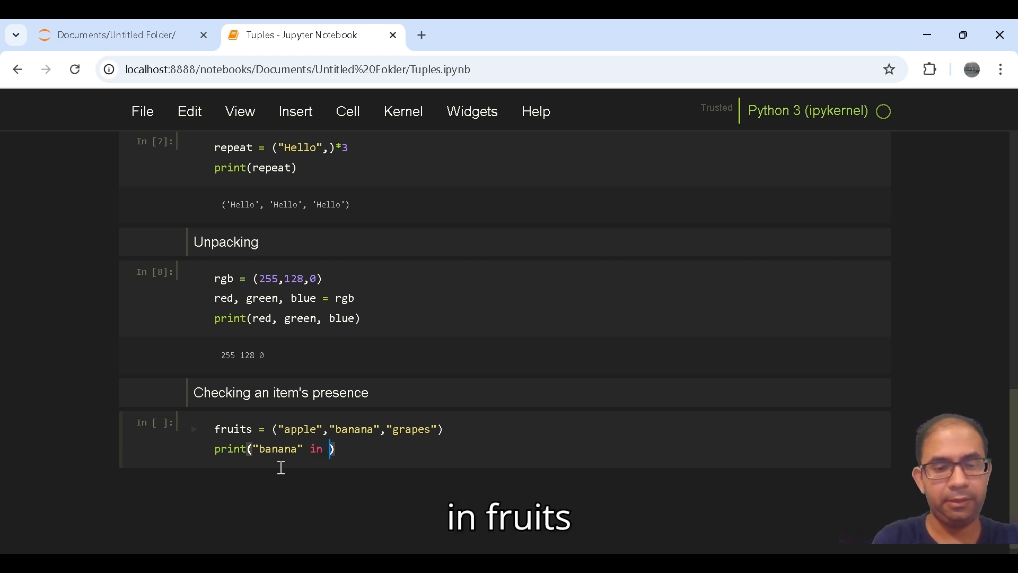
text(fr)
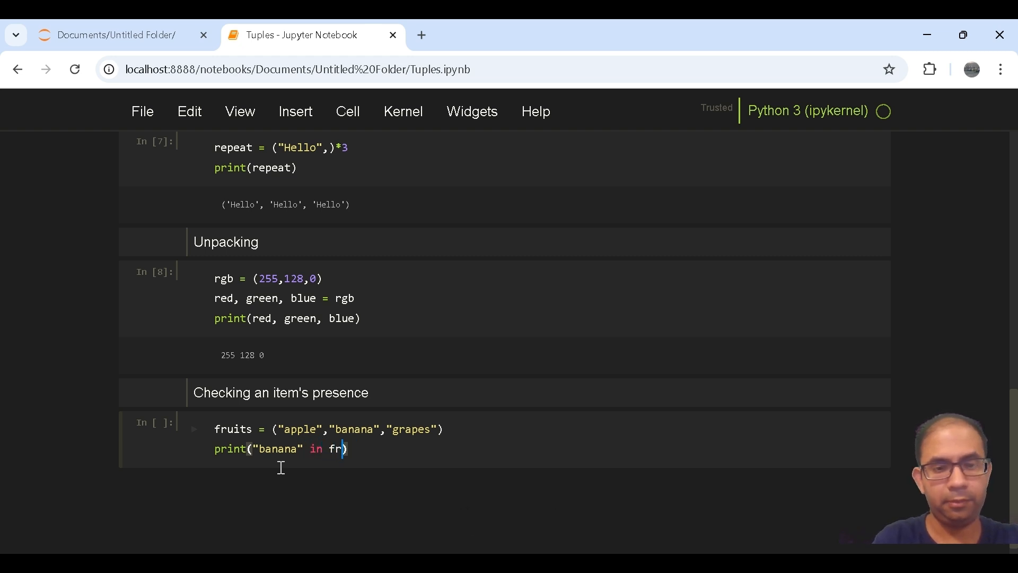
text(uits)
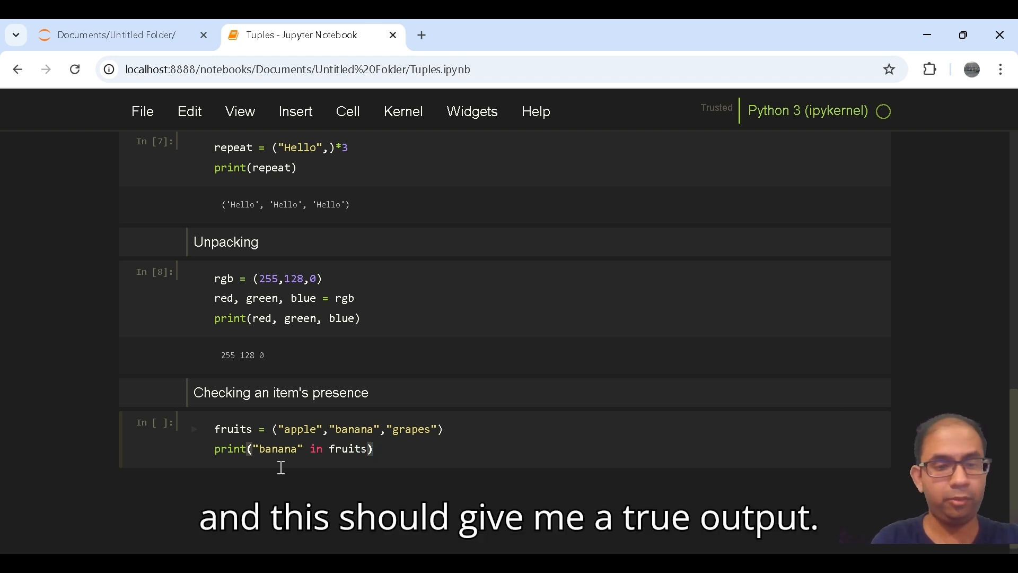
key(shift+enter)
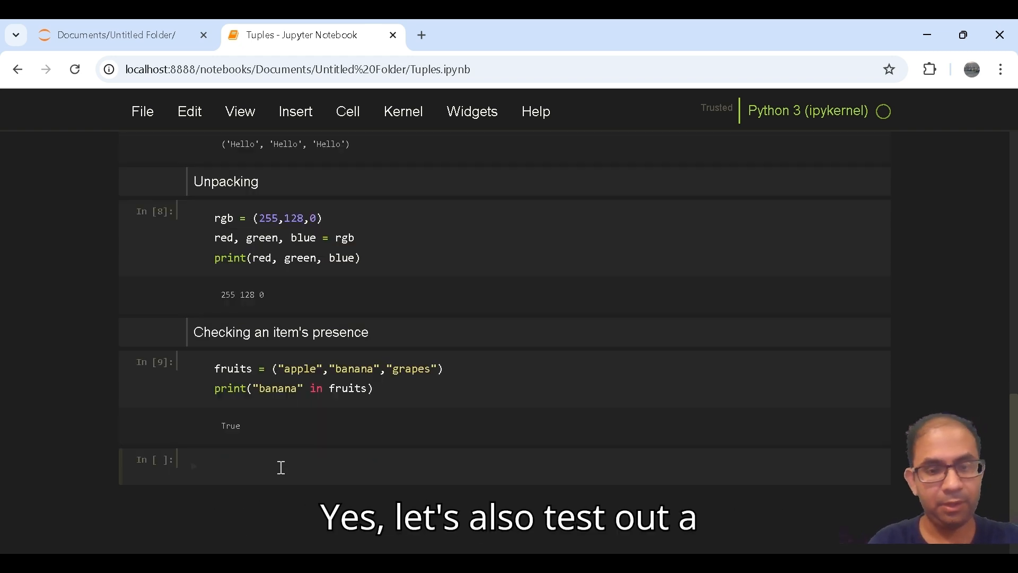
- Run print("pears" in fruits) in a new cell, outputting False
text(print)
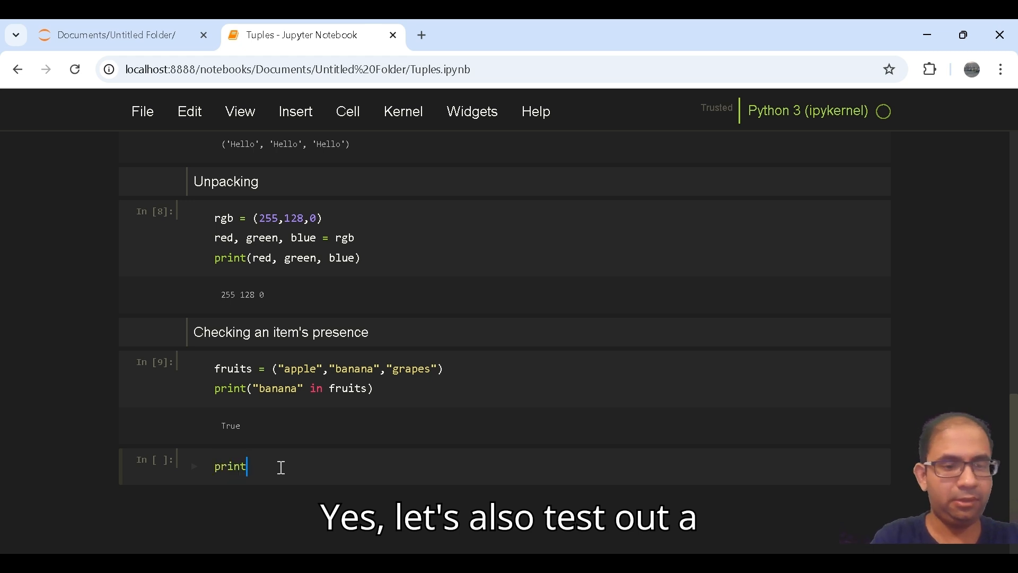
text(())
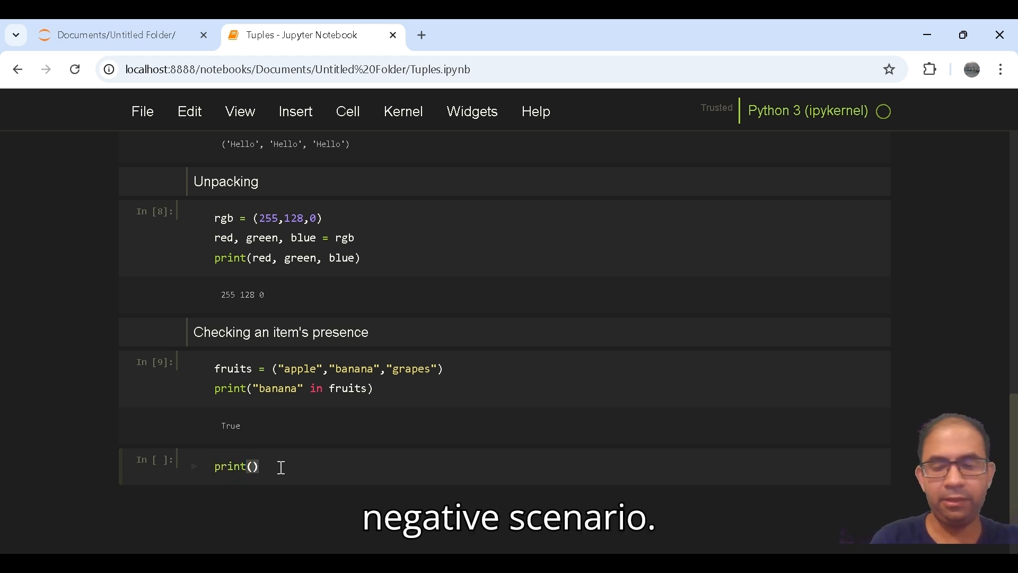
text("")
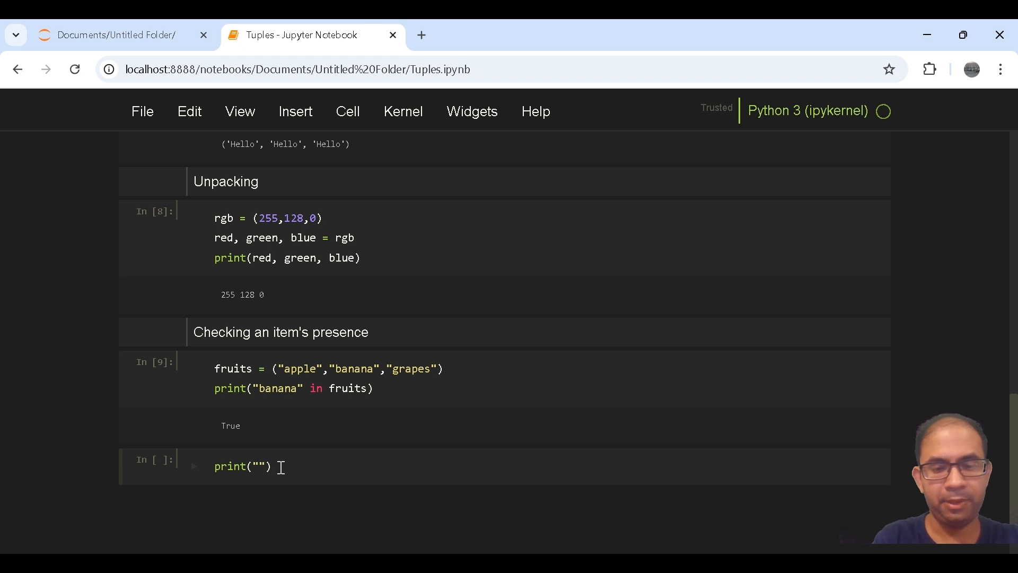
text(pears)
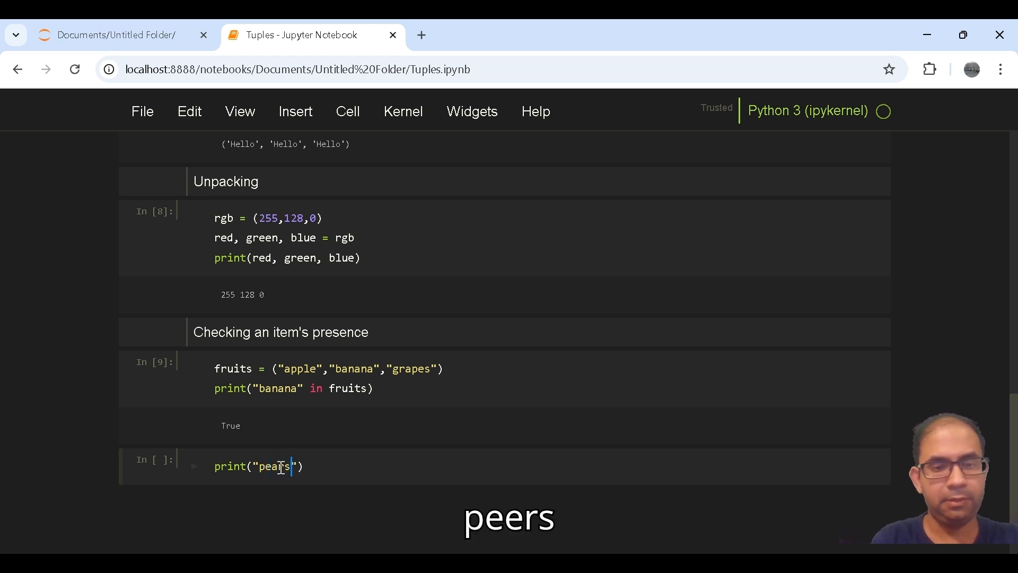
text(in)
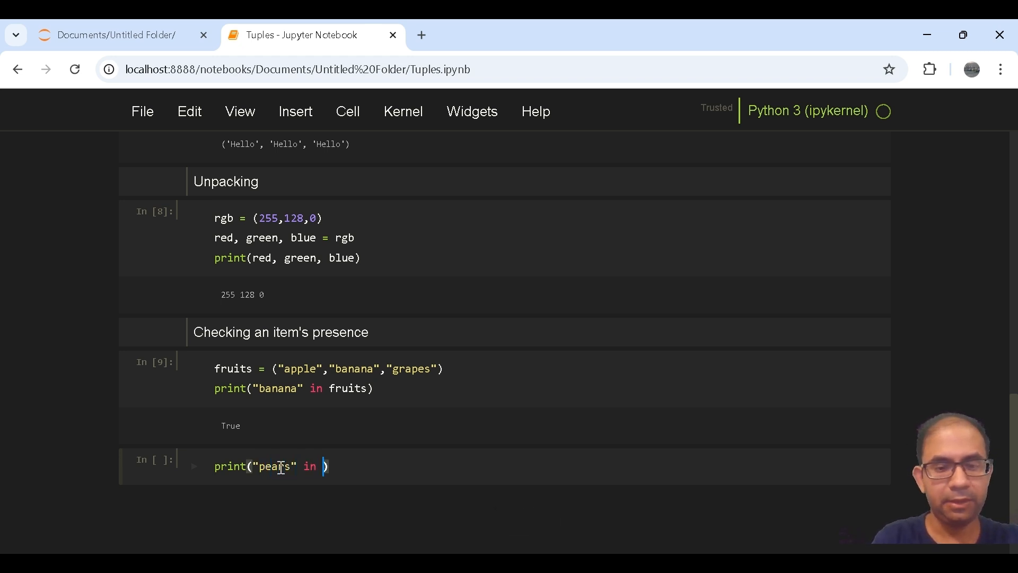
text(fruits)
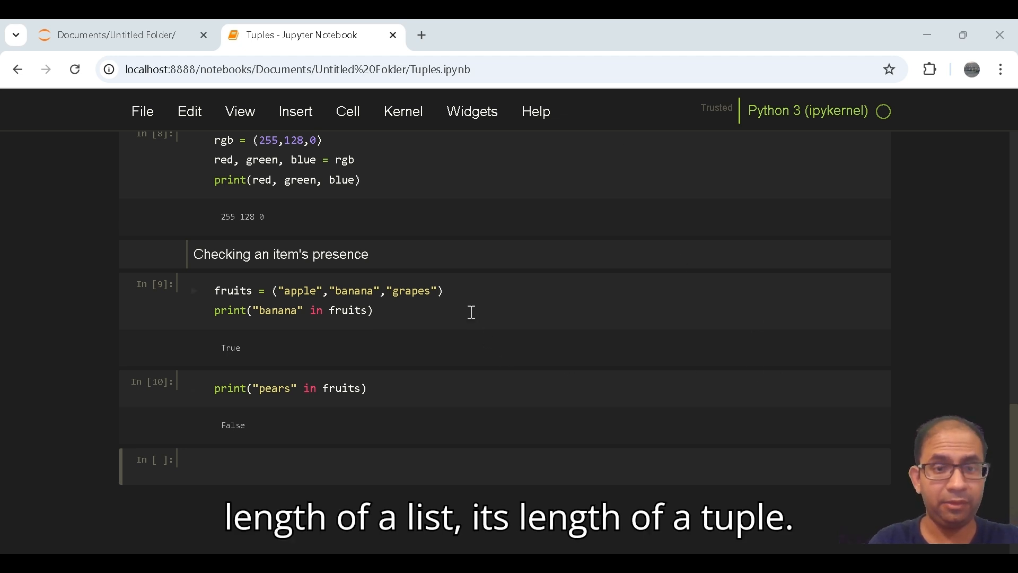
click(348, 112)
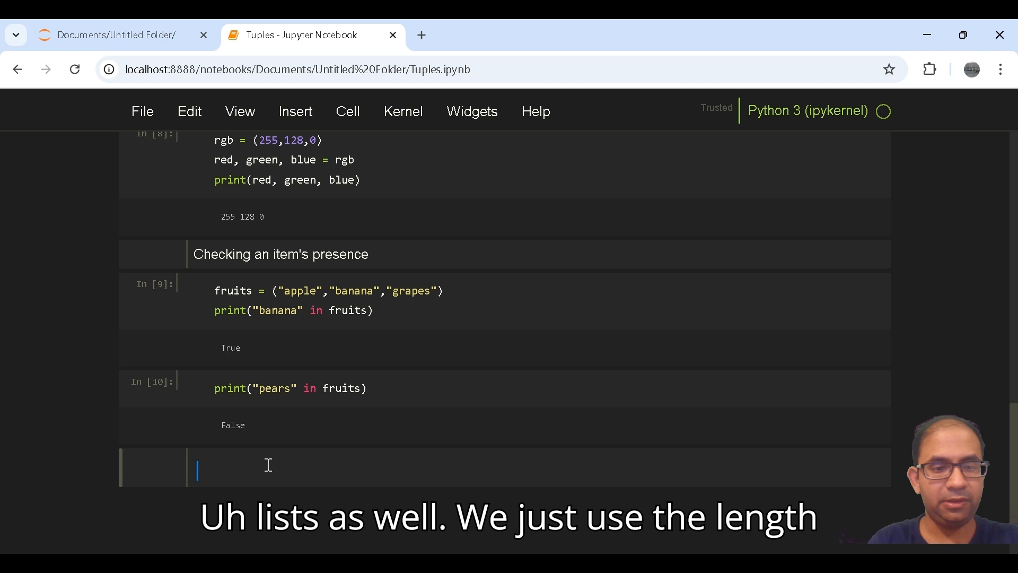
- Enter and render the Markdown heading 'Finding Length'
text(F)
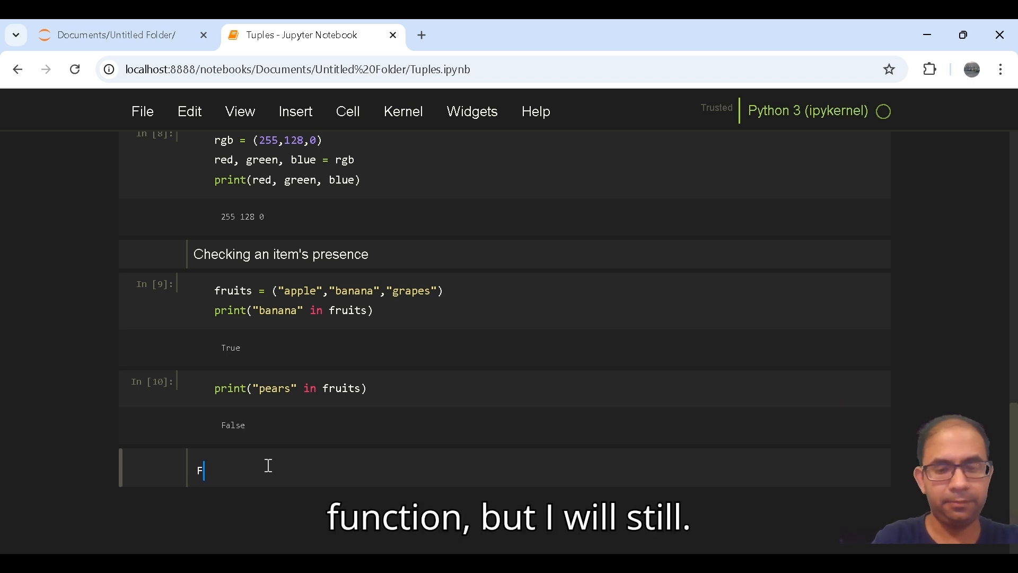
text(inding Le)
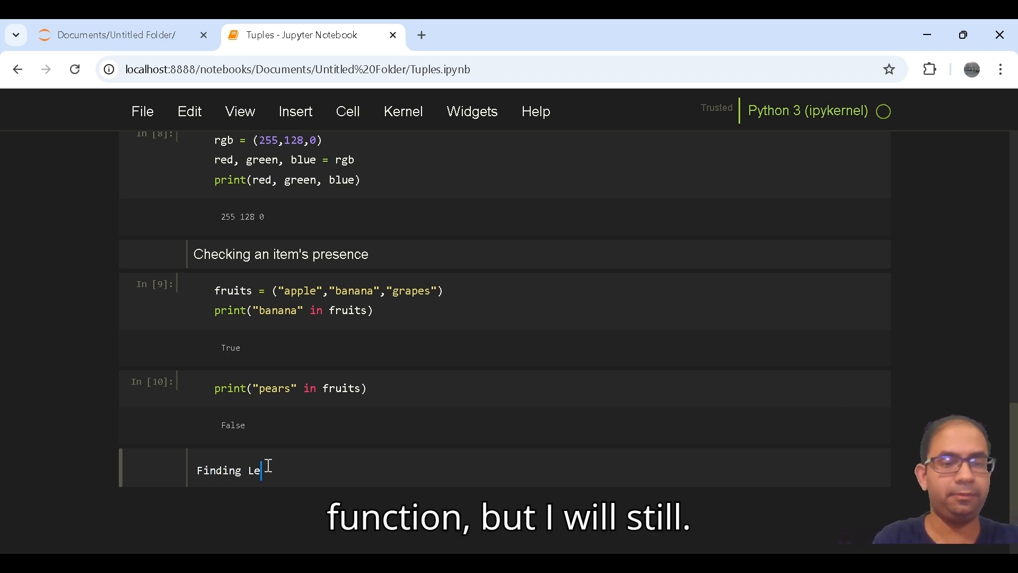
text(ngth)
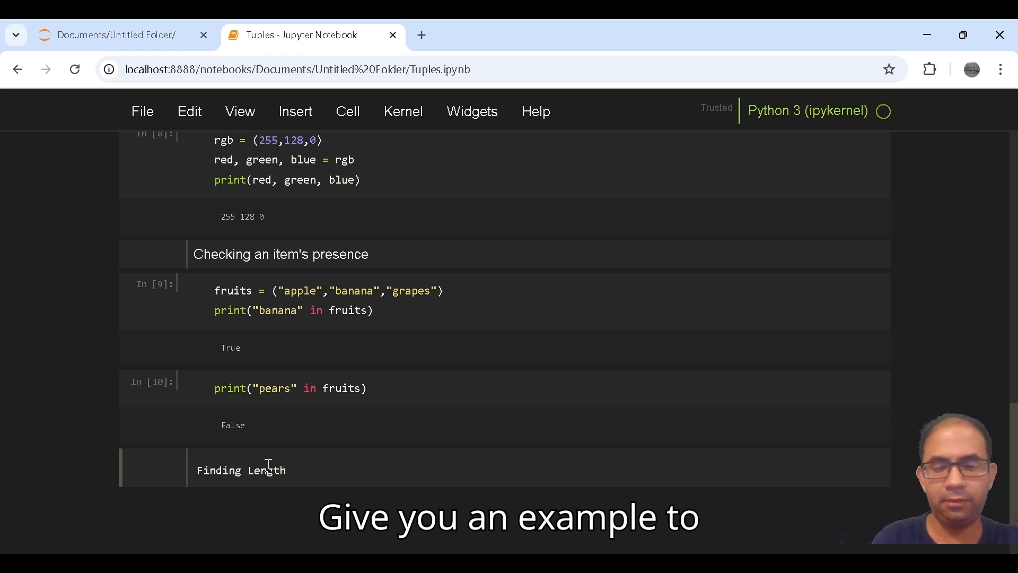
scroll(down, 3)
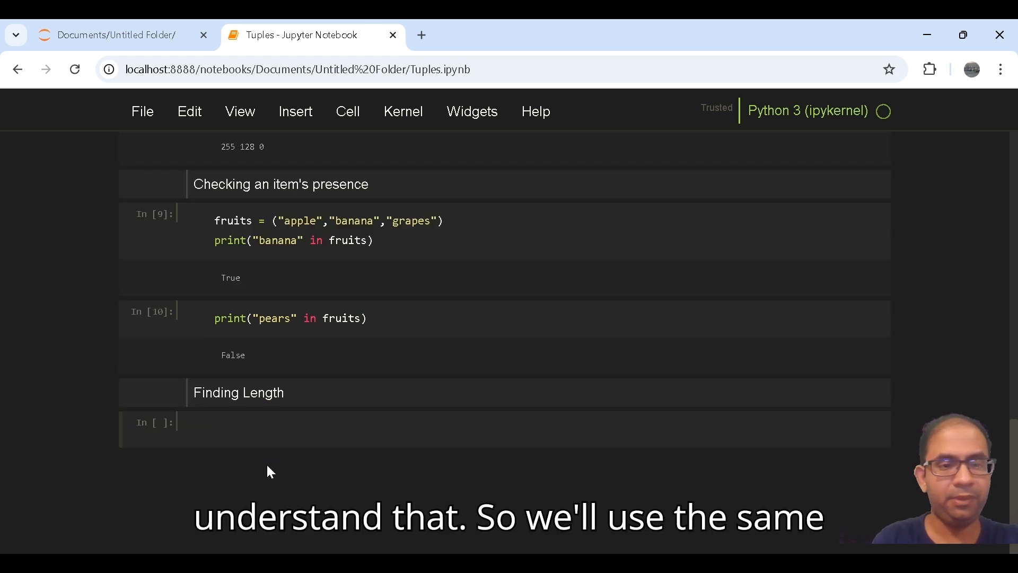
key(ctrl+s)
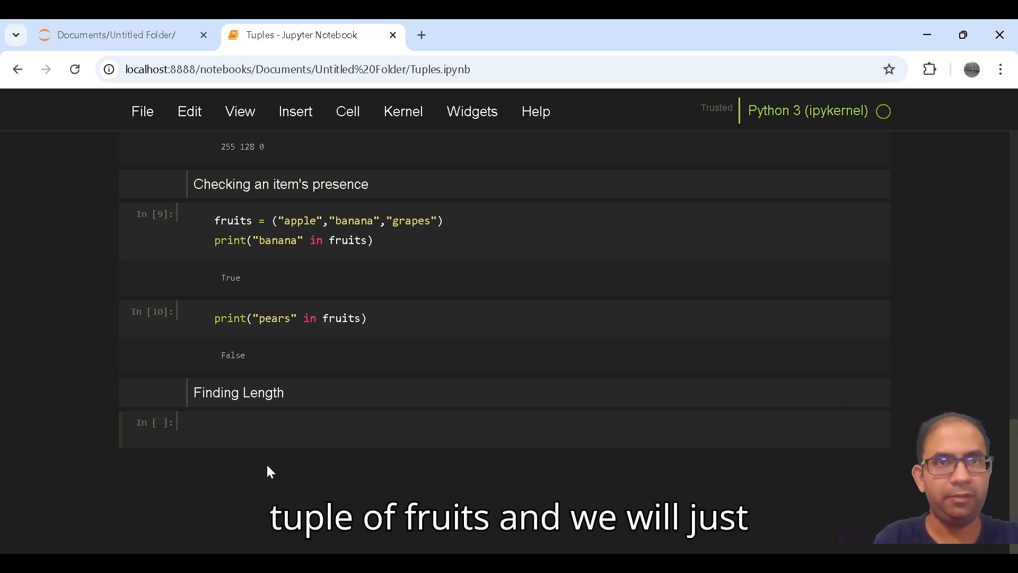
- Write print(len(fruits)) in a code cell and run it, outputting 3
text(pri)
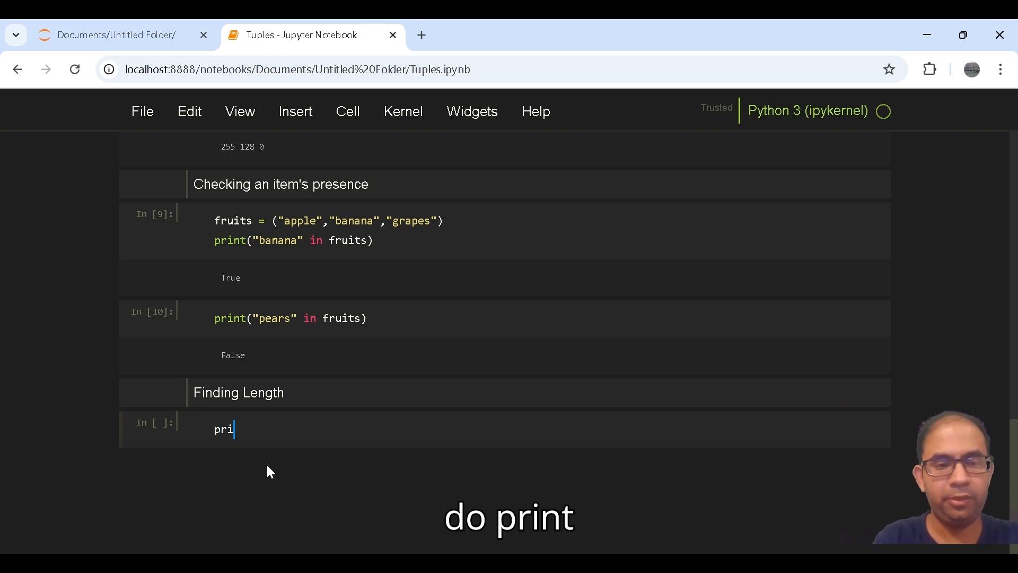
text(nt())
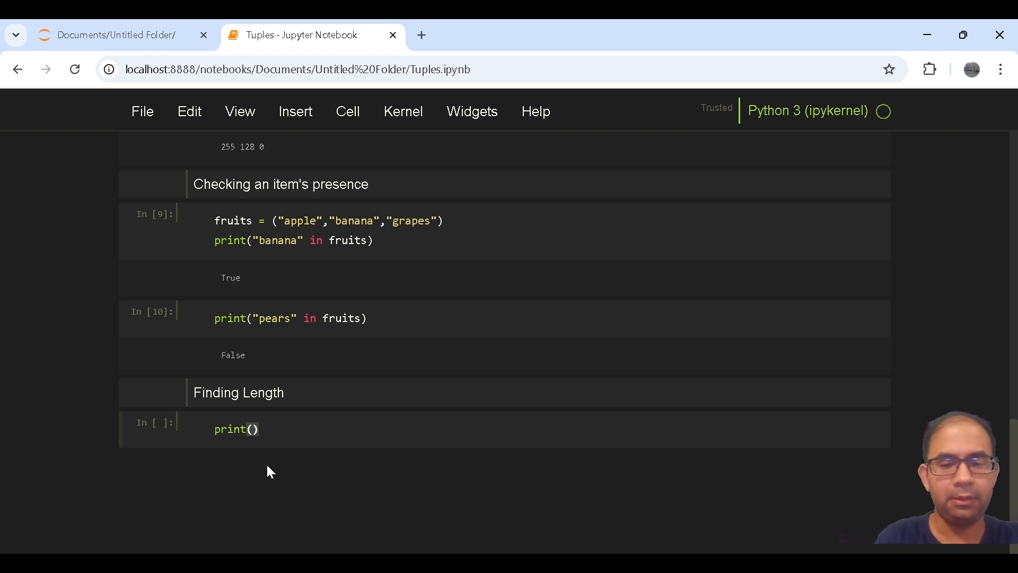
text(len()
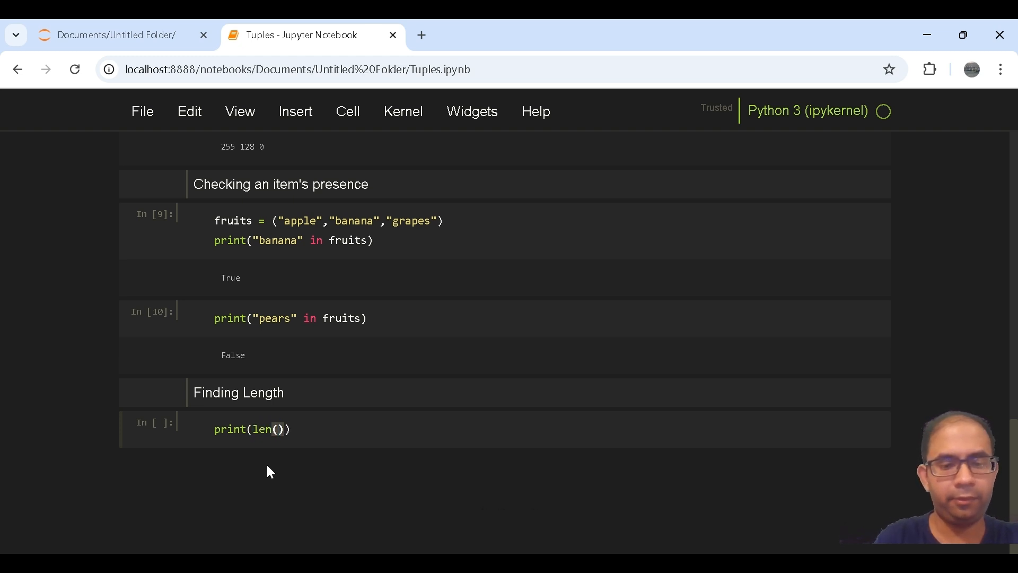
text(fruits)
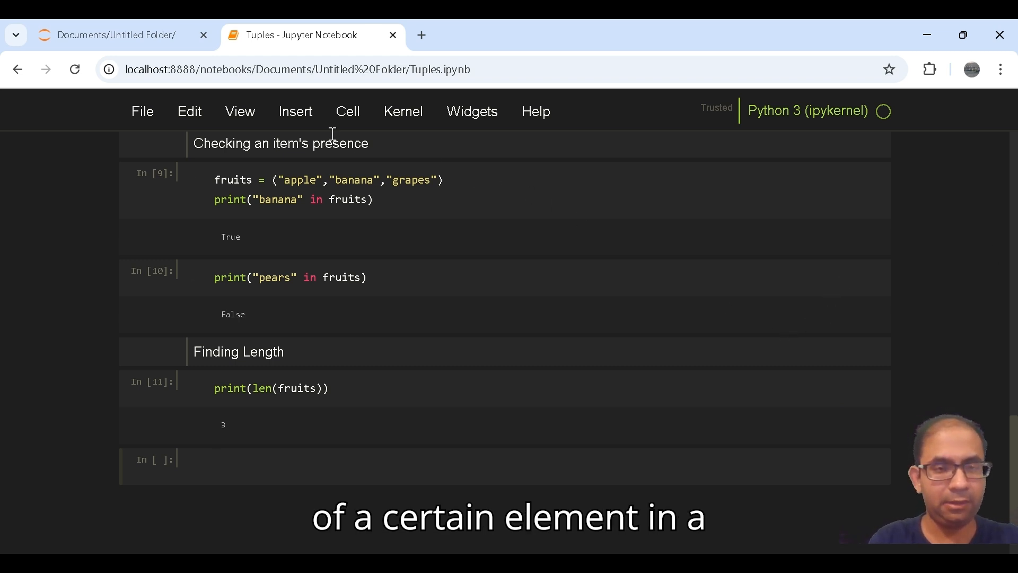
click(348, 111)
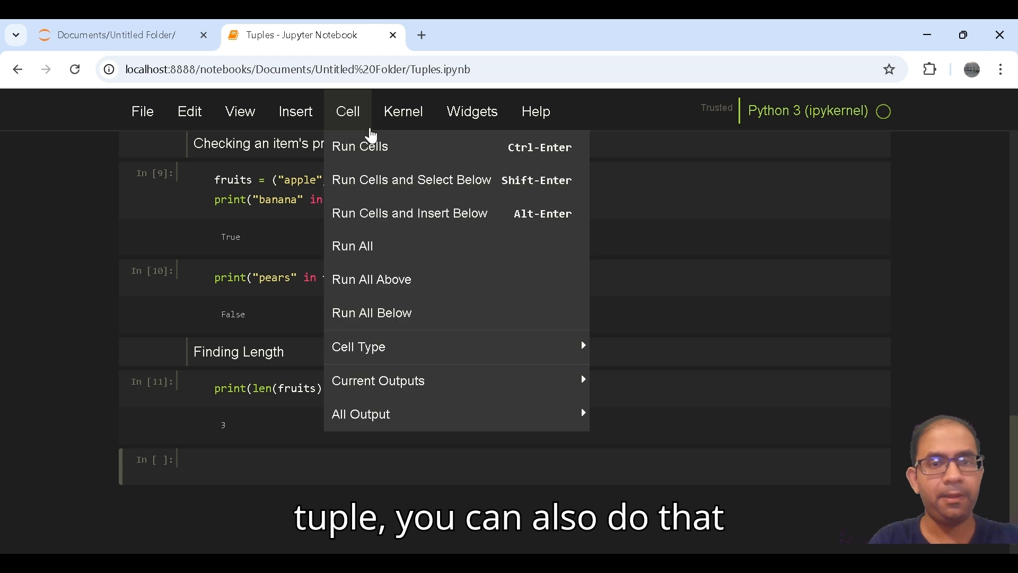
mouse_move(358, 346)
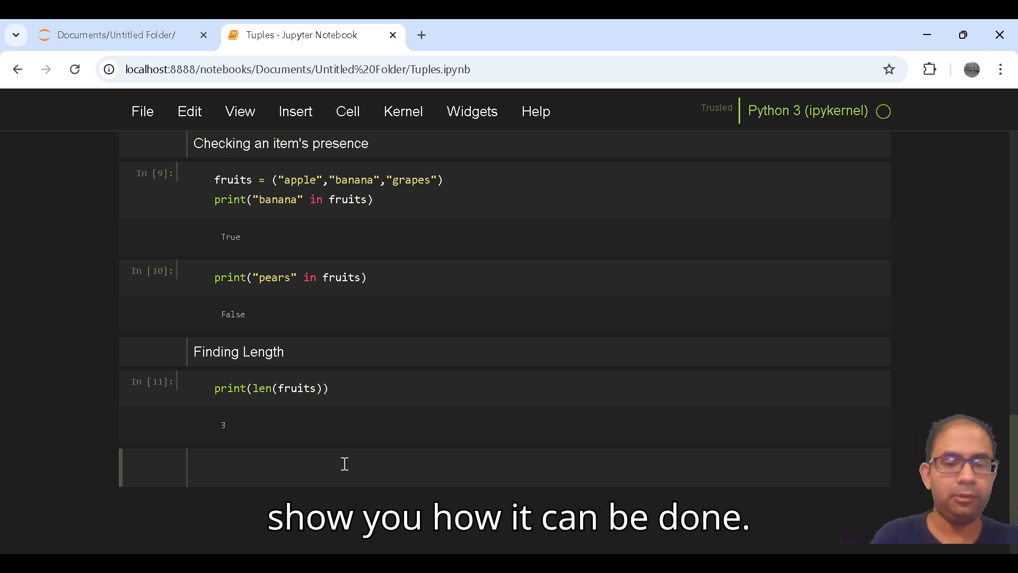
- Enter the heading text 'Count Occurences of an Item'
text(Count)
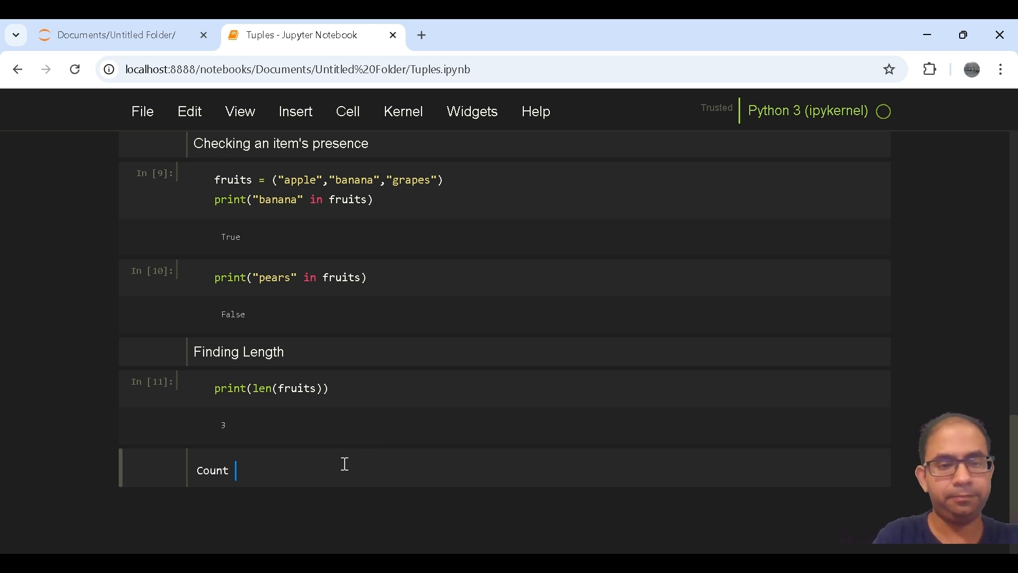
text(Occure)
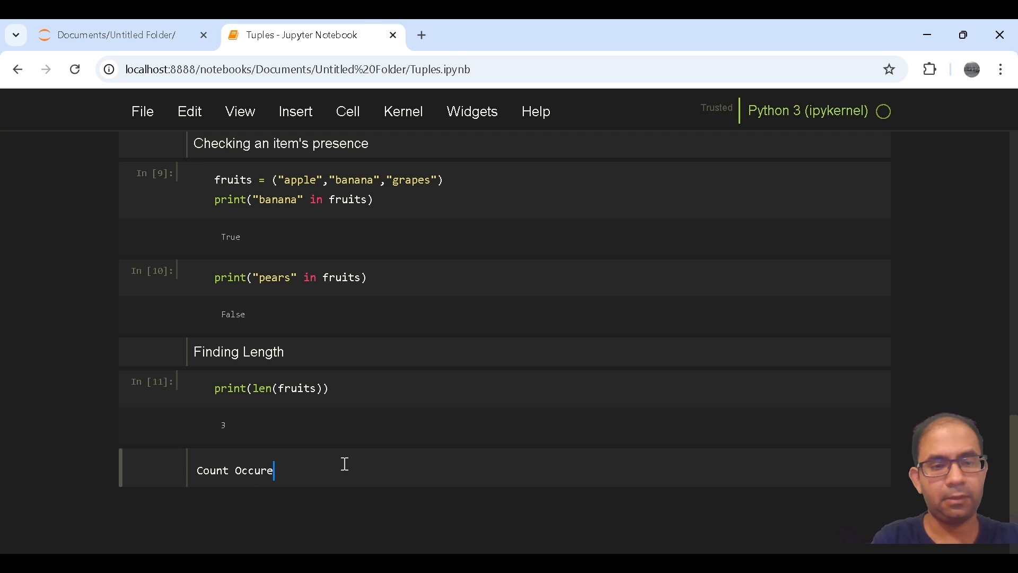
text(nces of an Item)
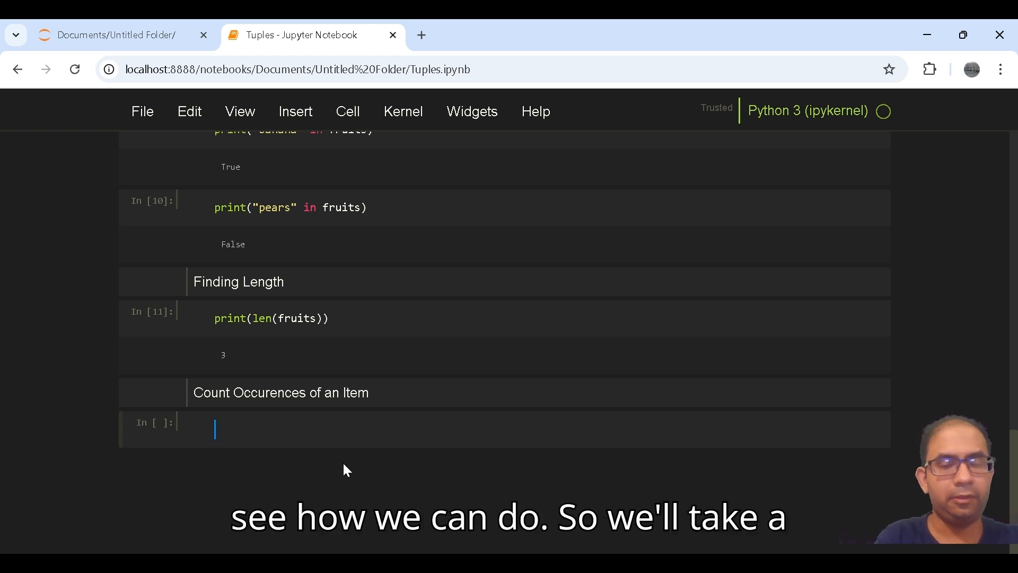
- Define the numbers tuple (1, 2, 2, 2, 2, 3, 4, 4, 3)
text(number)
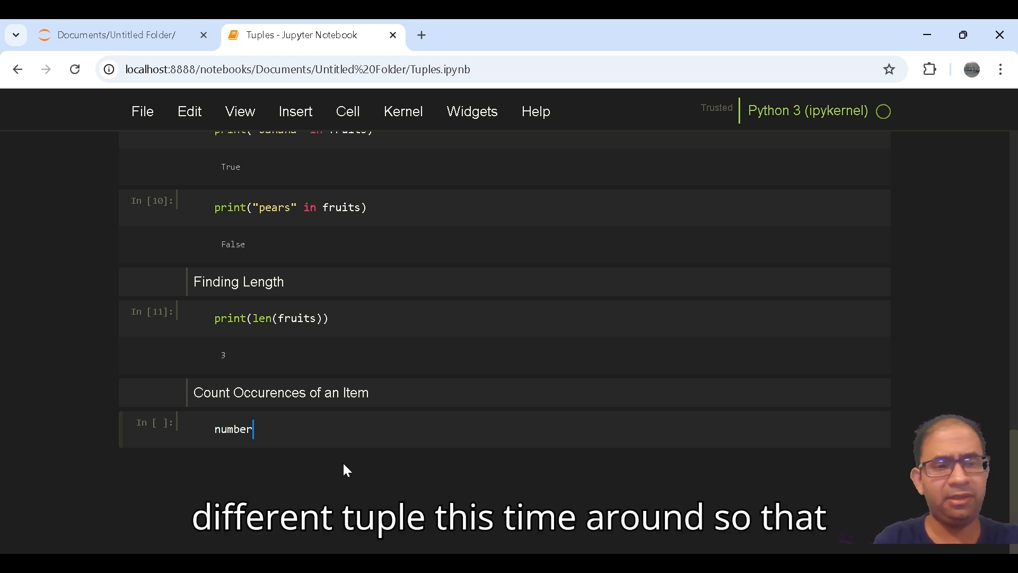
text(s =)
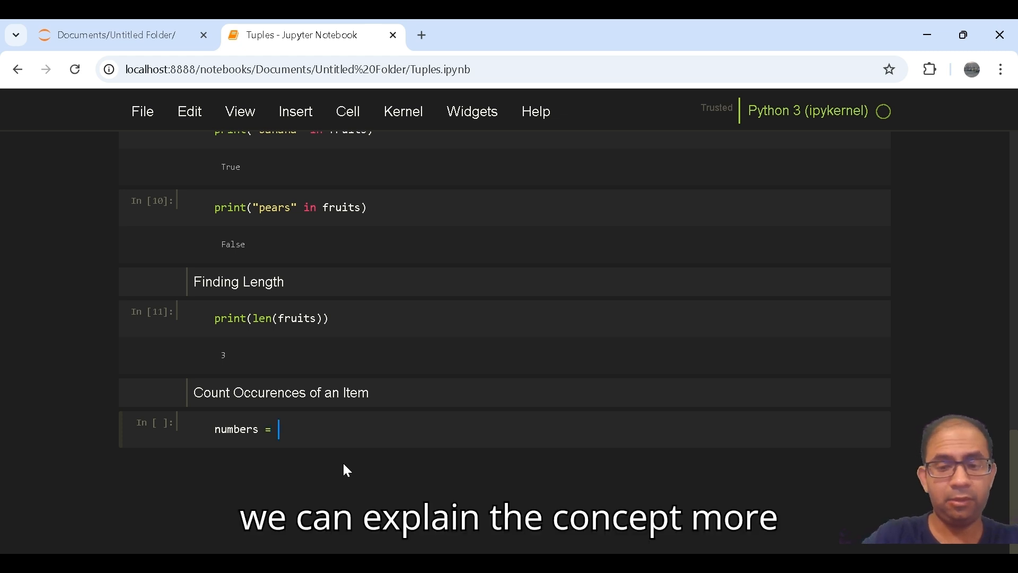
text(())
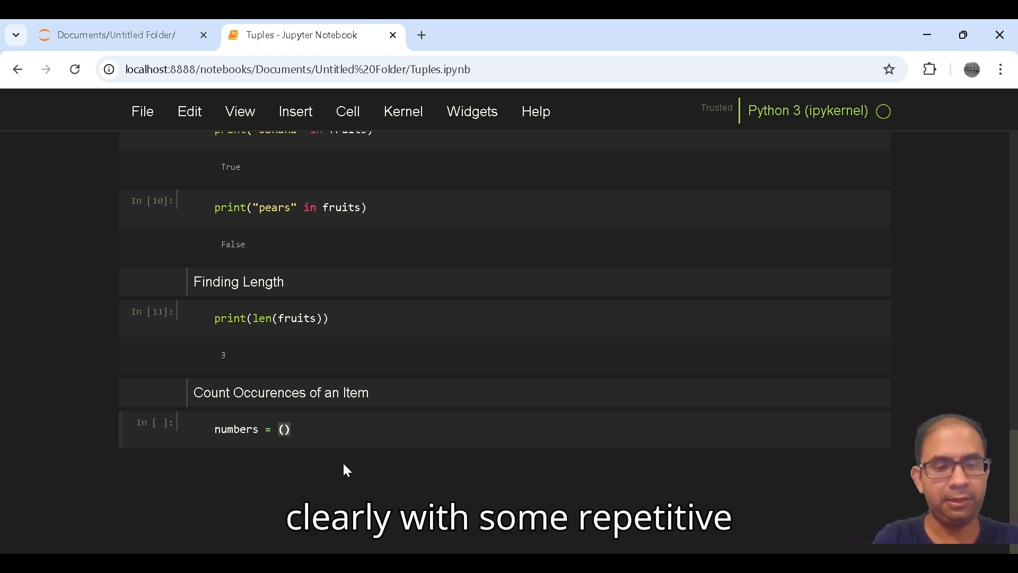
text(1,22)
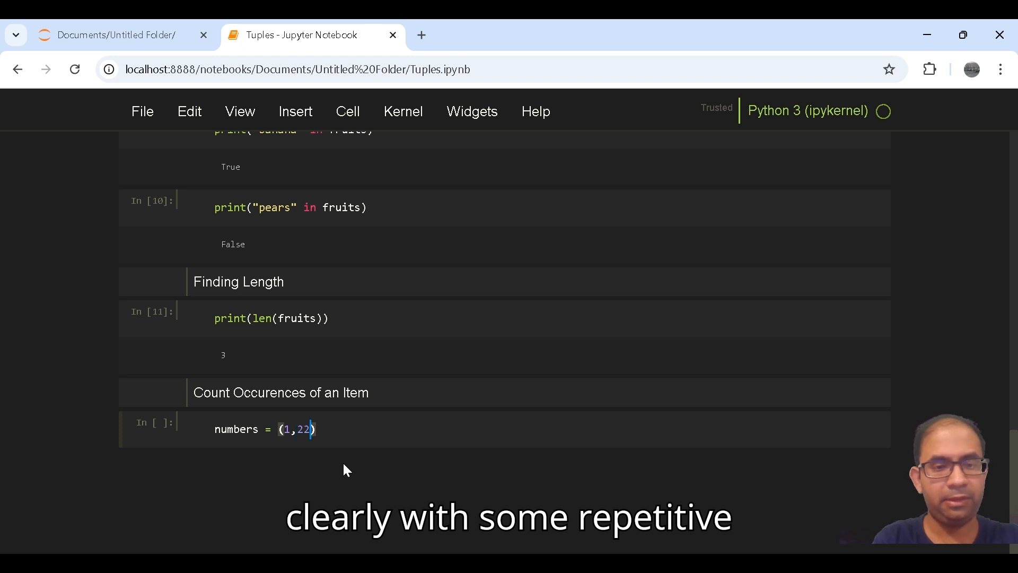
text(2,2,)
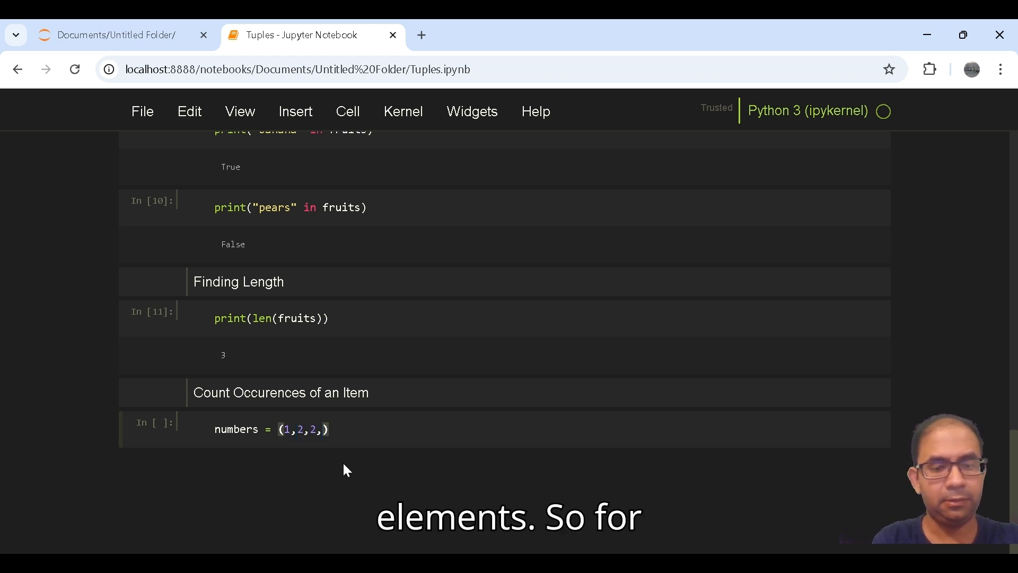
text(3,4,4)
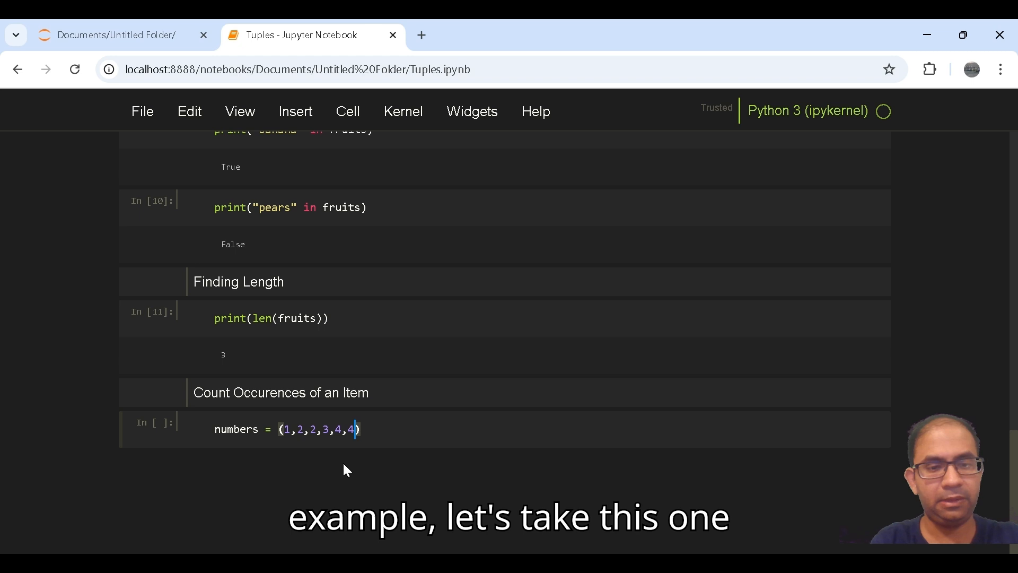
text(3)
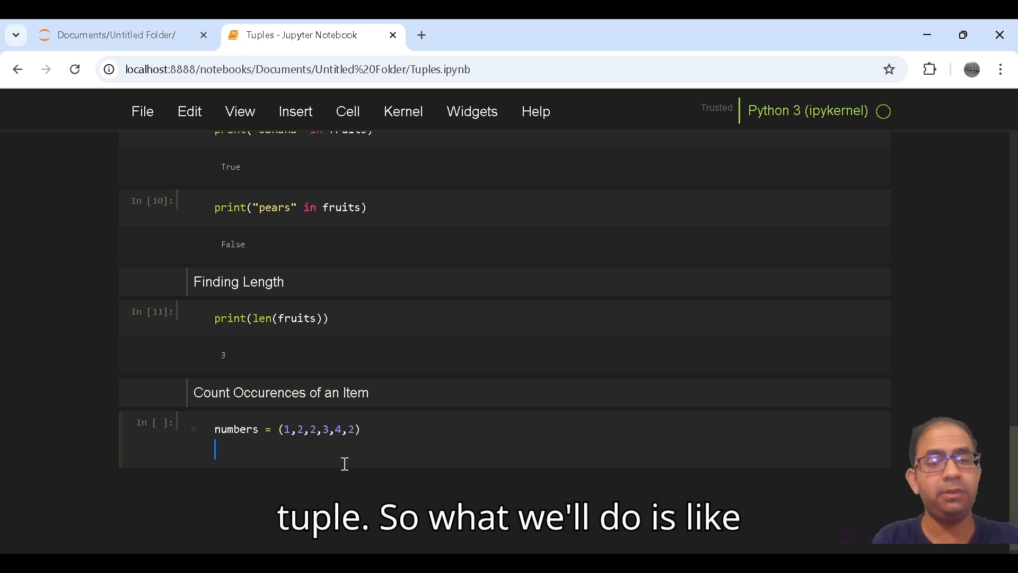
- Compute count_twos = numbers.count(2), print it and run the cell, outputting 3
text(co)
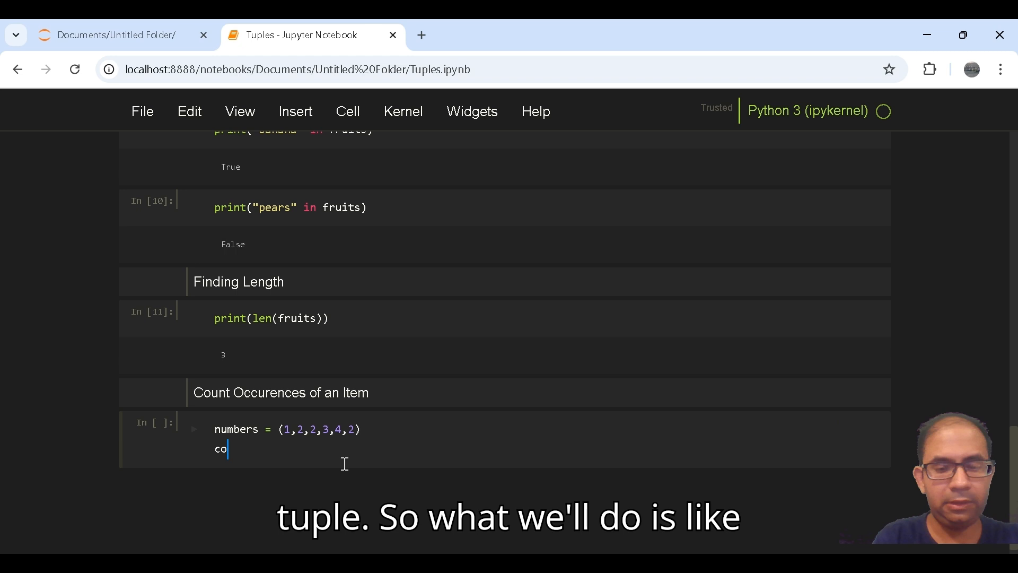
text(unt_)
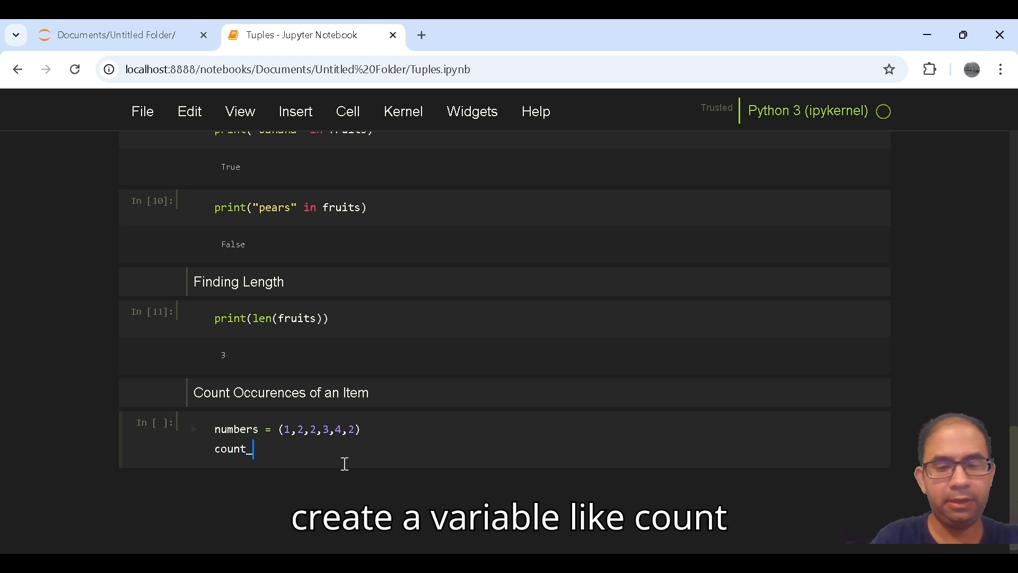
text(twos)
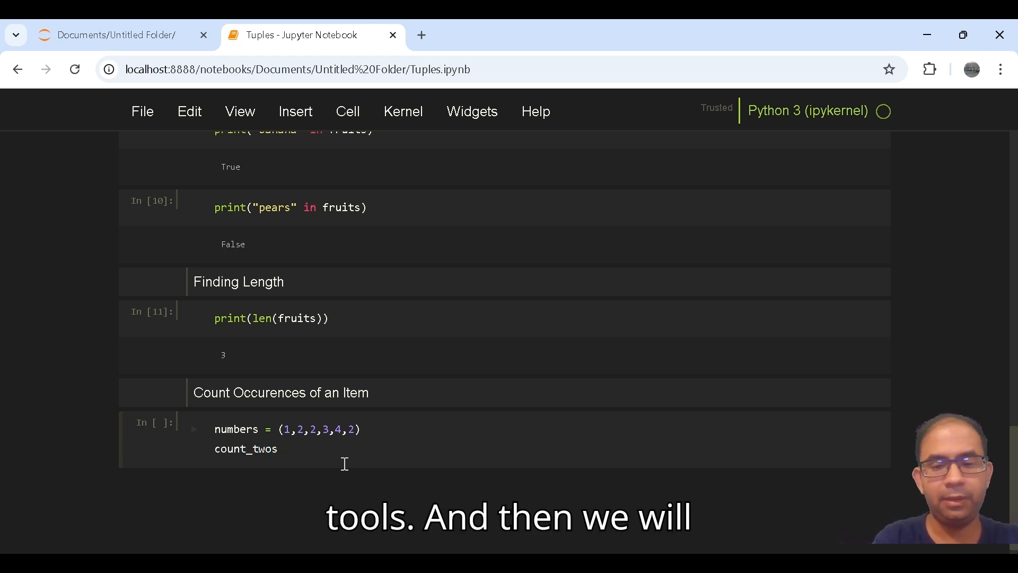
text(= n)
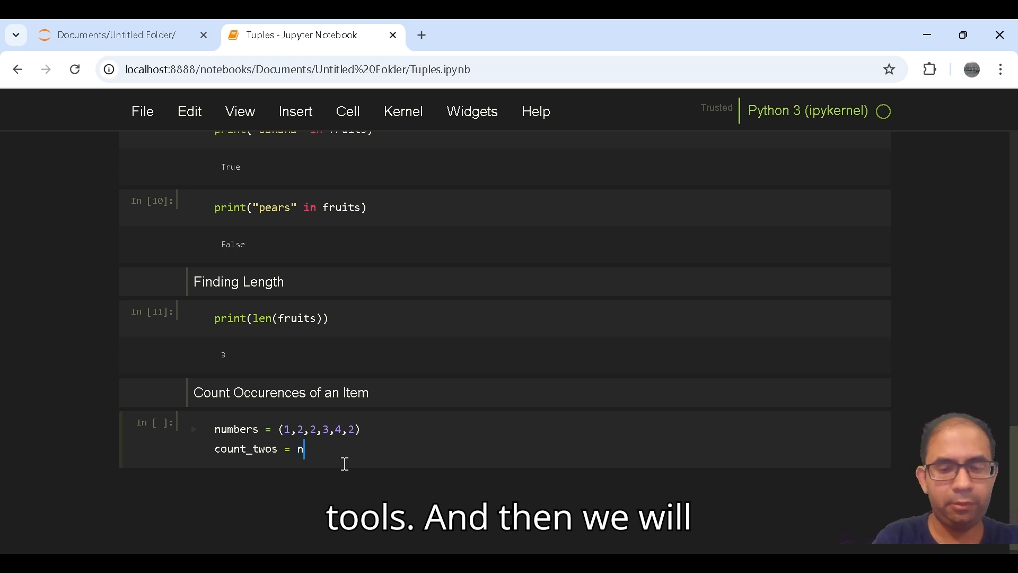
text(umbers)
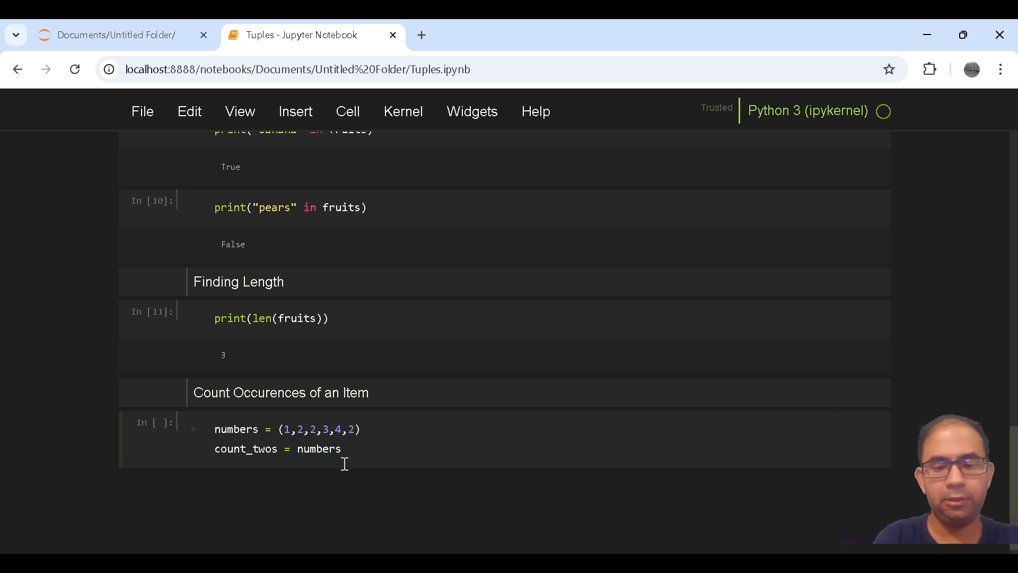
text(.count)
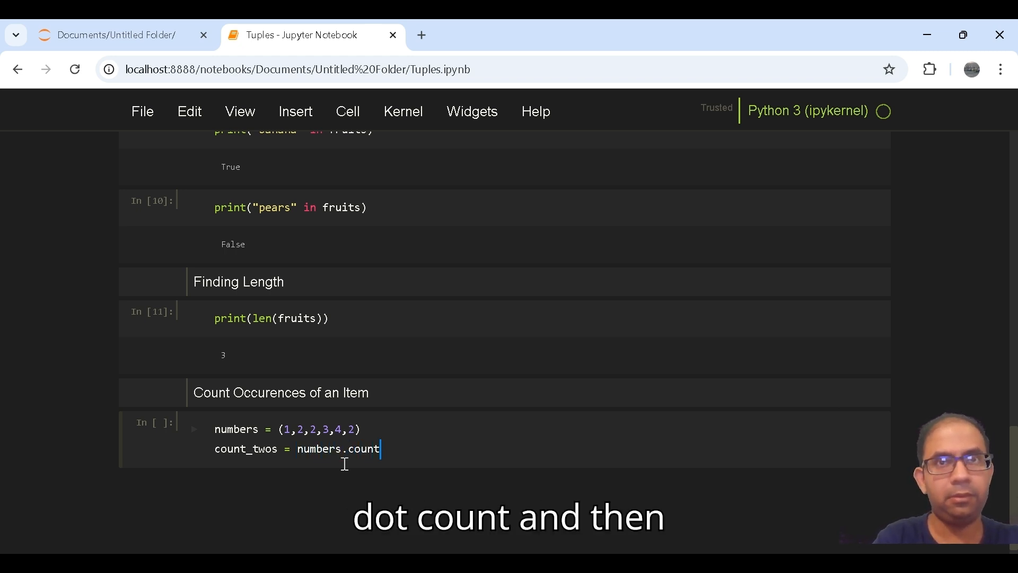
text(())
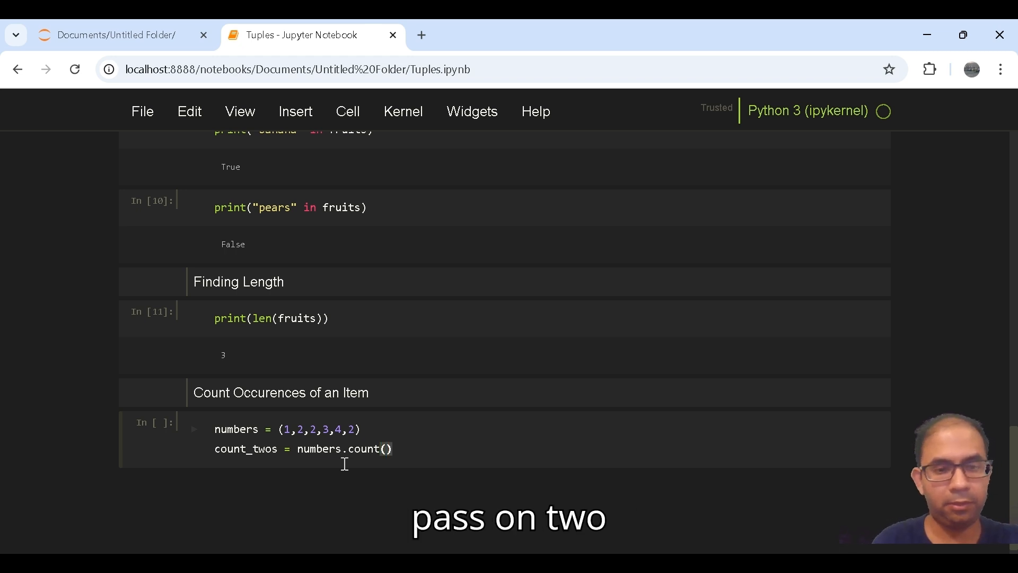
text(2)
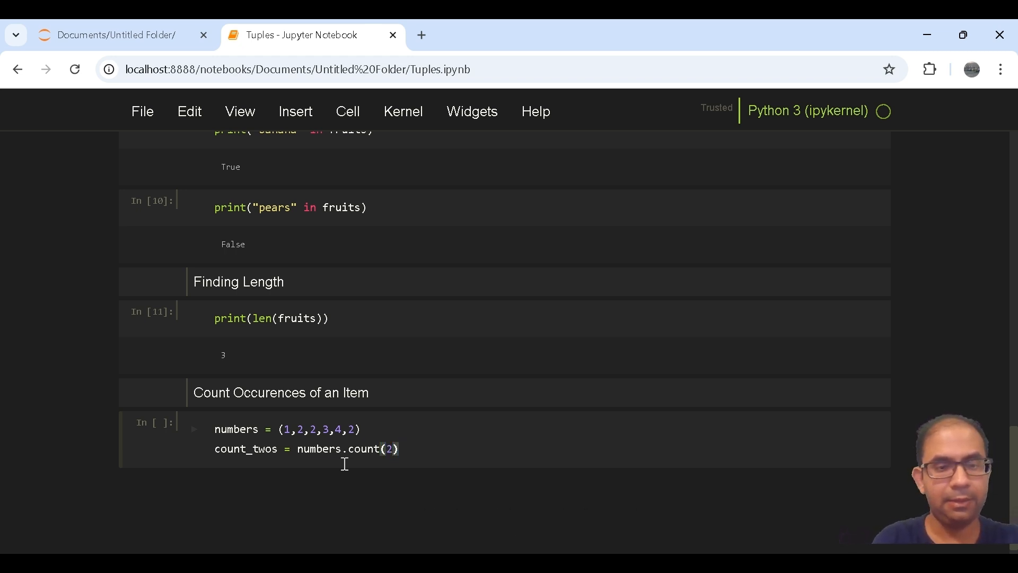
text(pri)
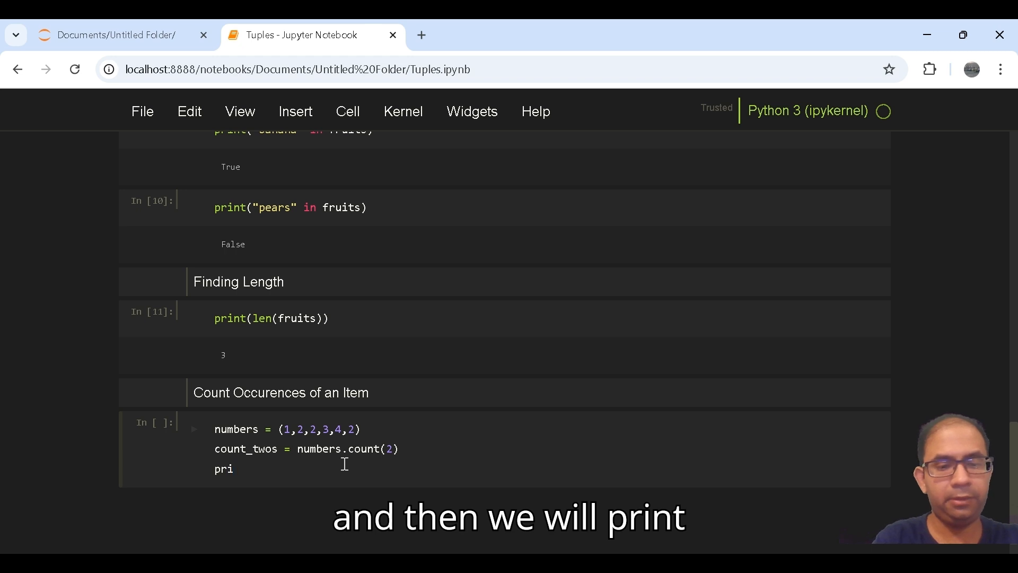
text(nt(c)
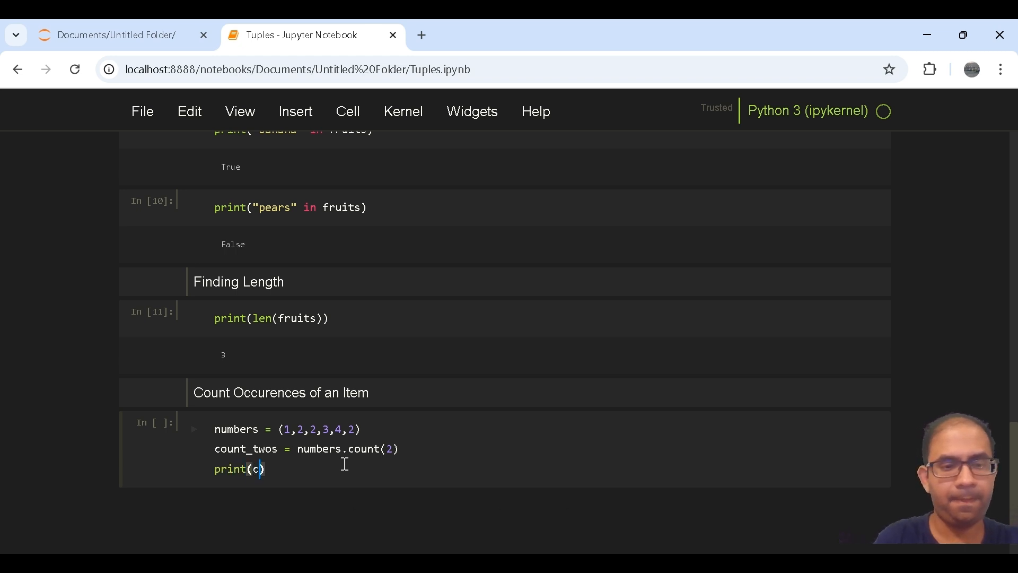
text(ount_)
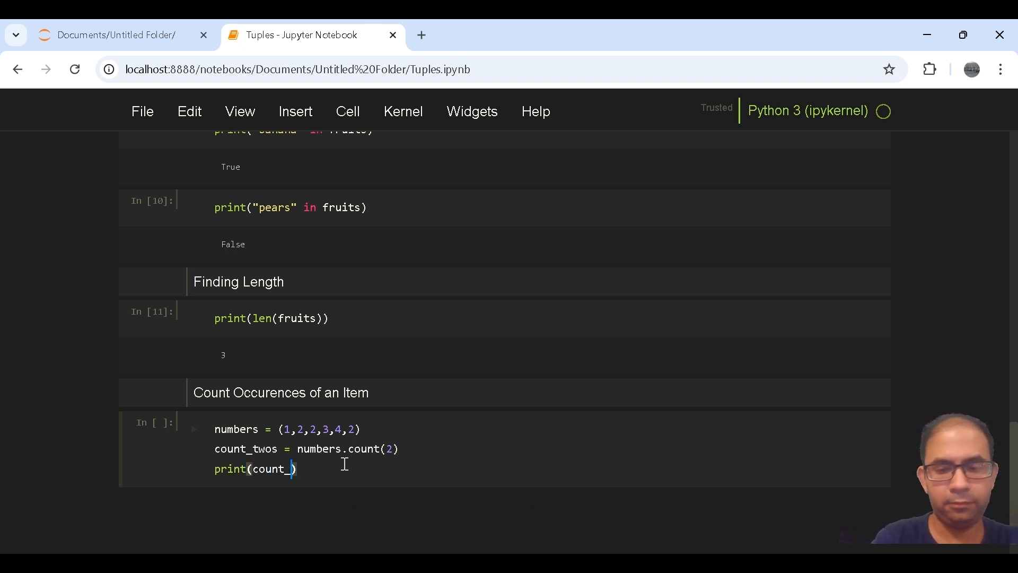
text(twos)
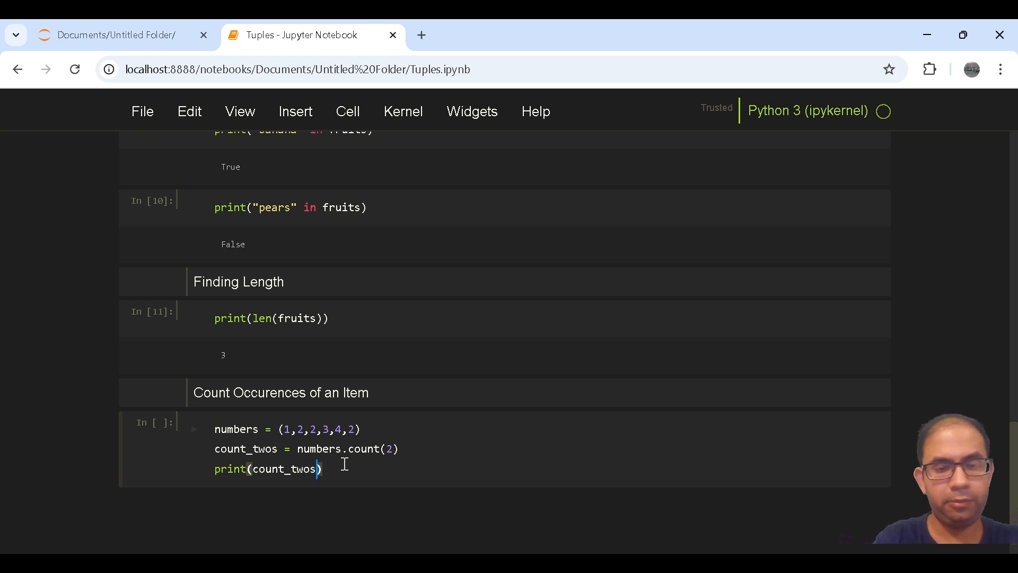
key(shift+enter)
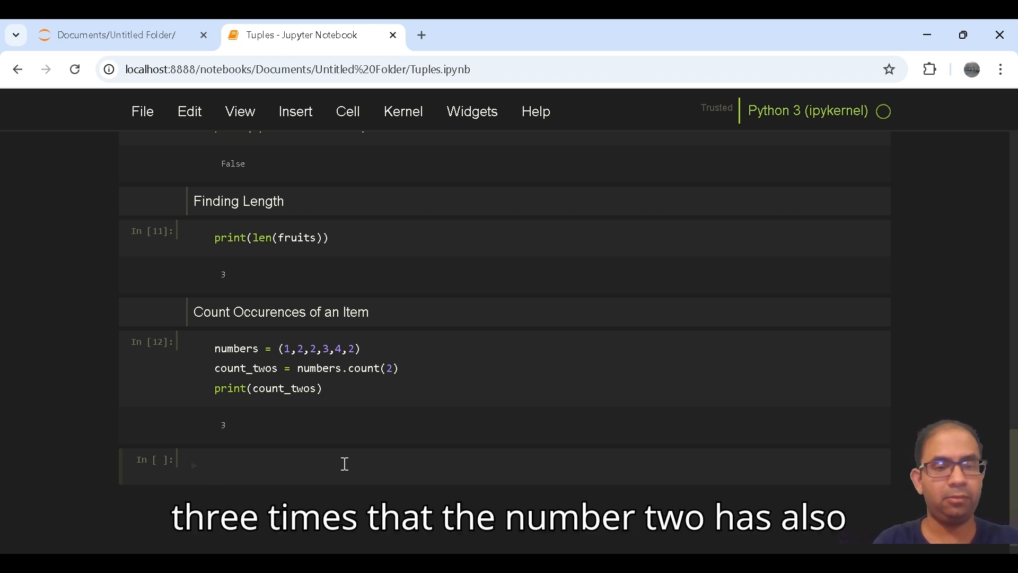
mouse_move(337, 467)
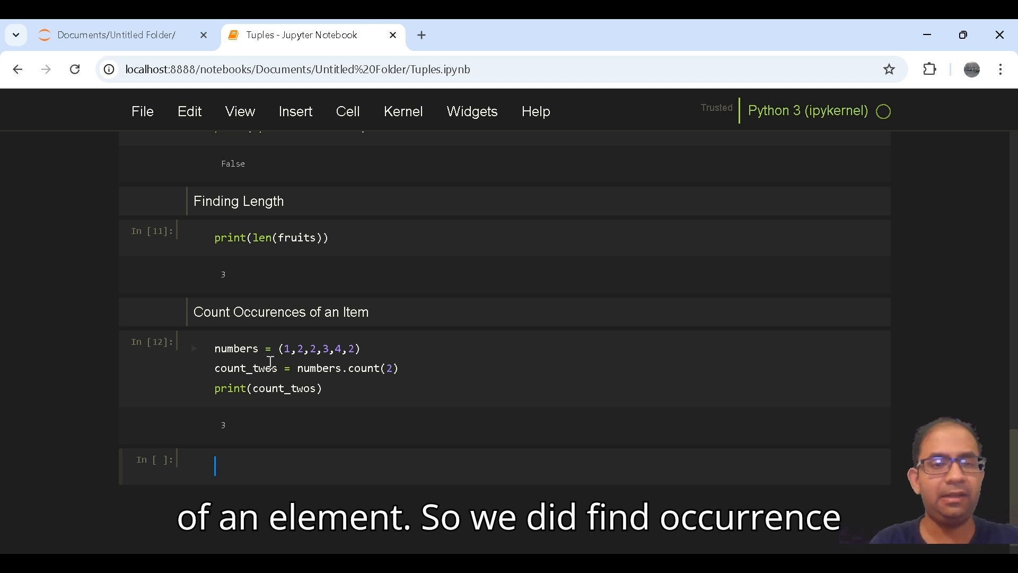
mouse_move(348, 111)
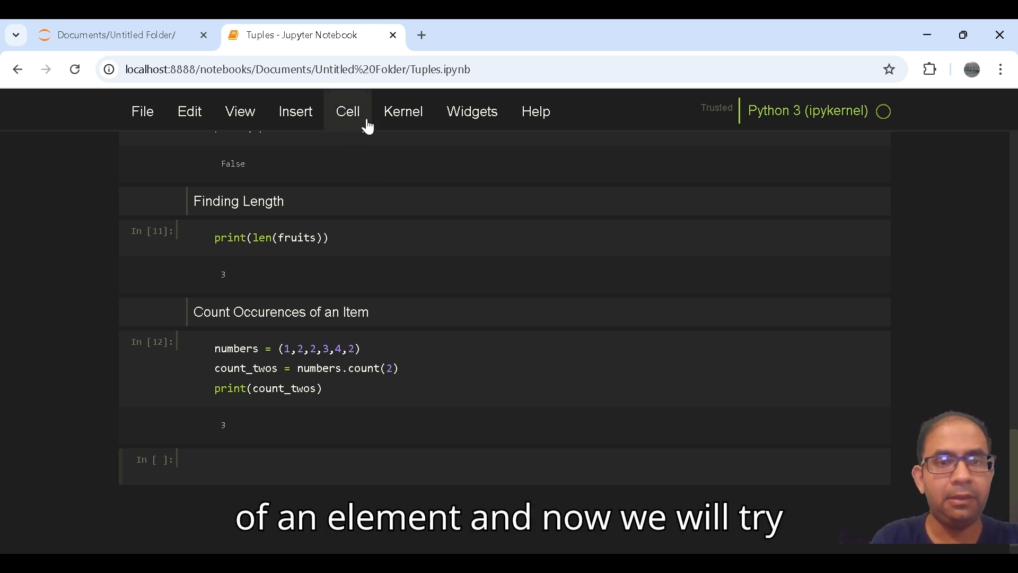
- Make the new cell Markdown and enter the heading 'Index finding of an element'
click(348, 112)
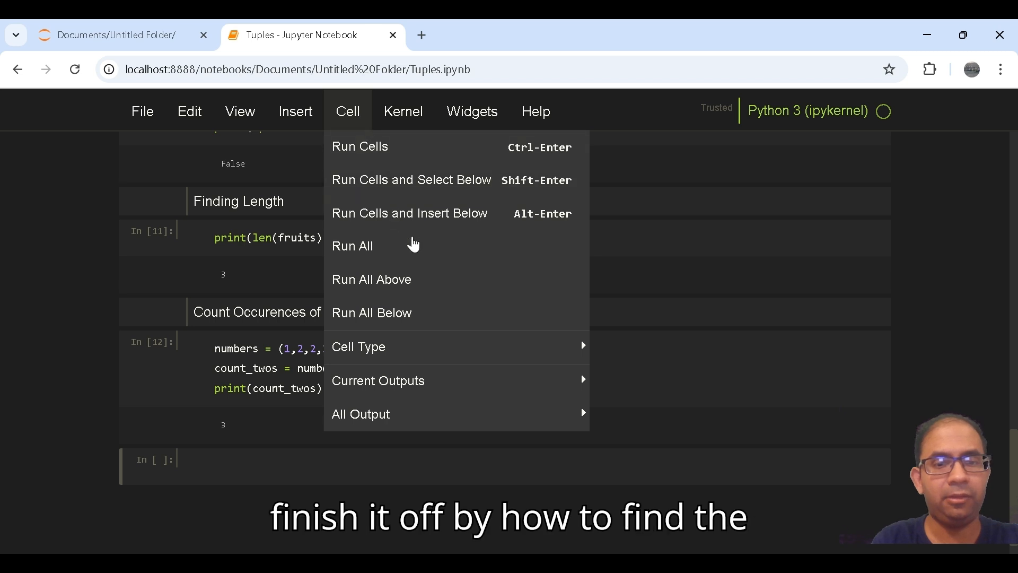
mouse_move(357, 346)
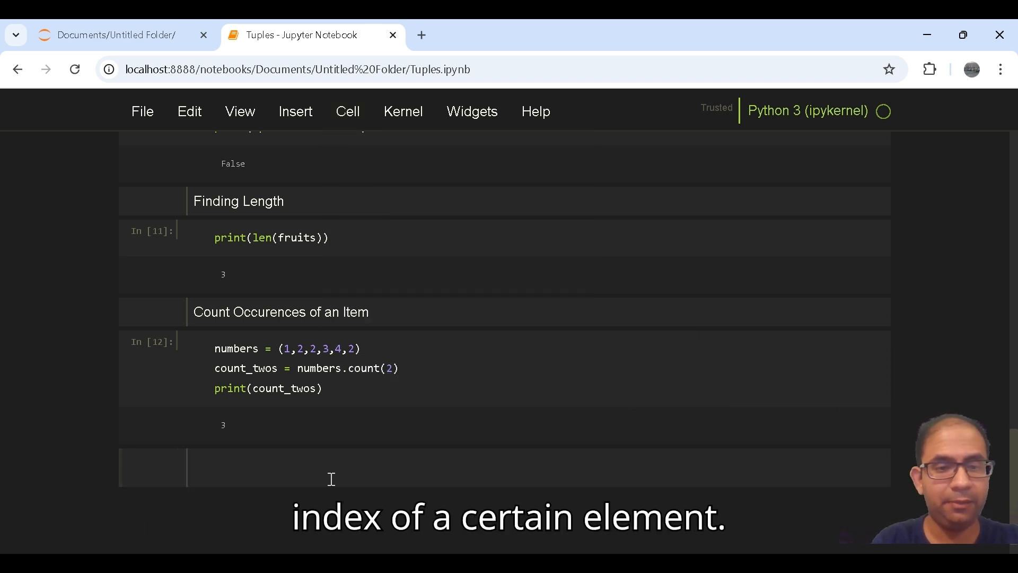
text(In)
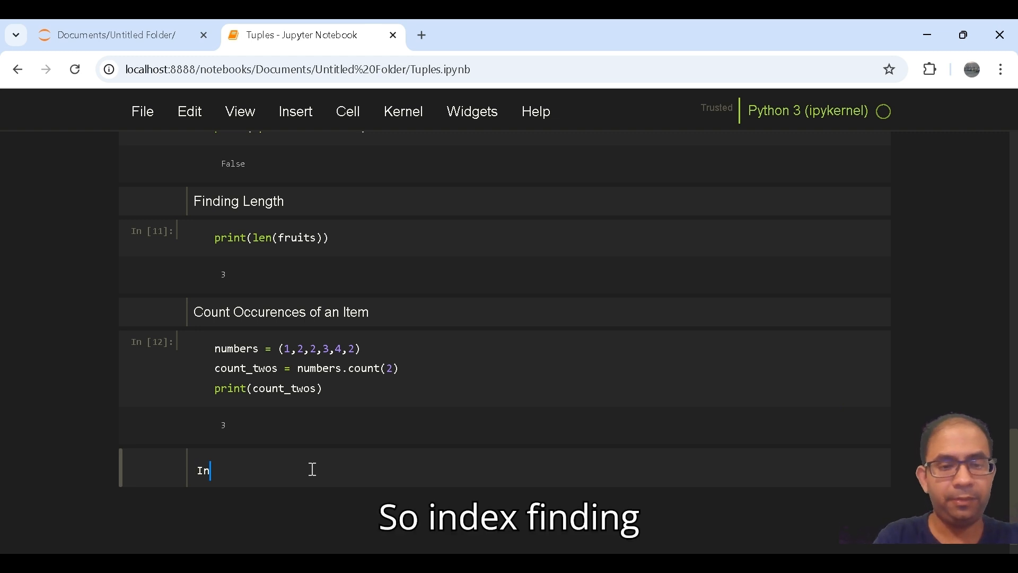
text(Index finding)
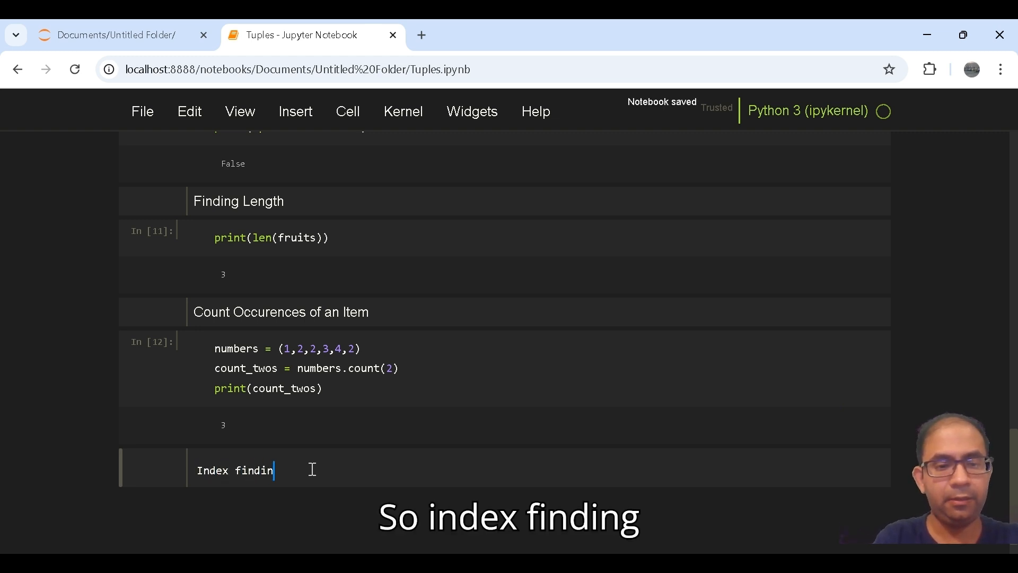
text(g of)
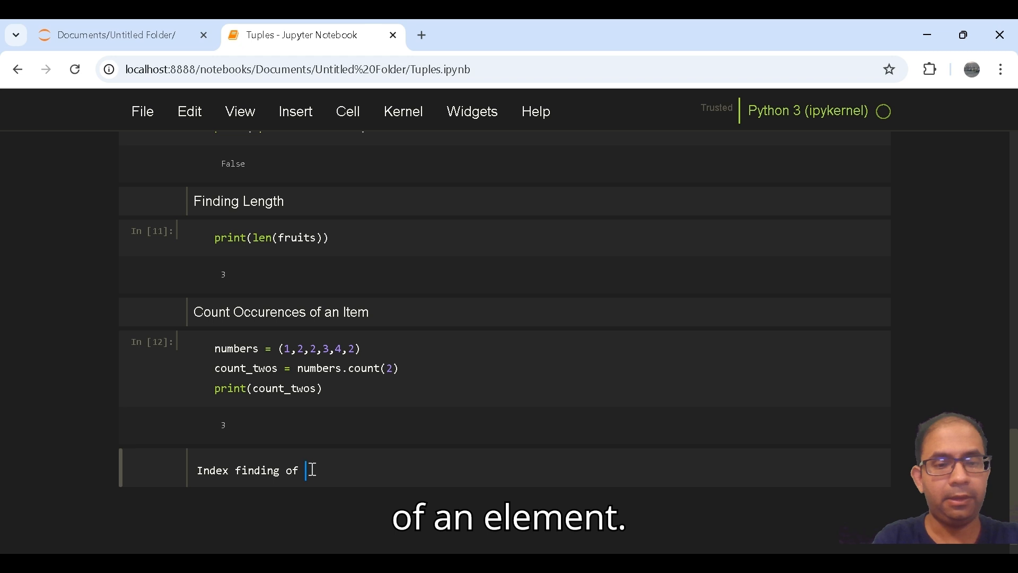
text(an element)
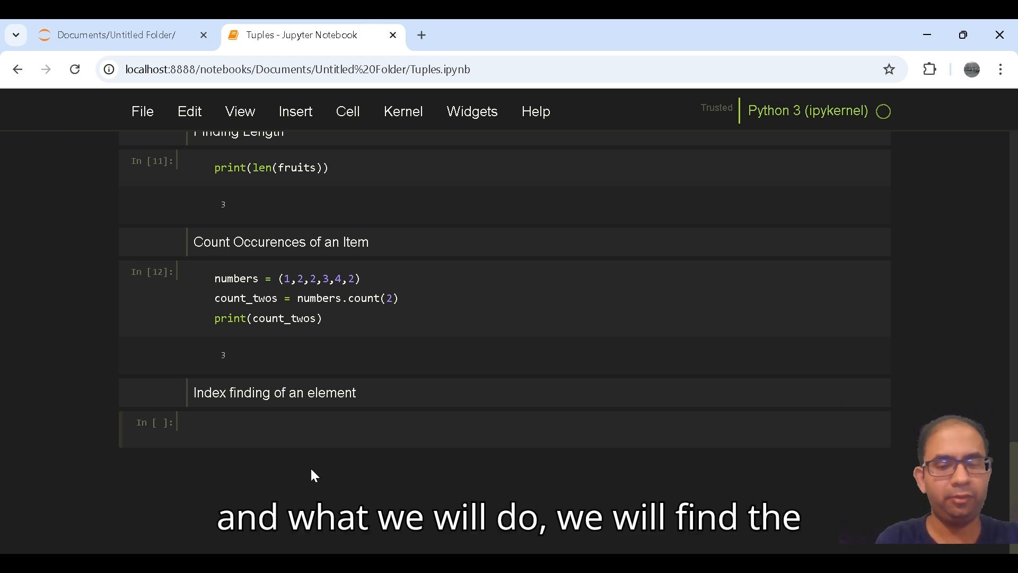
- Write three_index = numbers.index(3) in the new code cell
text(thre)
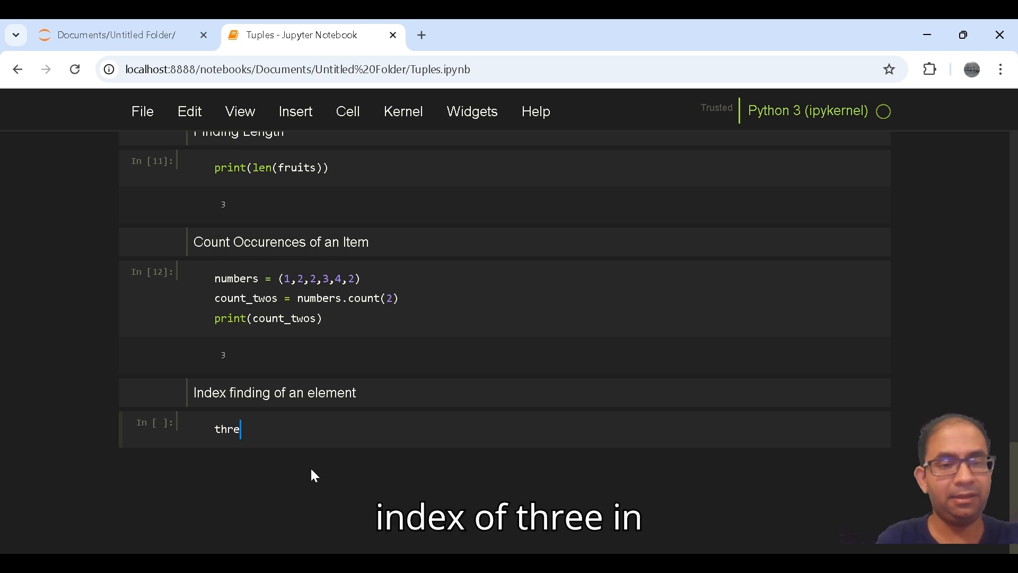
text(e_)
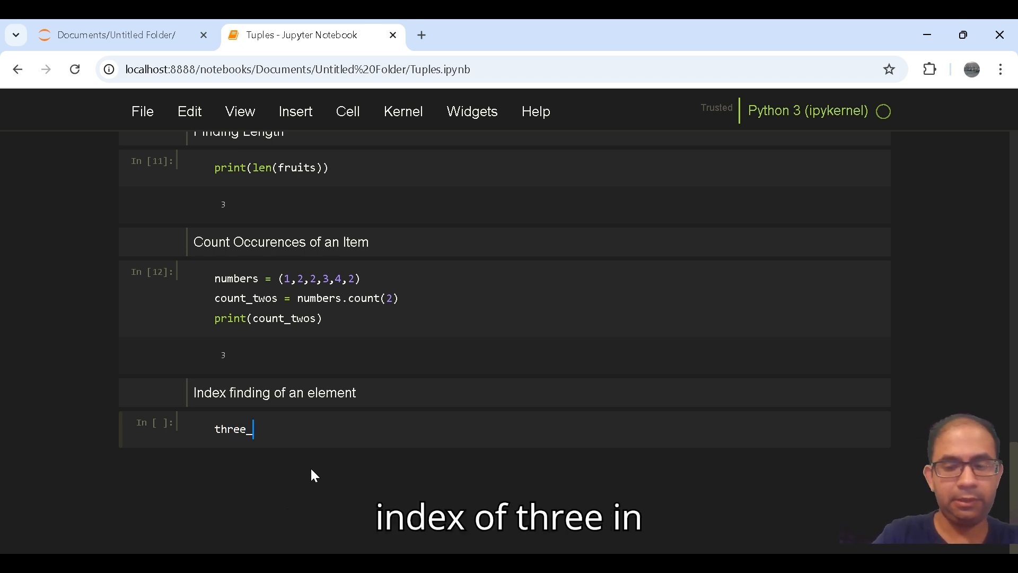
text(_index)
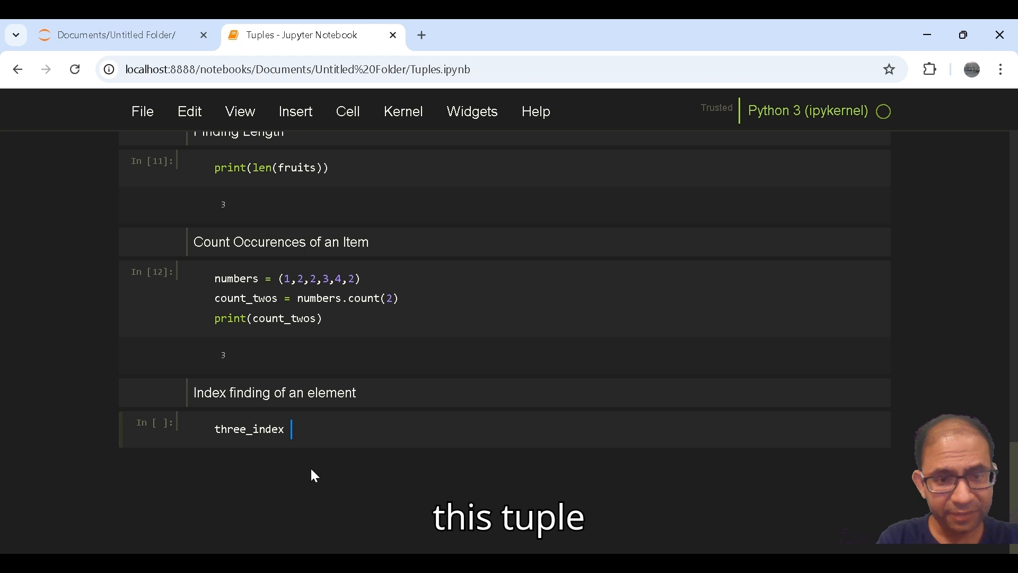
text(=)
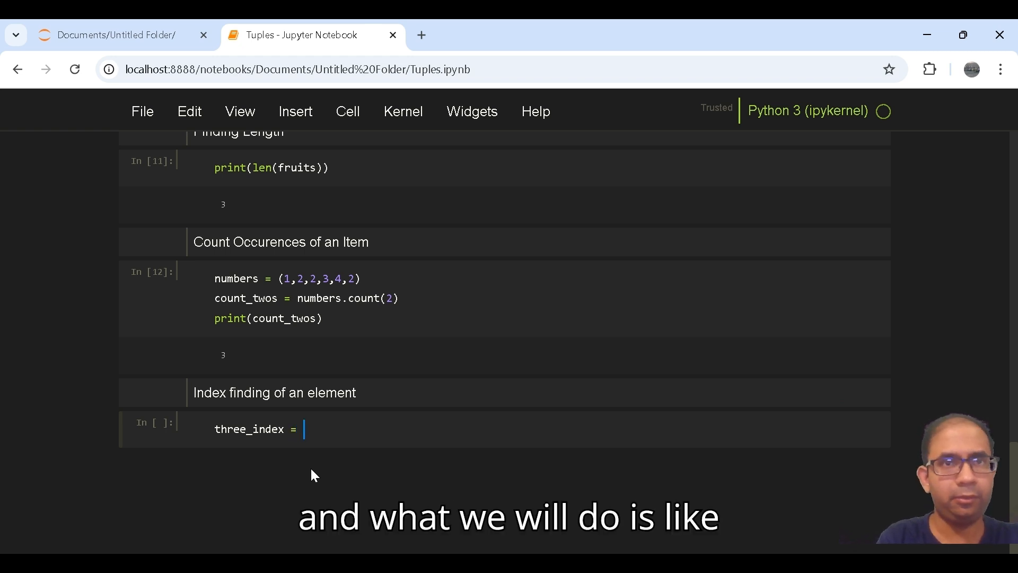
text(nu)
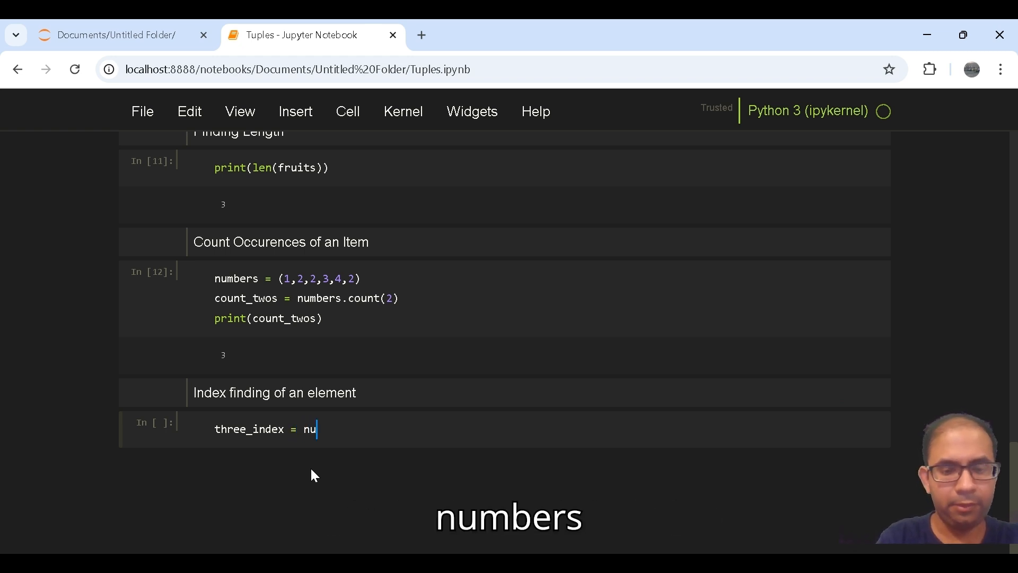
text(mbers)
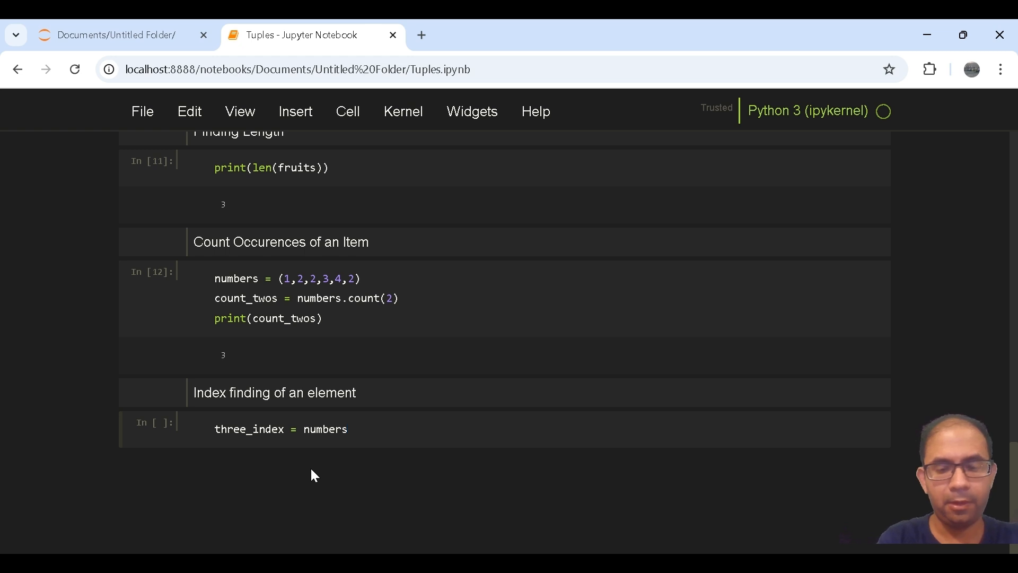
text(.index)
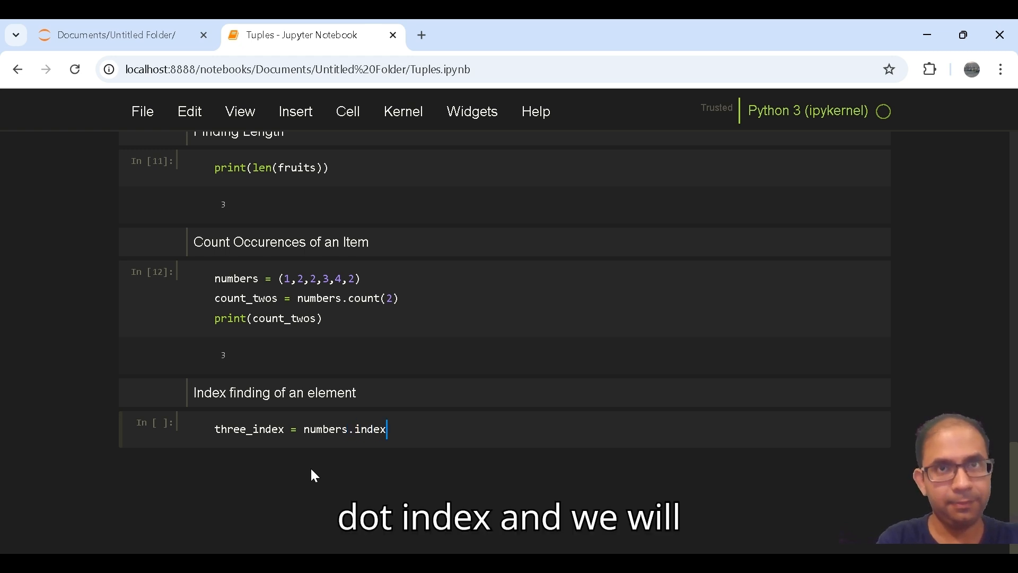
text(())
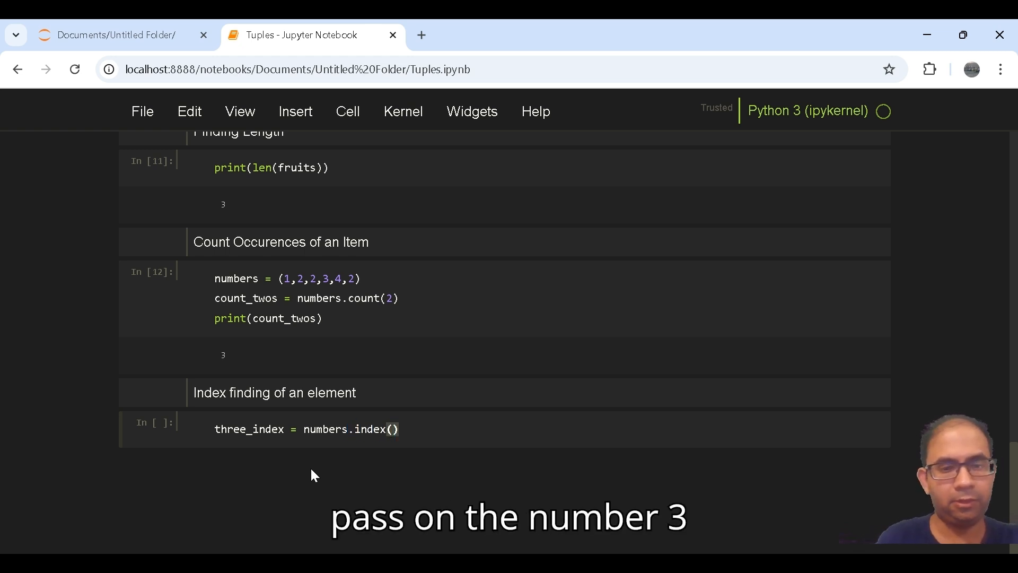
text(3)
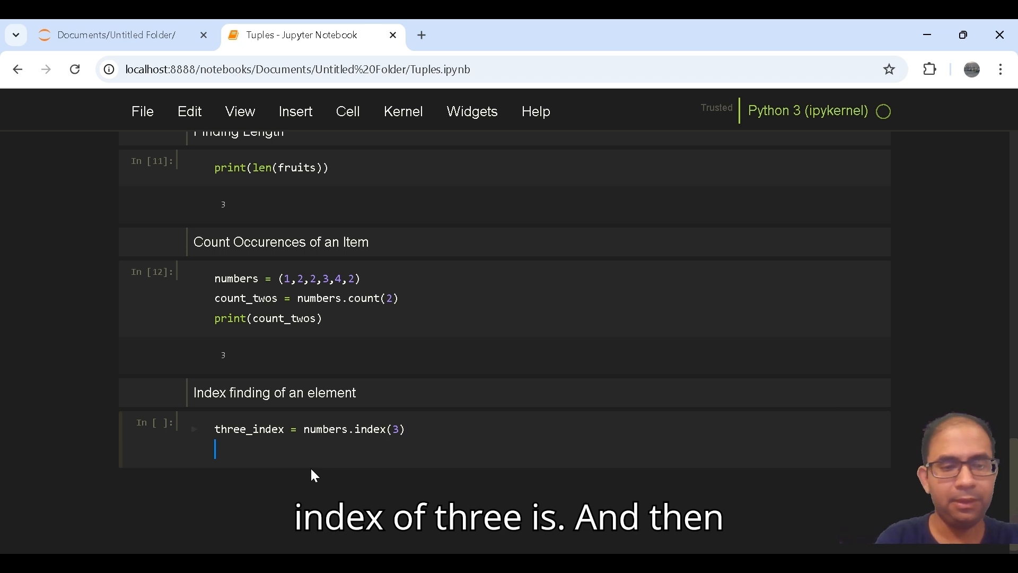
- Begin the print(three_index) line, typed as far as print(three_
text(print)
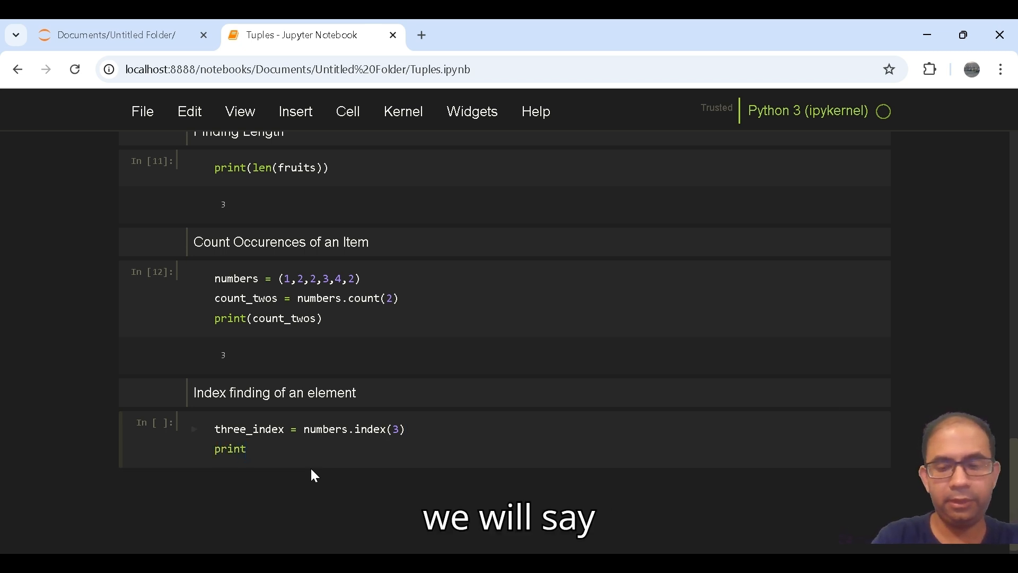
text((thr)
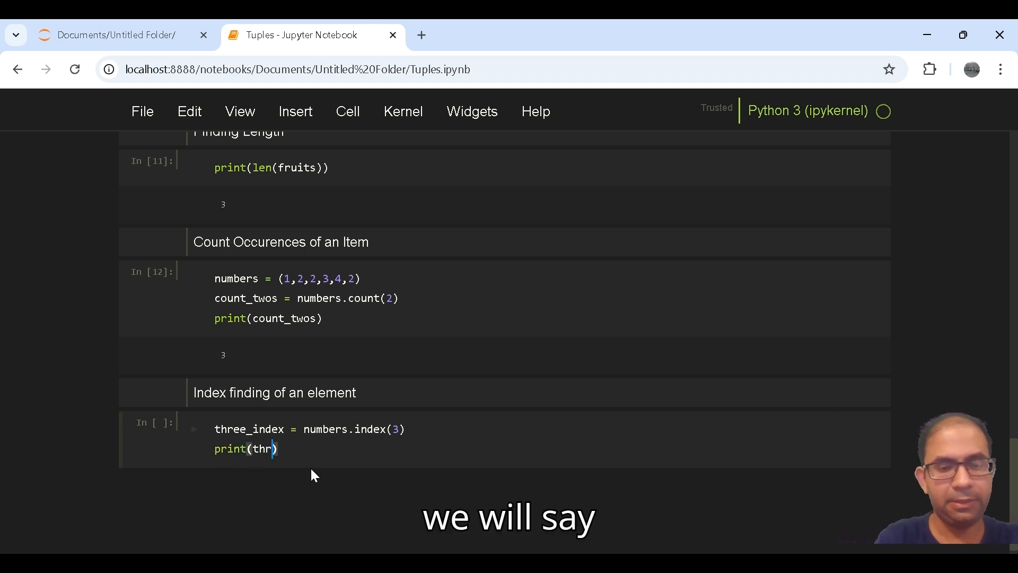
text(ee_)
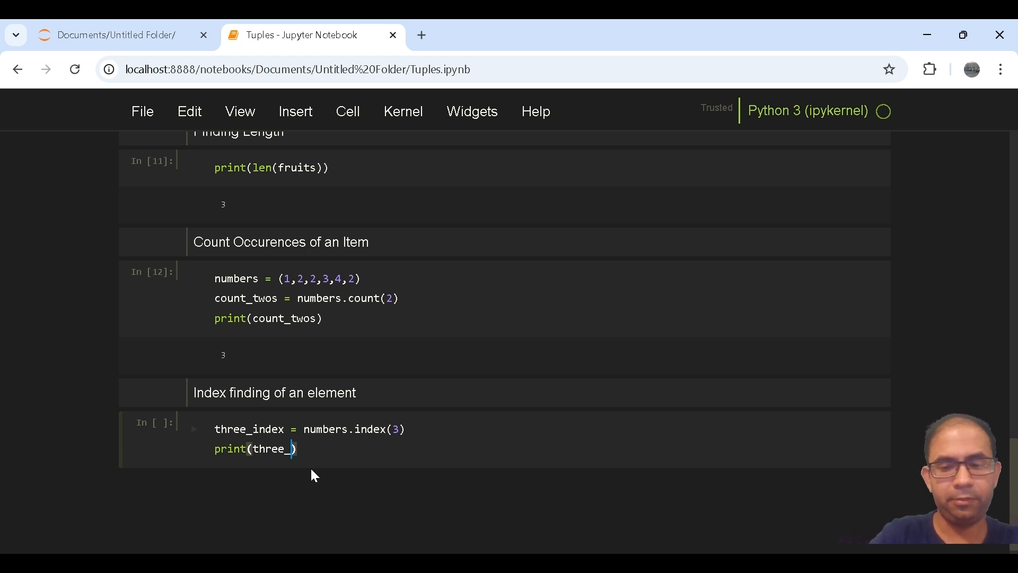